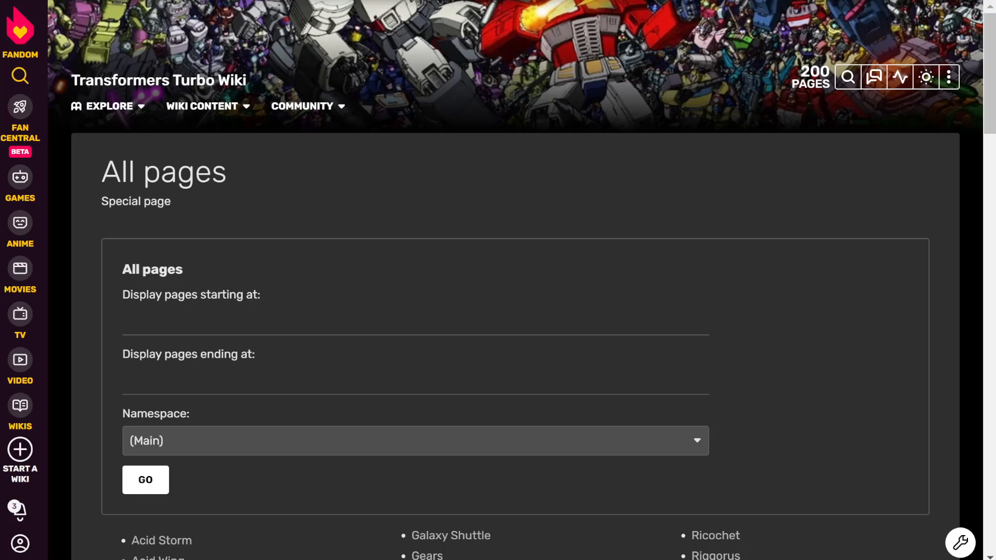
Step: Scroll down through the open wiki page to its end
scroll(down, 3)
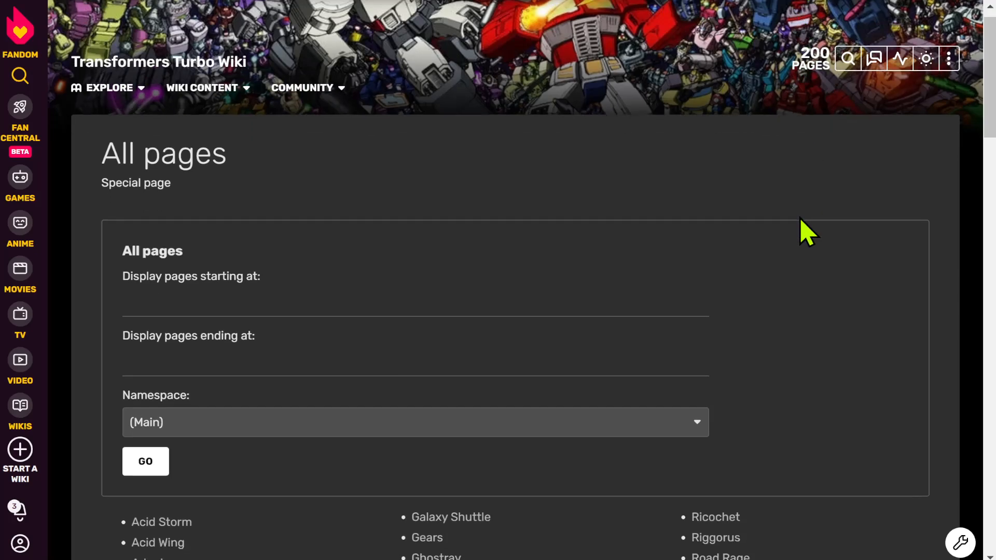
scroll(down, 3)
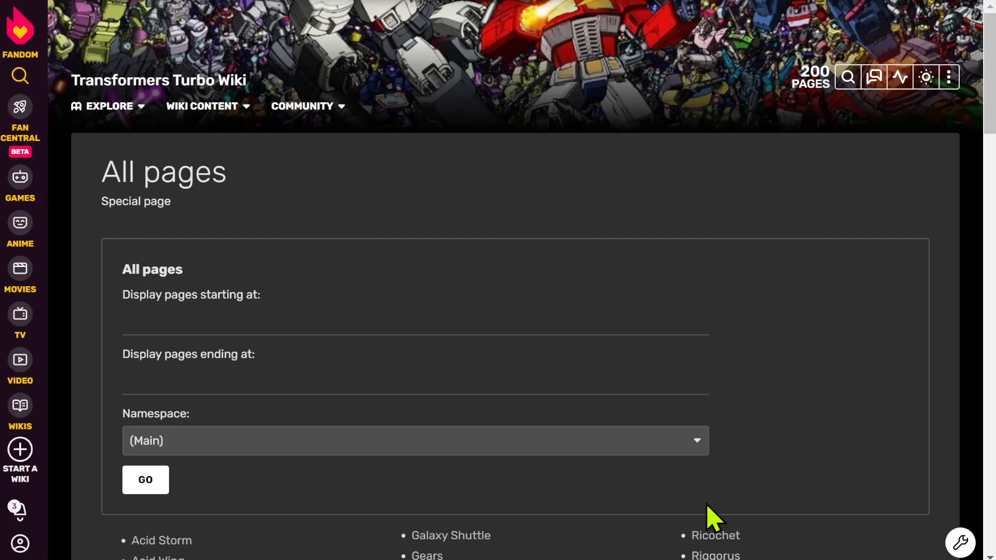
mouse_move(710, 521)
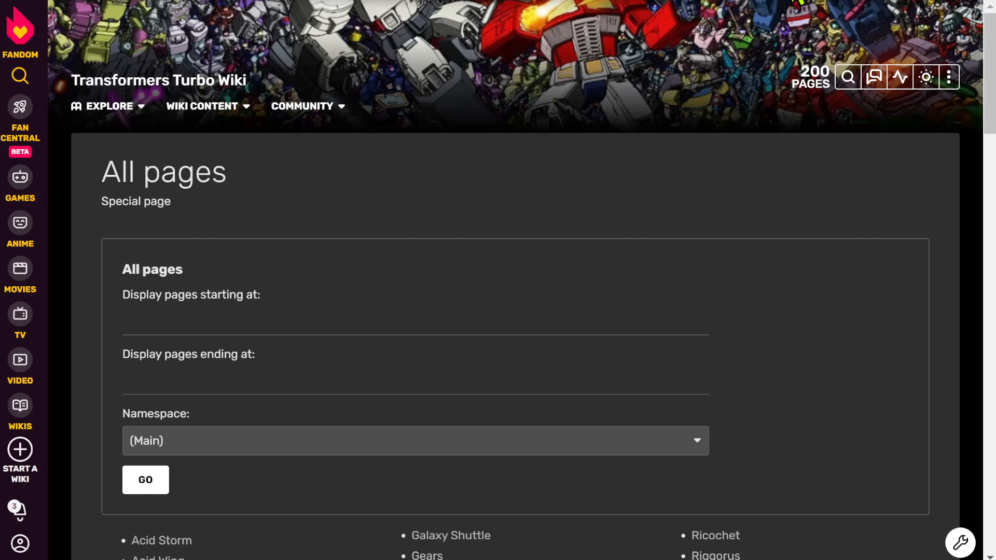
scroll(down, 3)
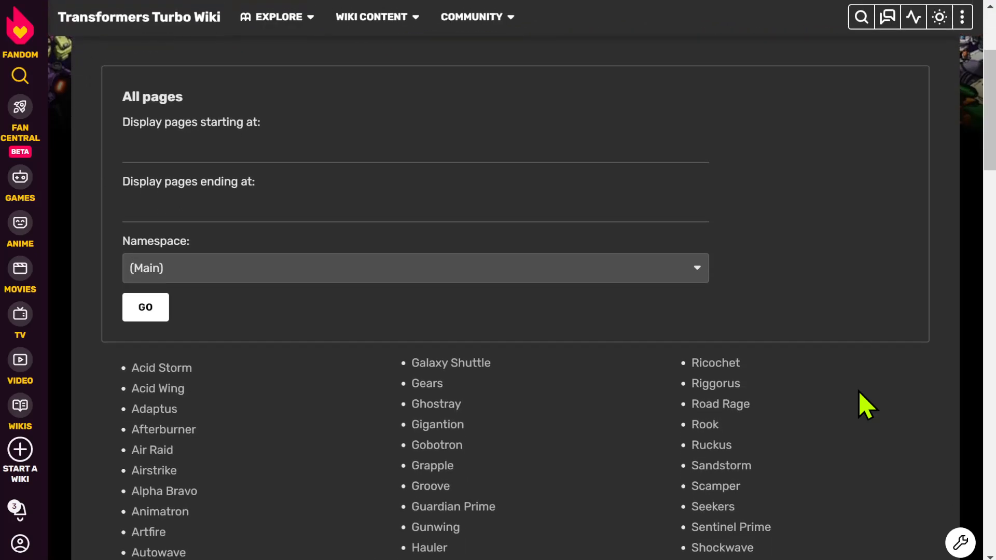
scroll(down, 3)
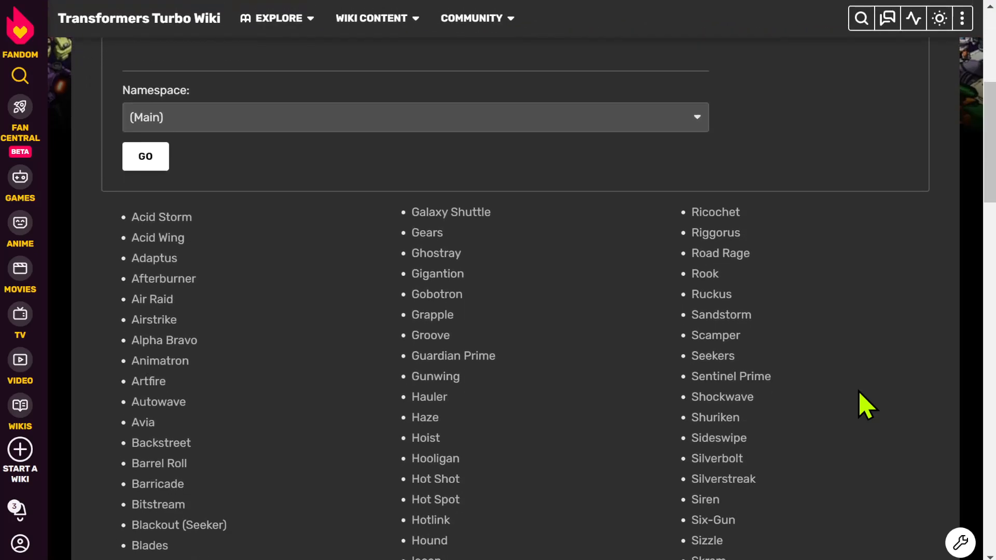
scroll(down, 3)
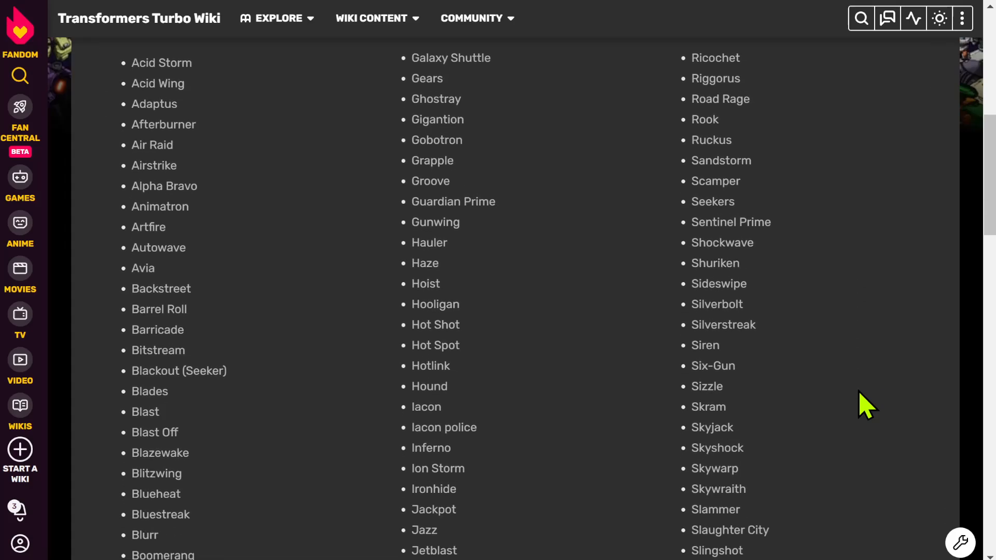
scroll(down, 3)
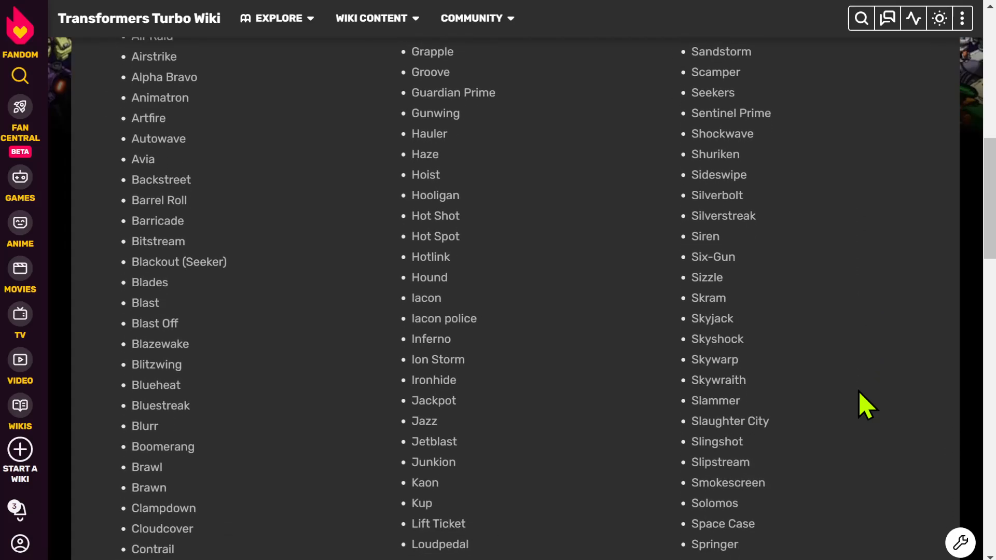
scroll(down, 3)
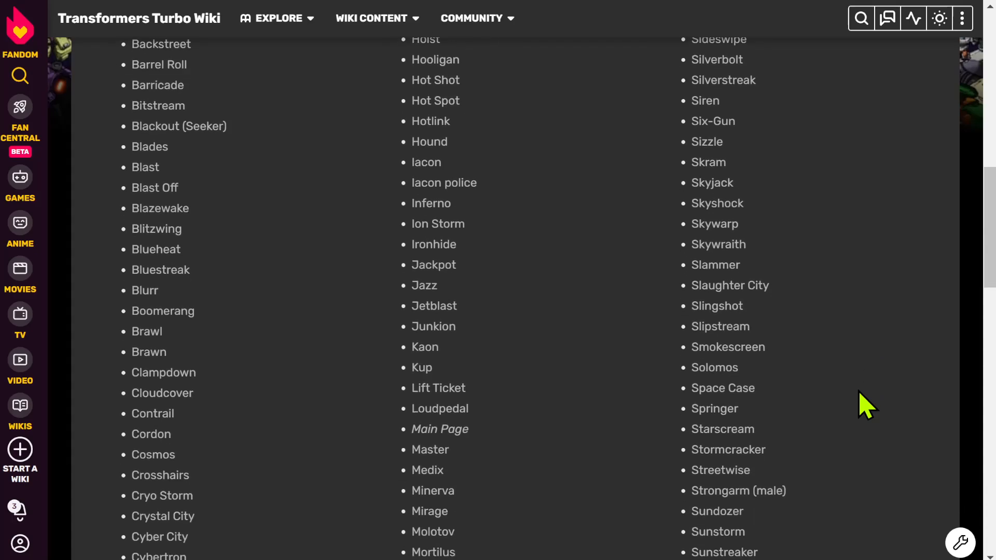
scroll(down, 3)
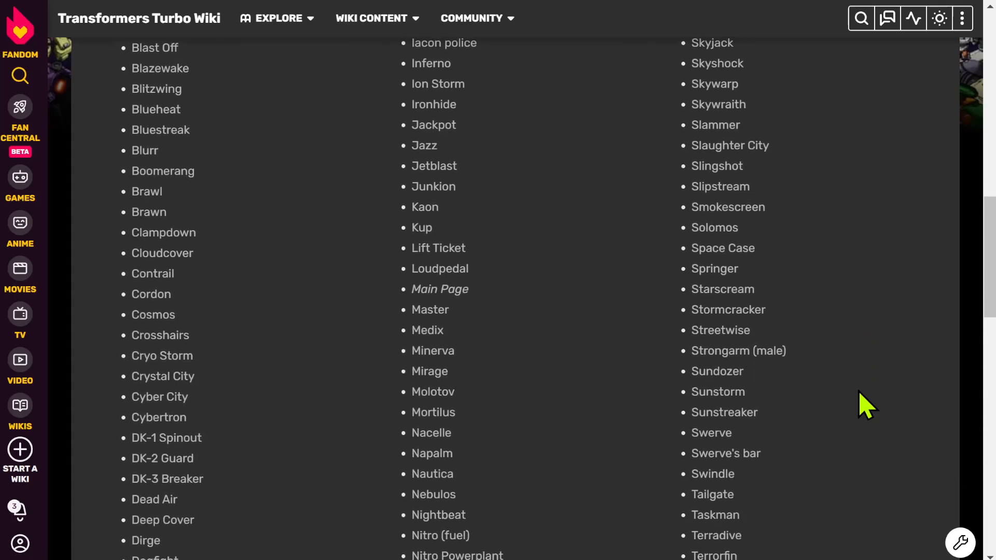
scroll(down, 3)
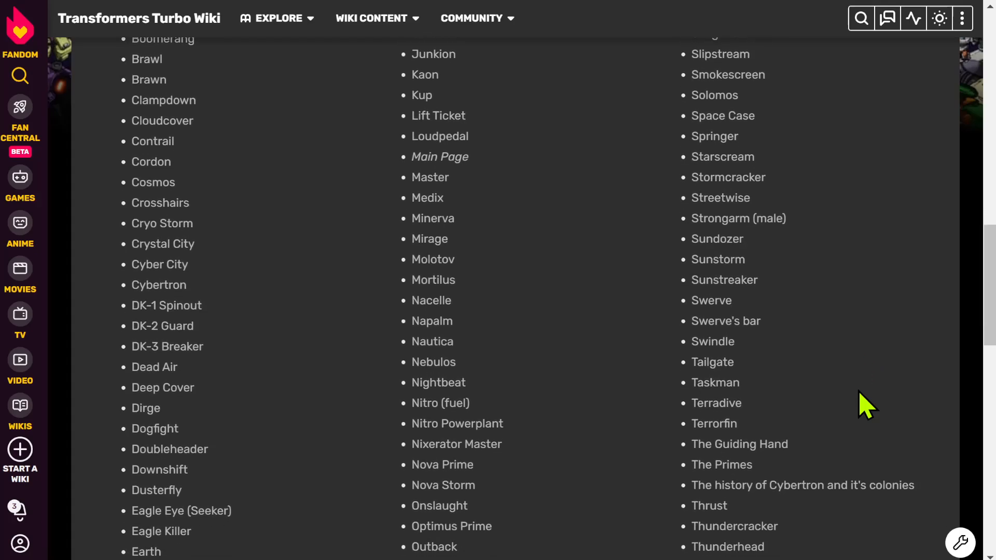
scroll(down, 3)
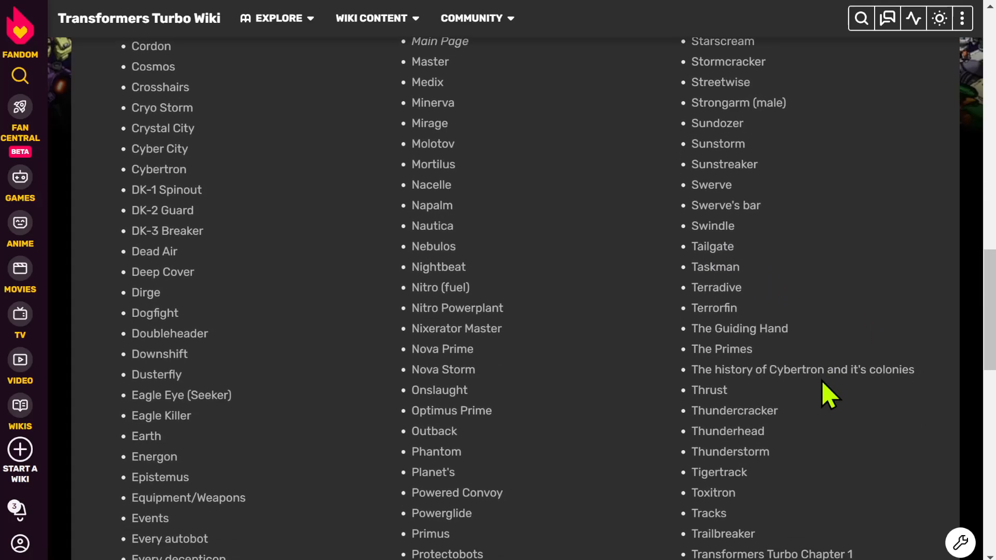
scroll(down, 3)
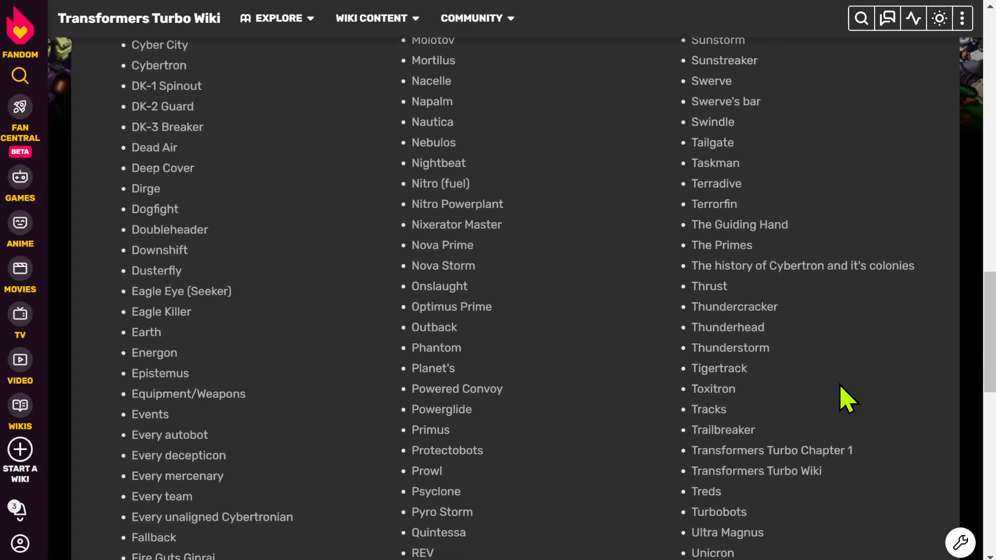
scroll(down, 3)
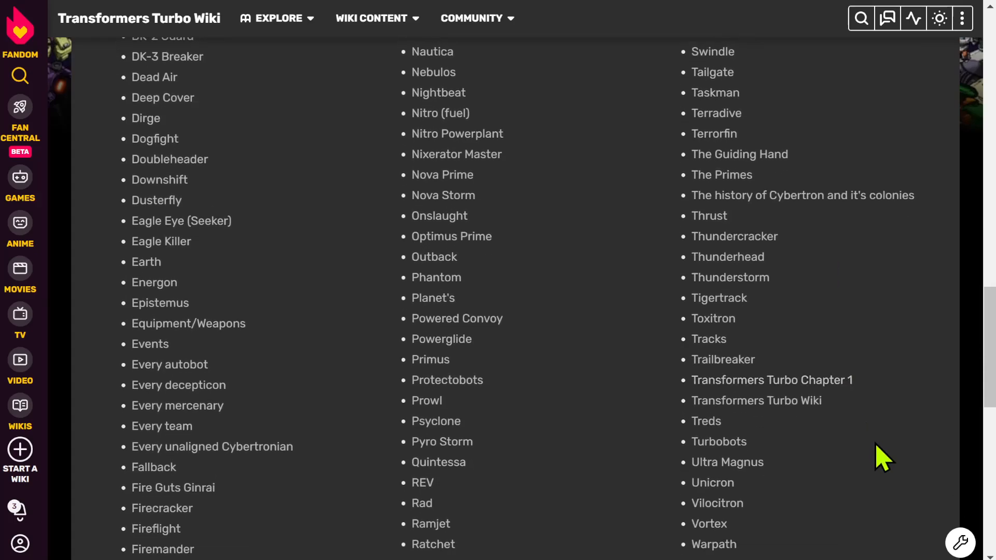
scroll(down, 3)
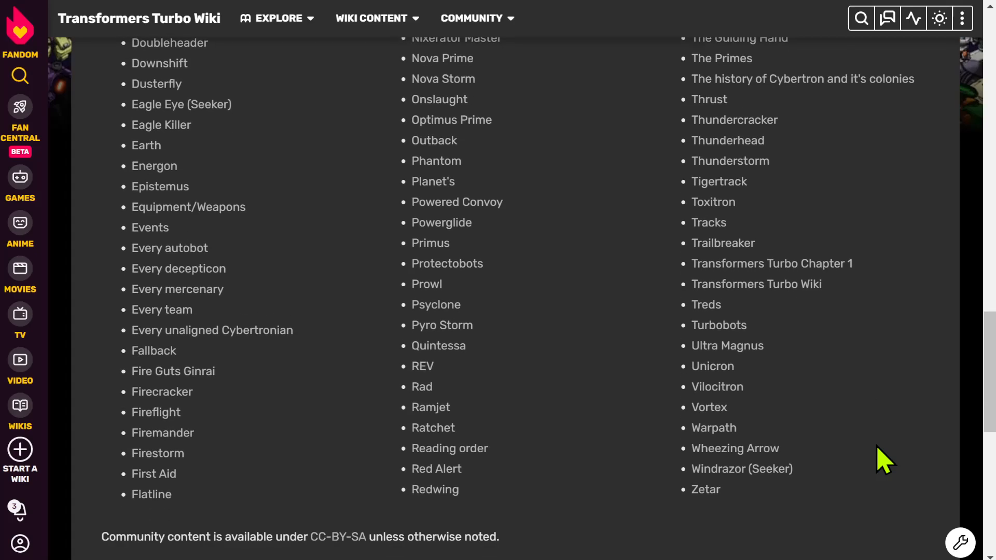
scroll(down, 3)
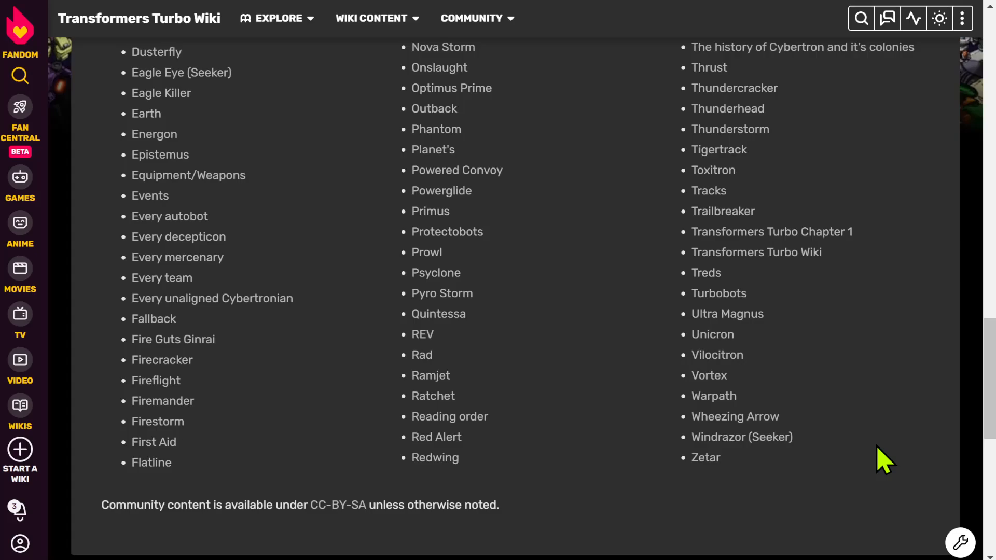
scroll(up, 3)
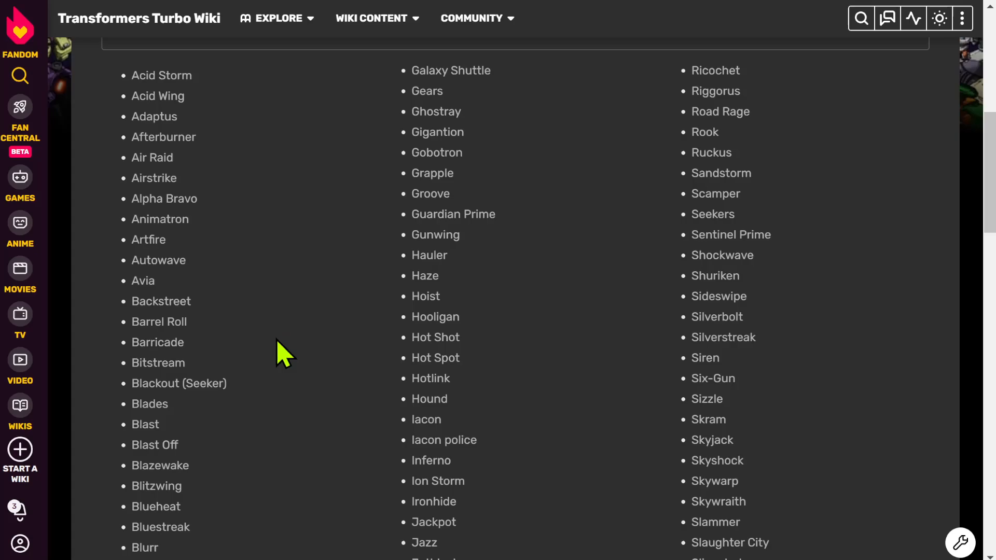
scroll(down, 3)
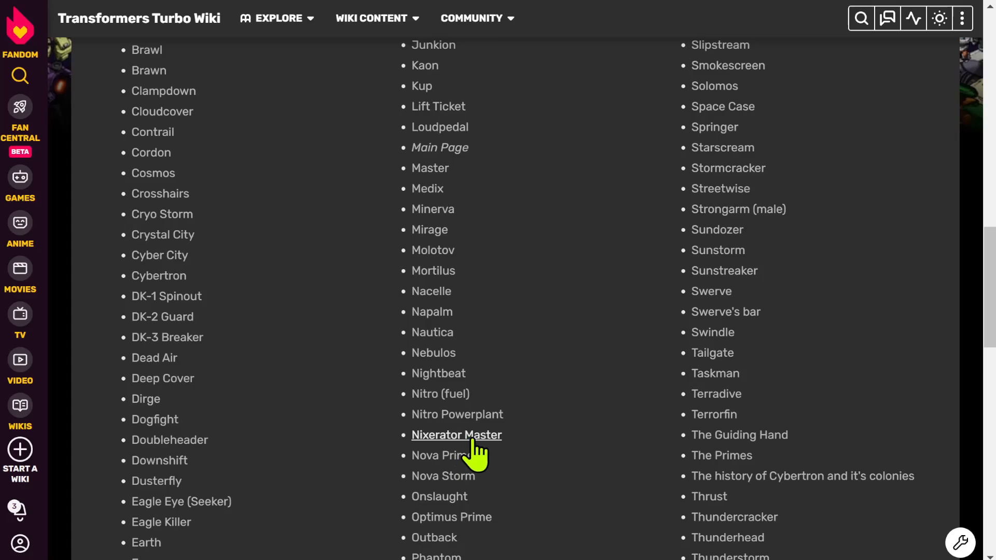
mouse_move(577, 449)
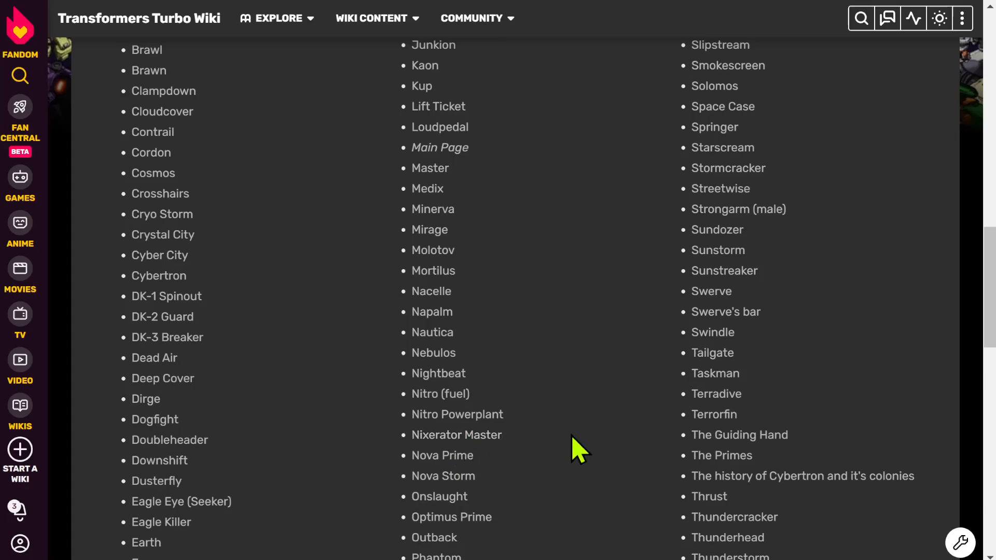
mouse_move(456, 435)
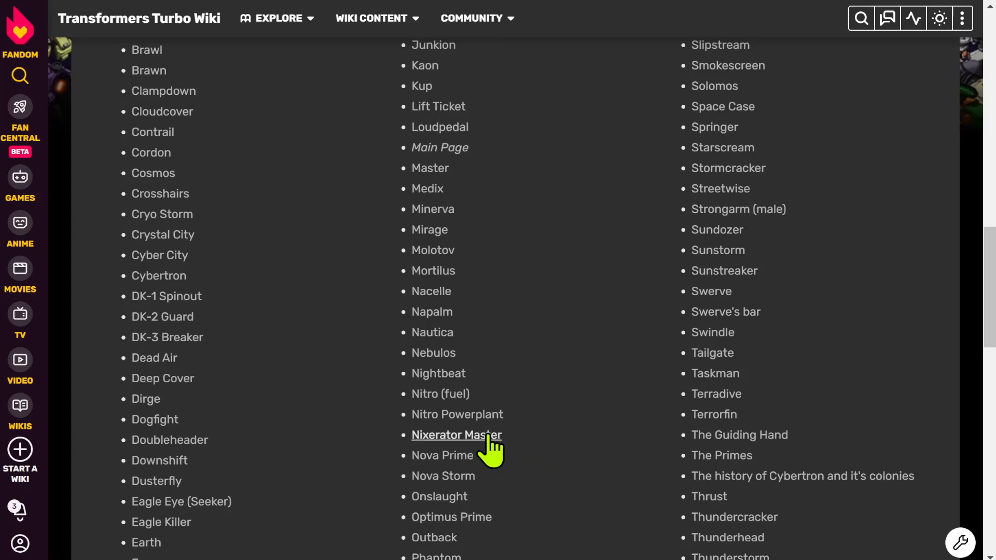
Step: Follow links on the wiki pages and scroll the resulting pages
click(456, 435)
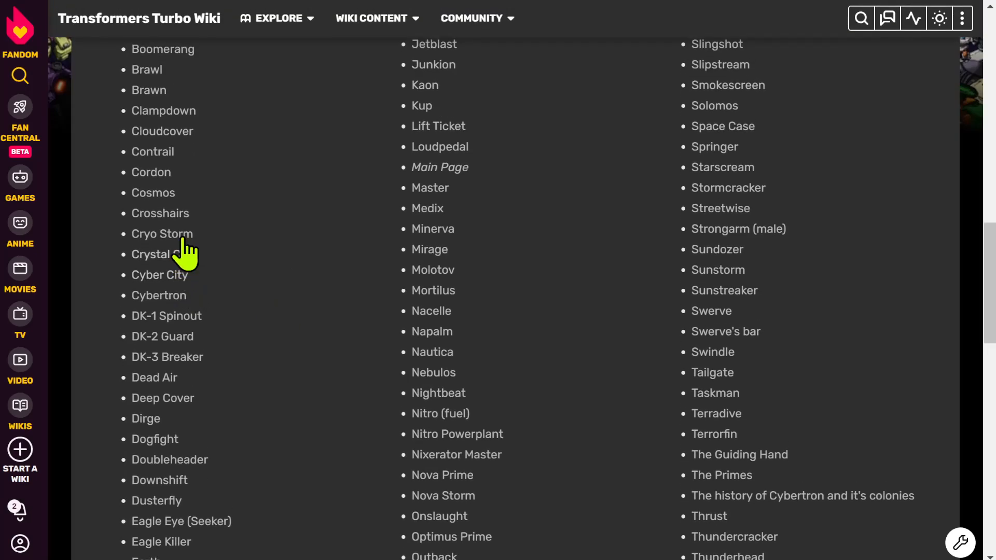
click(162, 234)
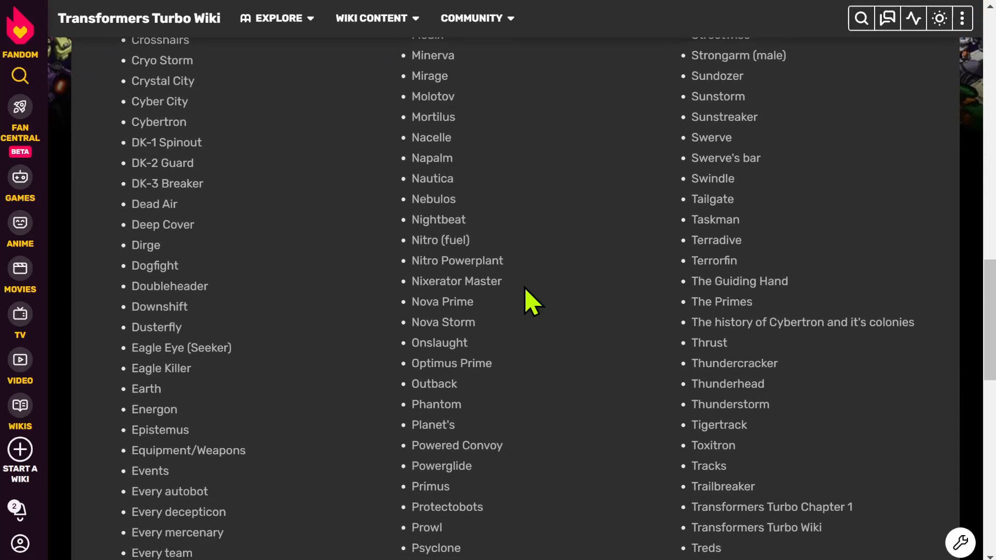
scroll(down, 3)
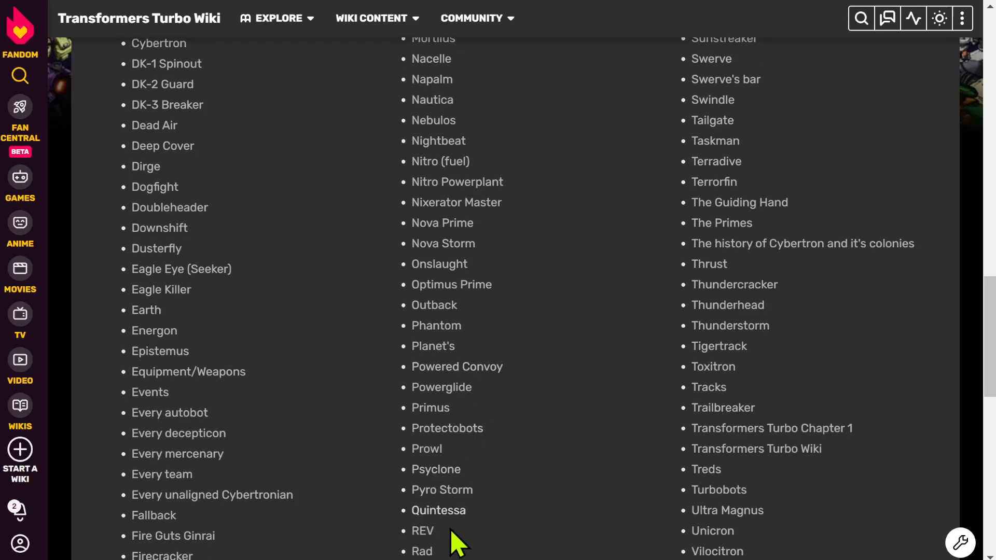
click(441, 489)
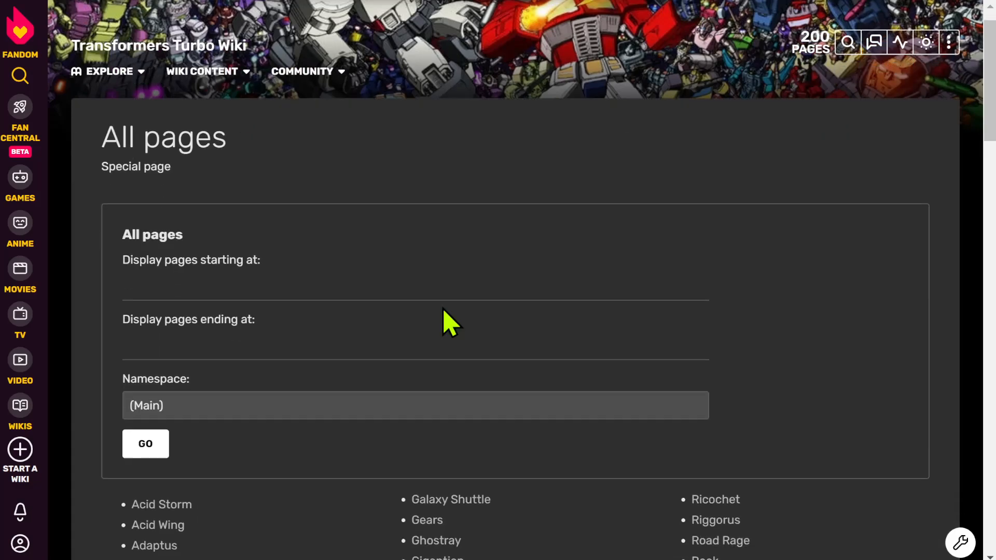
scroll(down, 3)
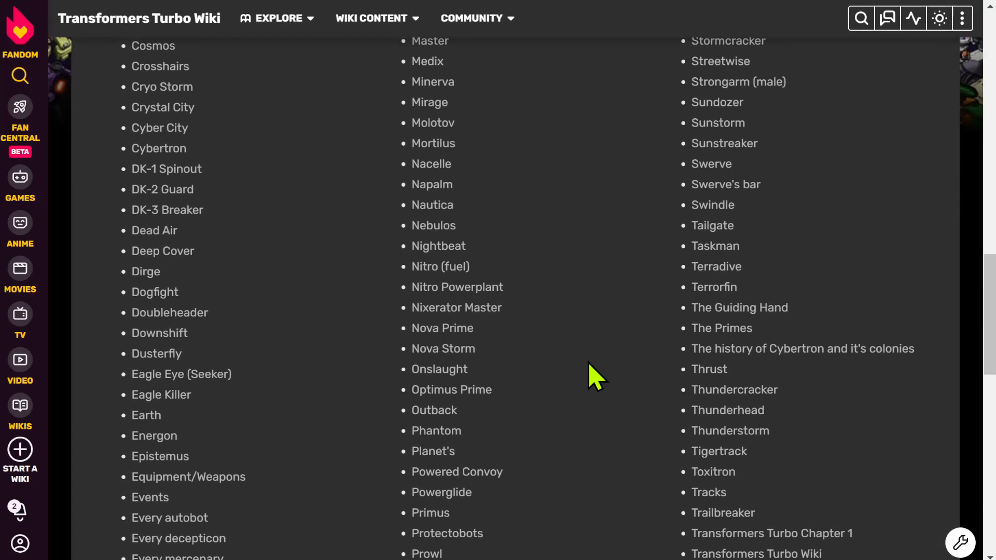
mouse_move(803, 349)
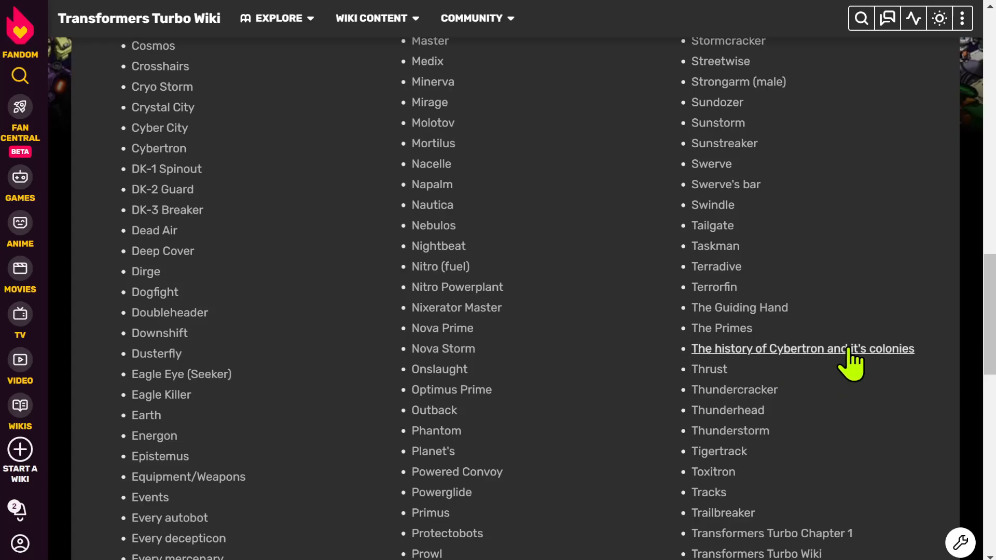
Step: Read 'The history of Cybertron and it's colonies' article to its end and back to the top
click(803, 349)
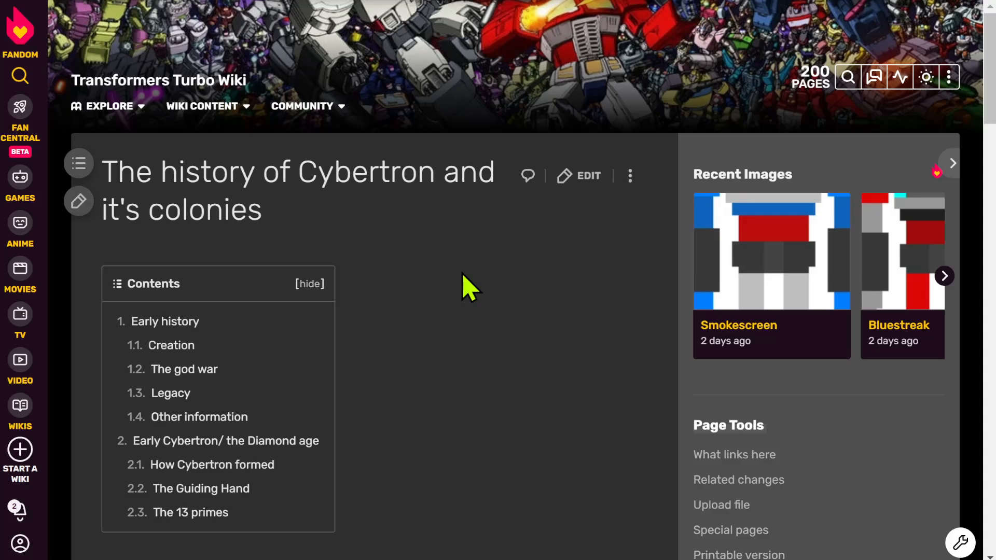
scroll(down, 3)
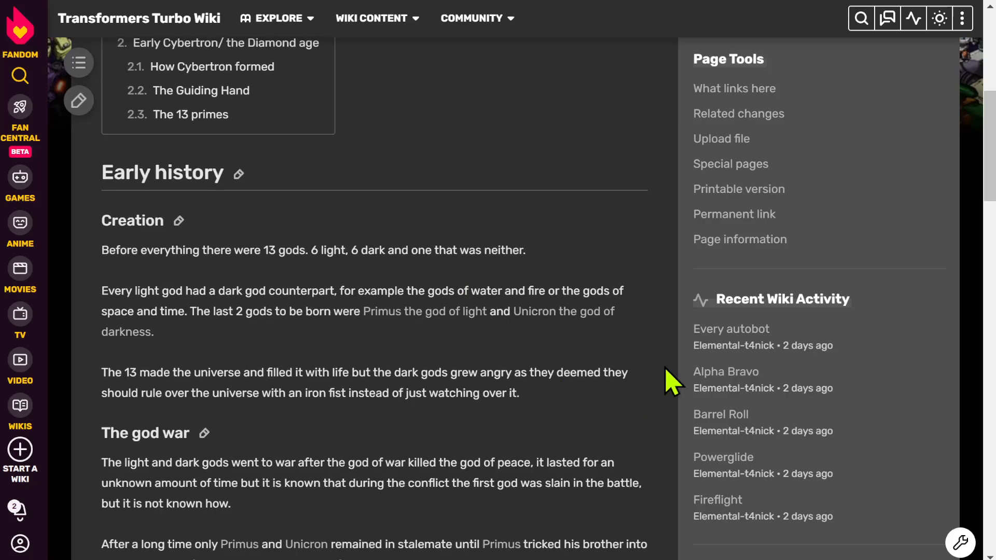
scroll(down, 3)
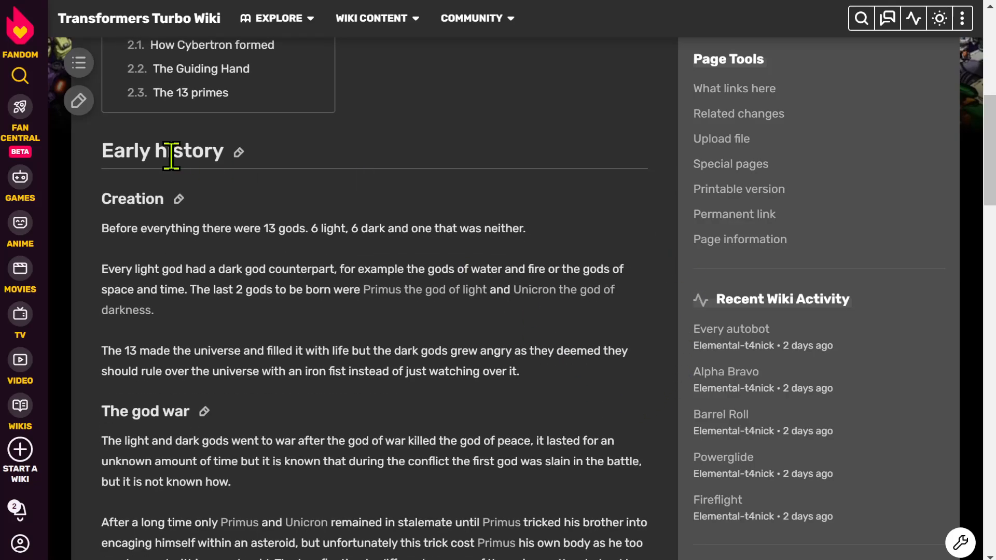
scroll(down, 3)
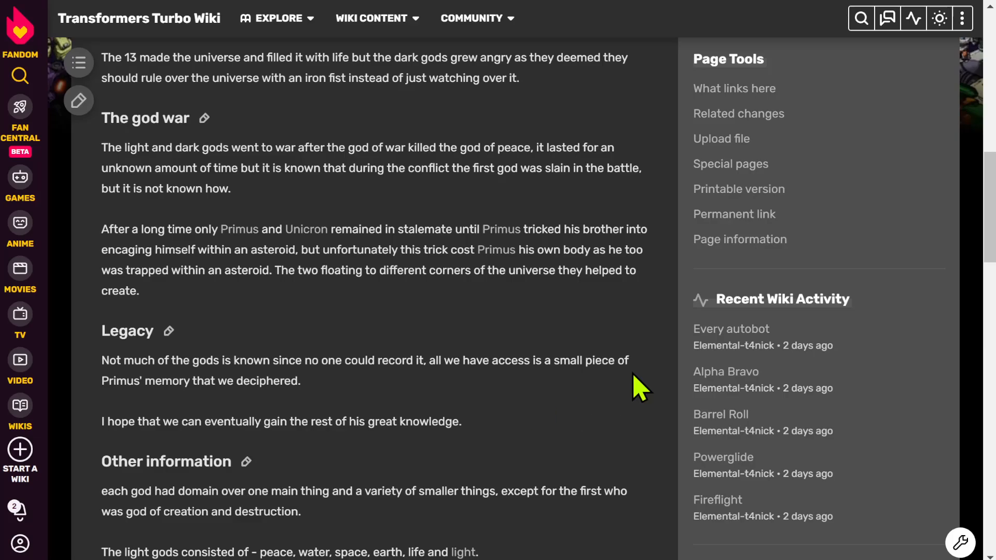
scroll(down, 3)
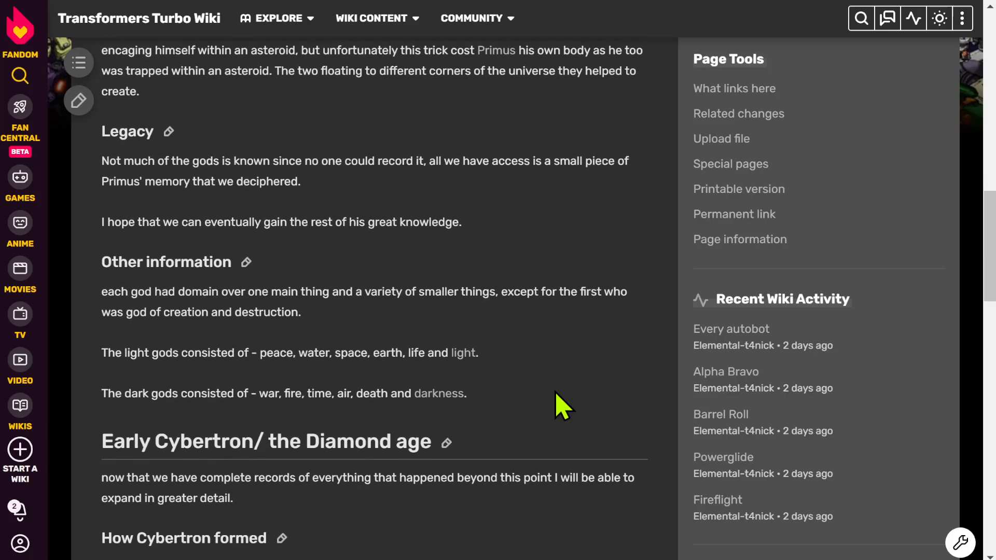
scroll(down, 3)
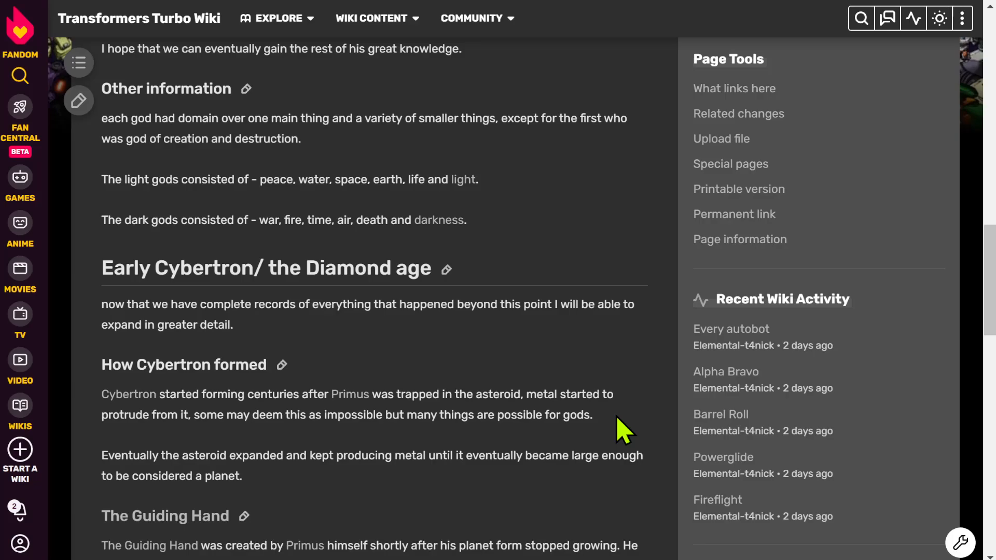
scroll(down, 3)
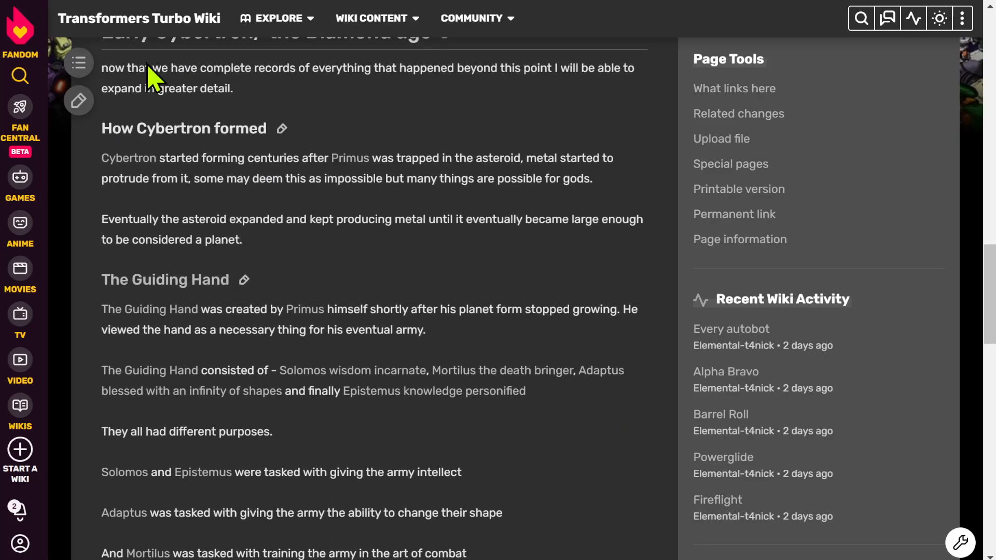
scroll(down, 3)
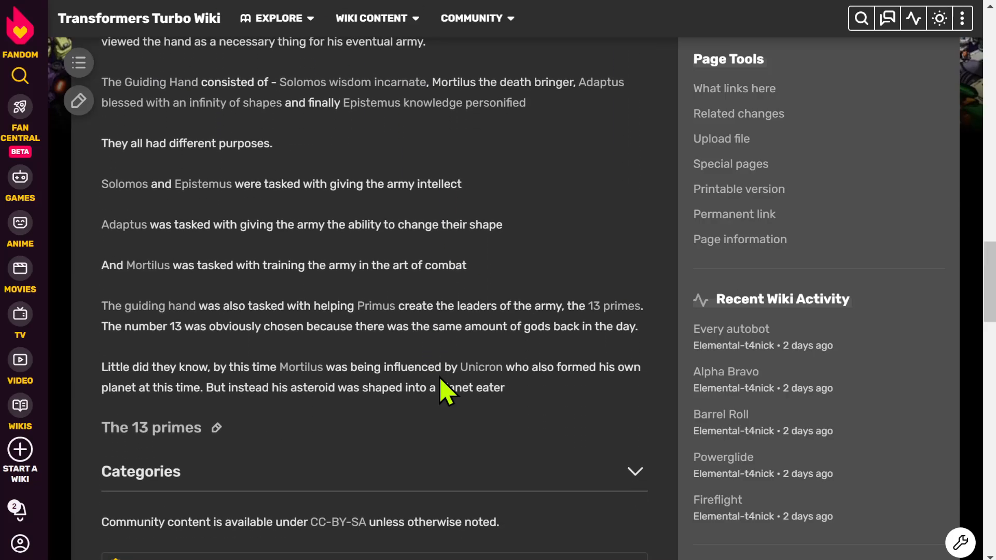
mouse_move(381, 503)
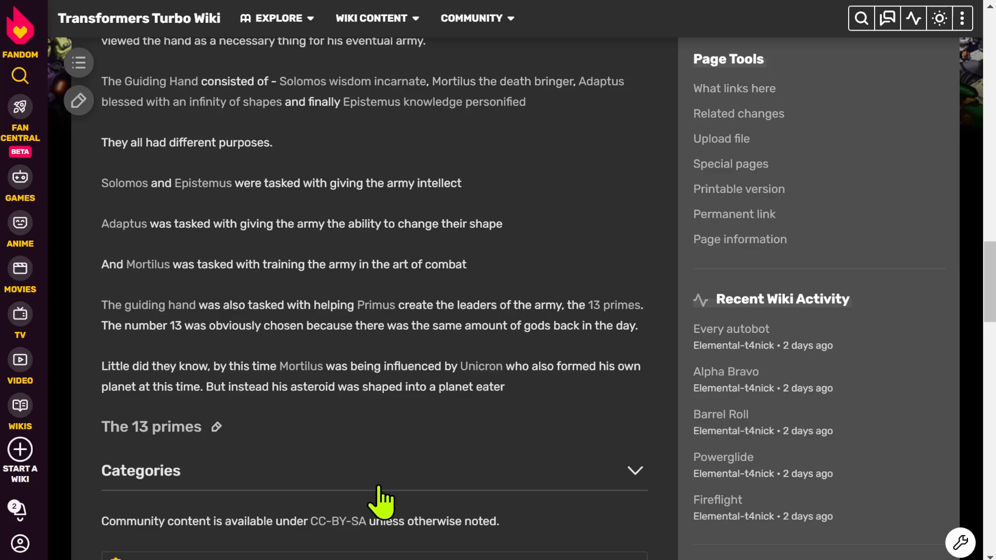
scroll(up, 3)
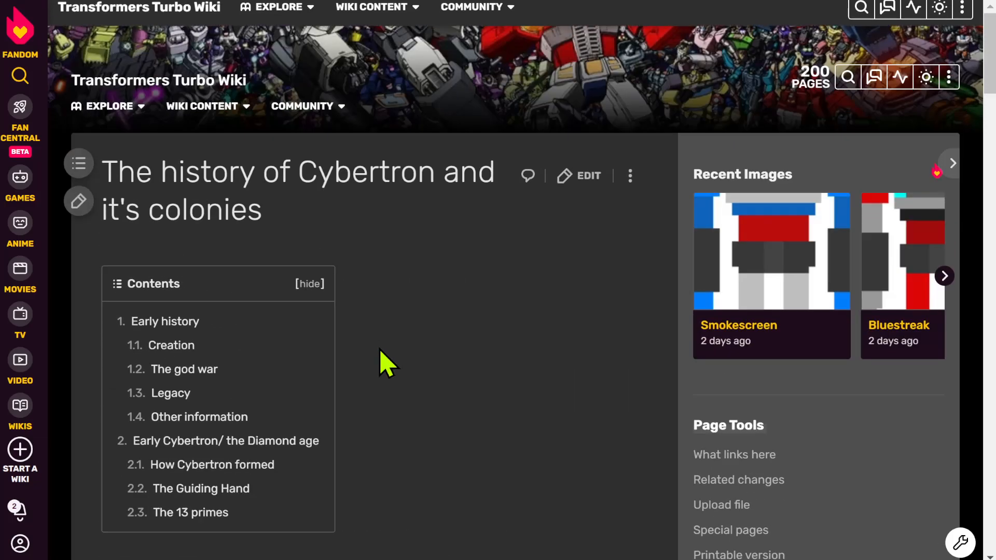
Step: Page the Recent Images carousel to Prowl and Outback, then show the EXPLORE destinations list
click(944, 276)
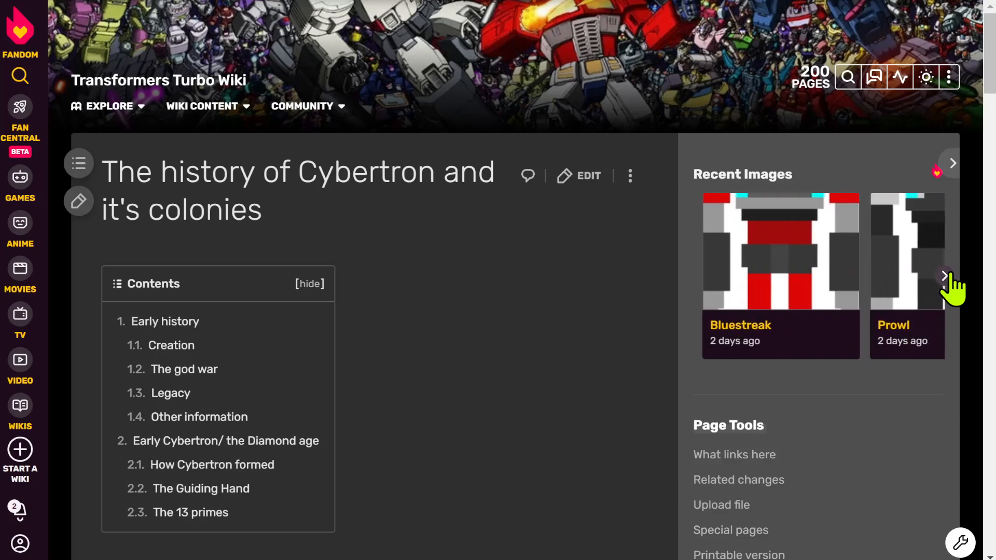
click(946, 276)
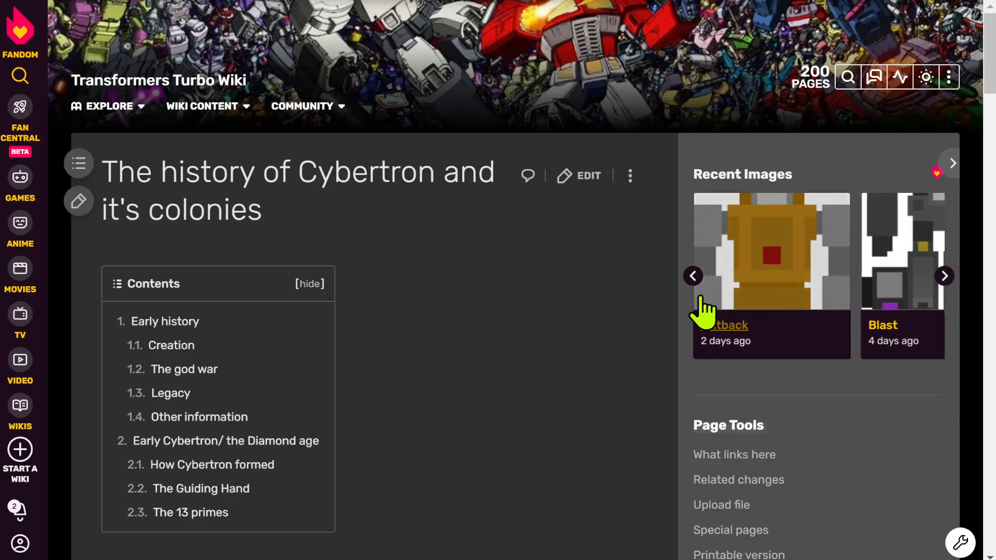
click(944, 276)
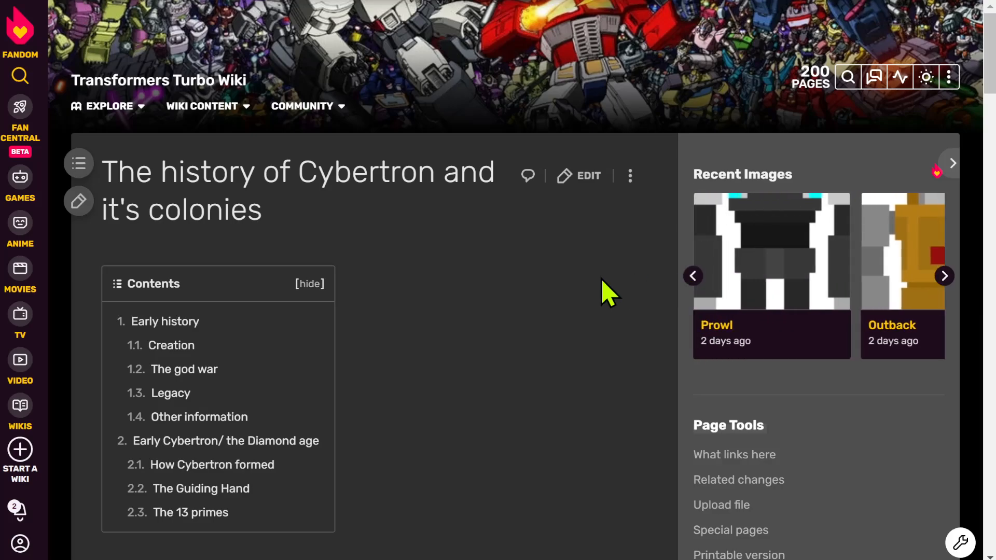
click(109, 106)
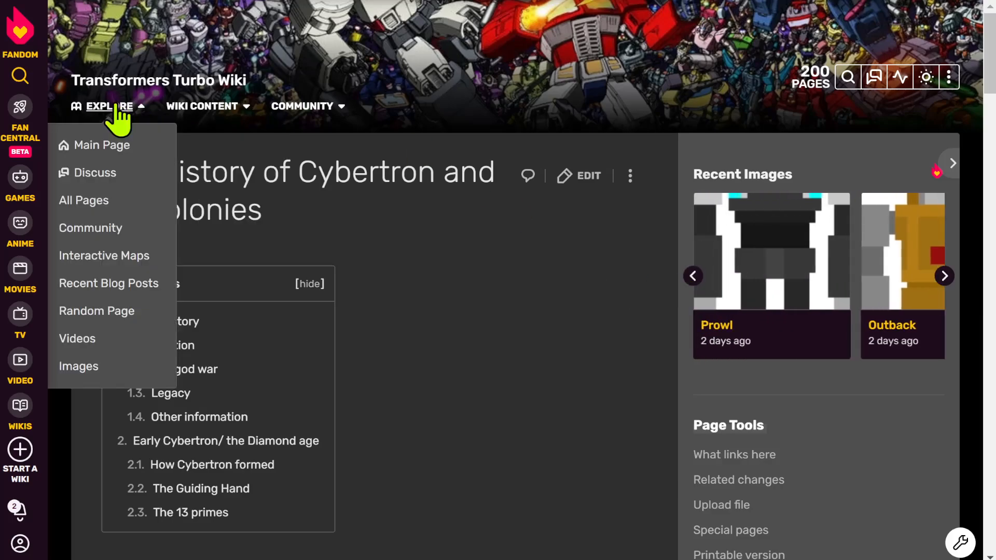
mouse_move(100, 146)
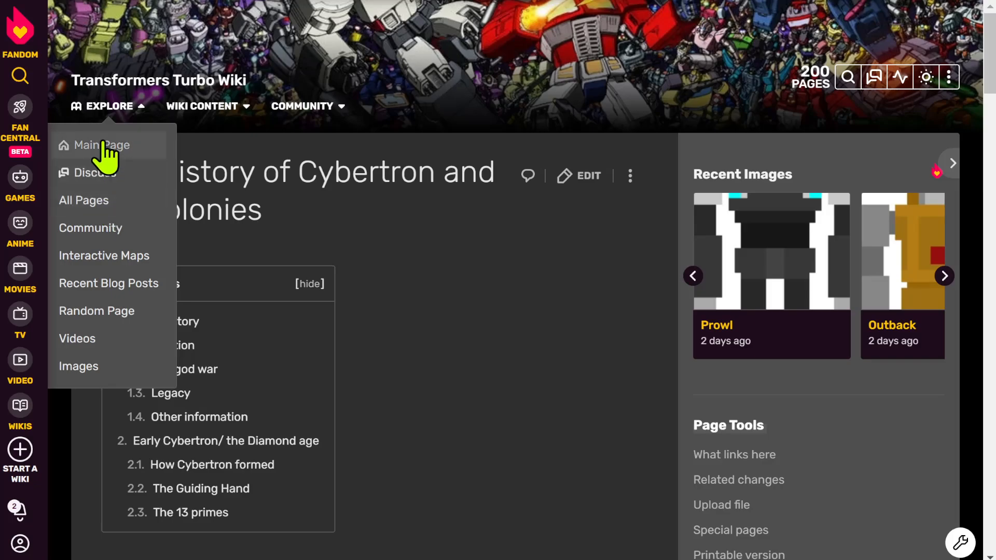
Step: Go to the wiki's Main Page and bring The Space Bridge section links into view
click(99, 146)
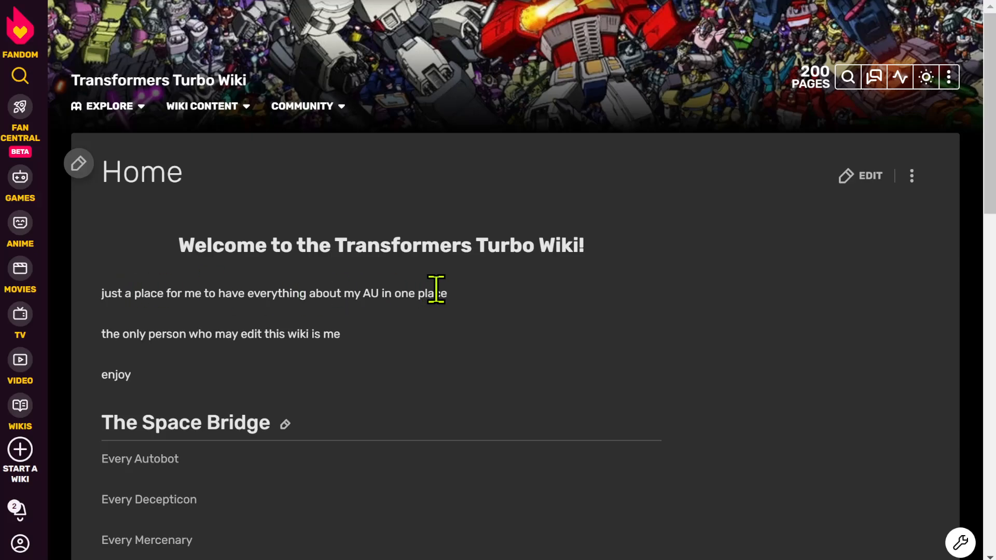
mouse_move(230, 339)
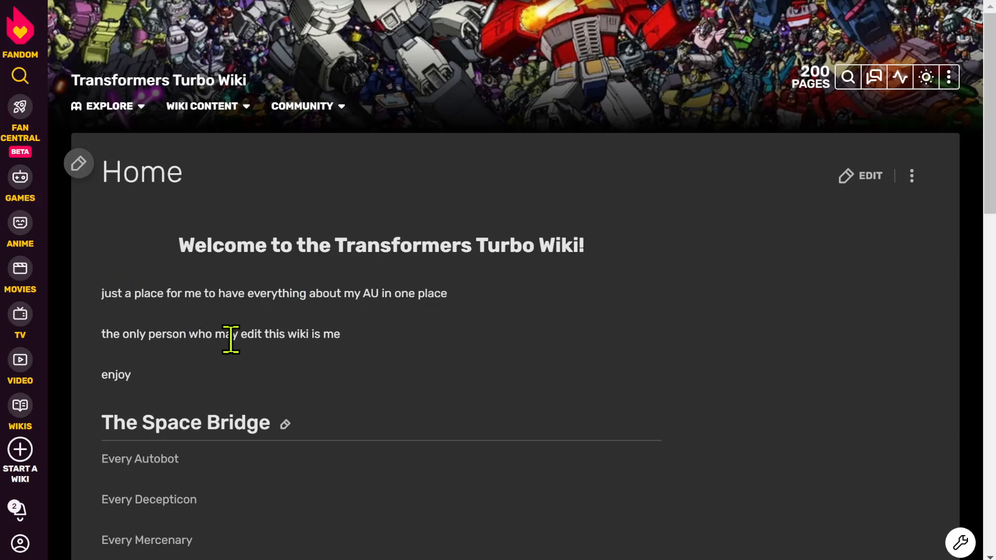
scroll(down, 3)
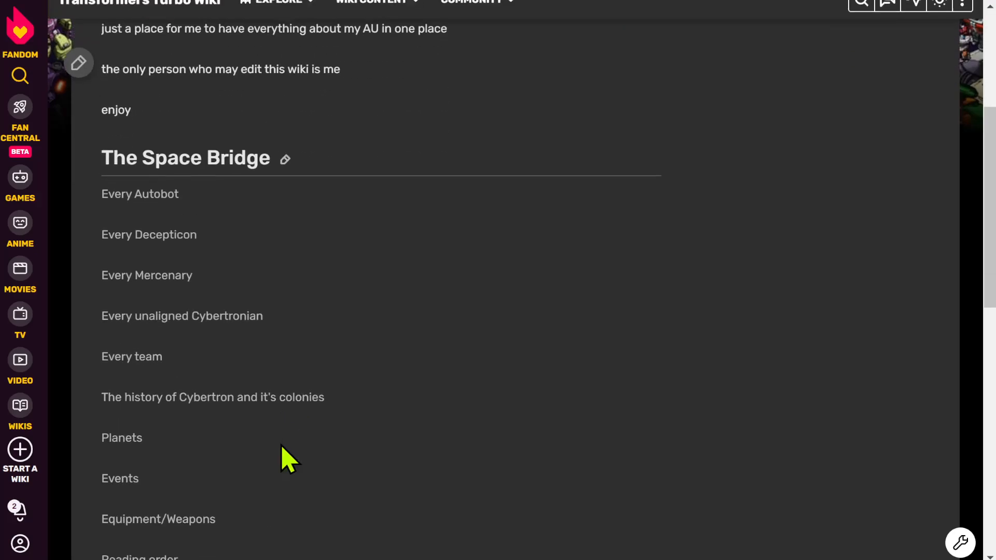
scroll(down, 3)
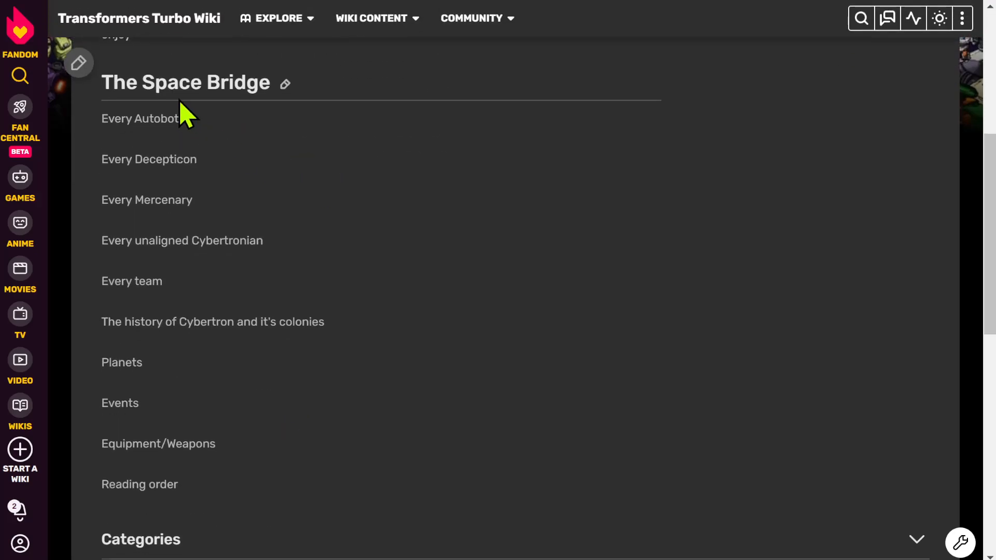
mouse_move(171, 143)
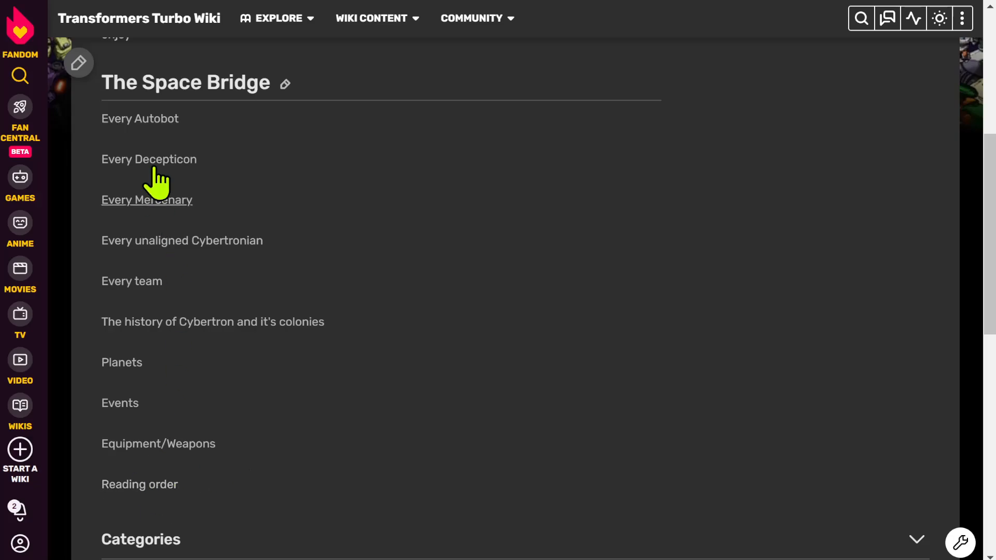
mouse_move(167, 209)
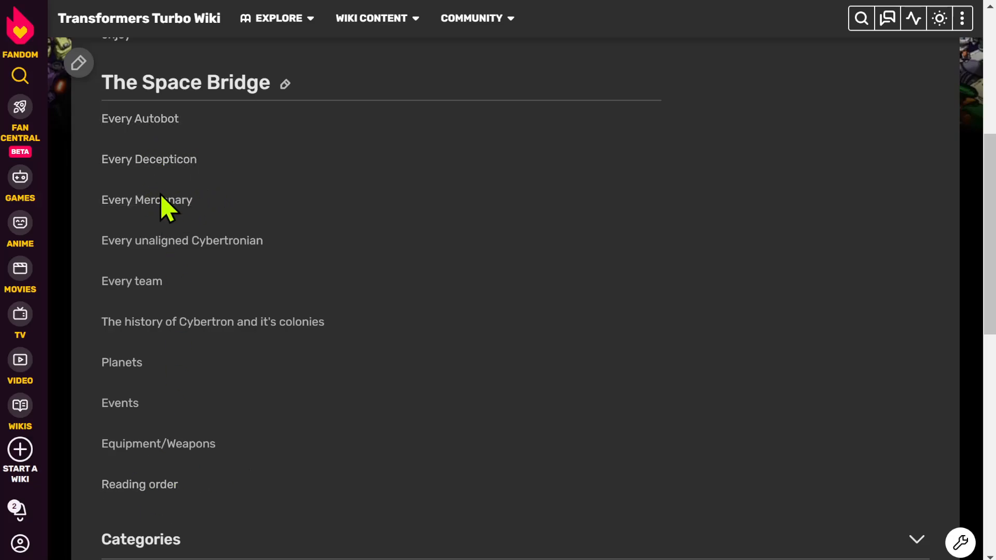
mouse_move(191, 279)
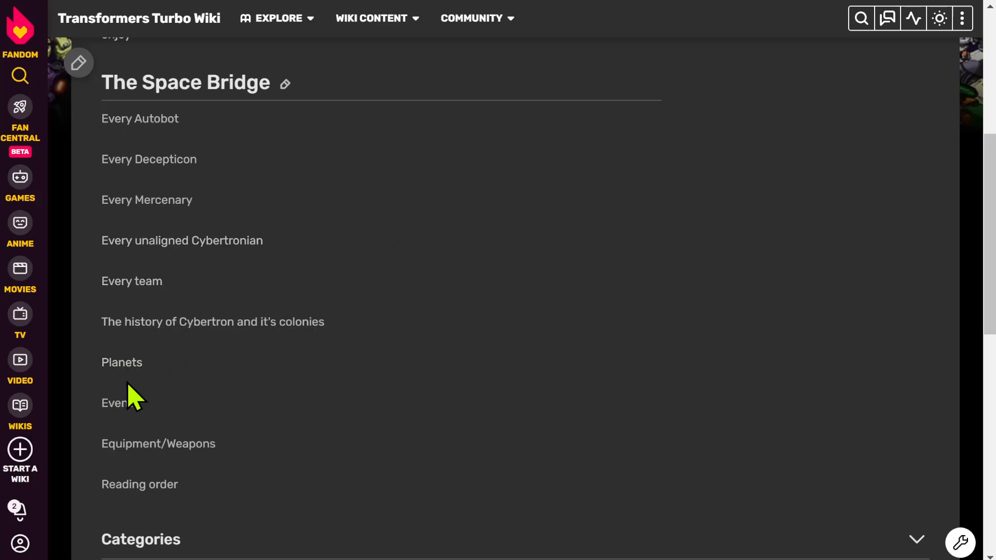
mouse_move(209, 184)
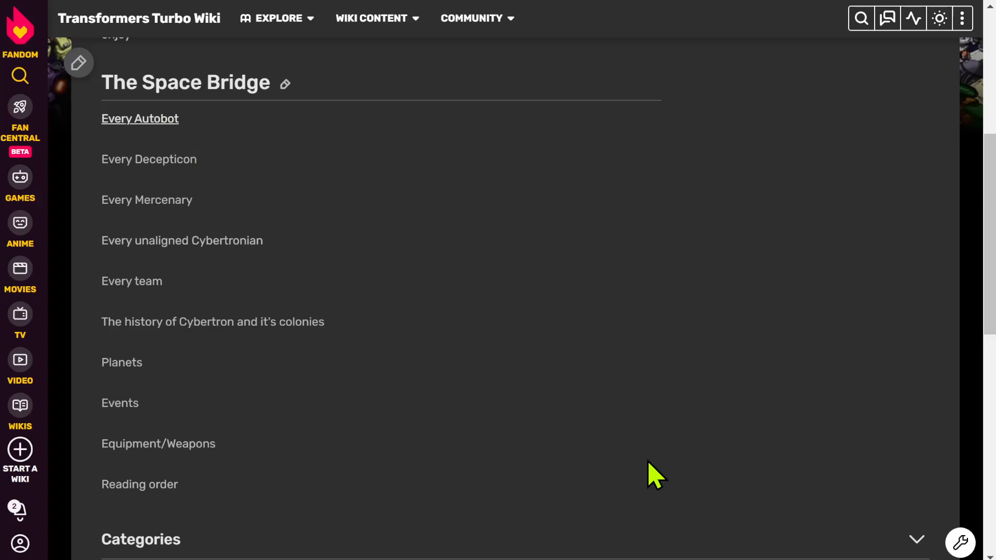
Step: Read the Every autobot list alphabetically from afterburner down to Zetar
click(140, 118)
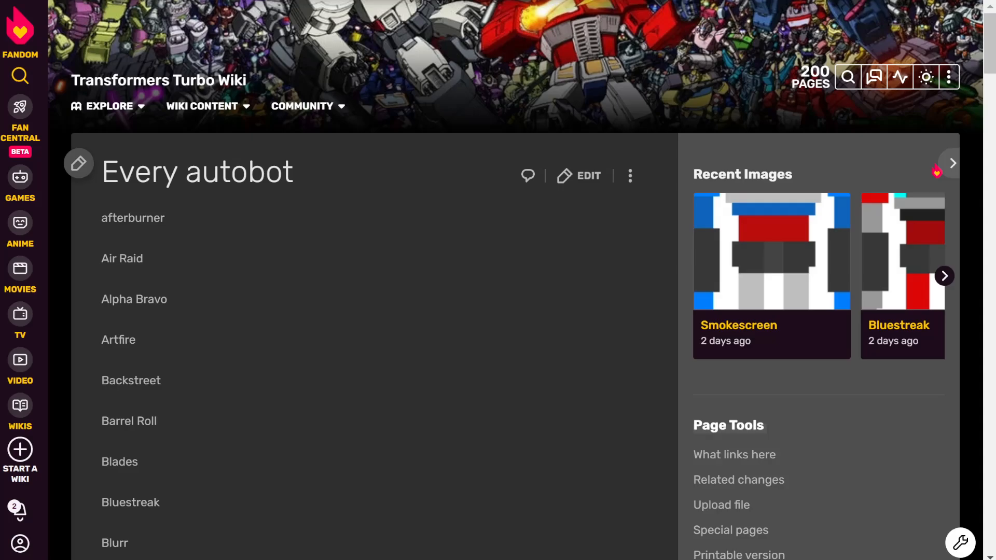
scroll(down, 3)
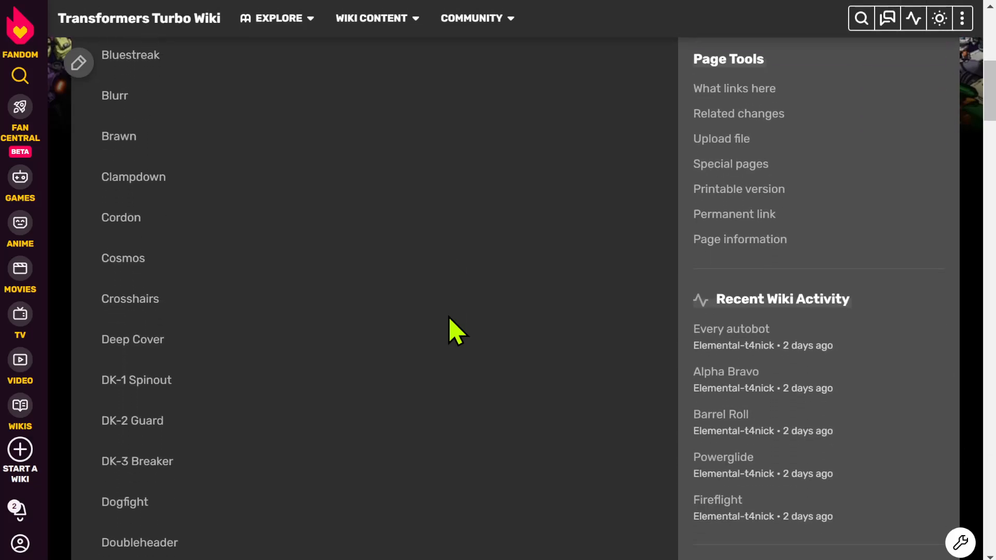
scroll(down, 3)
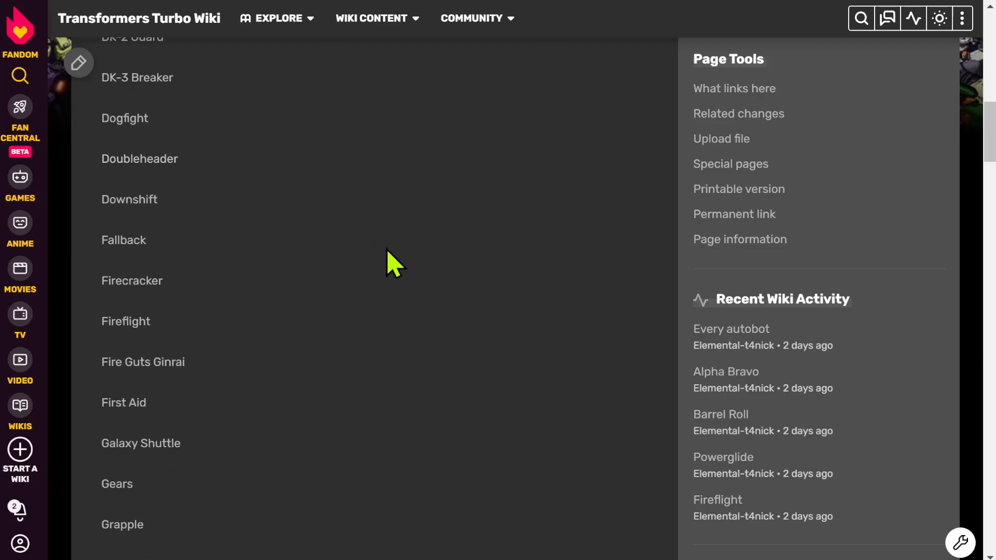
scroll(down, 3)
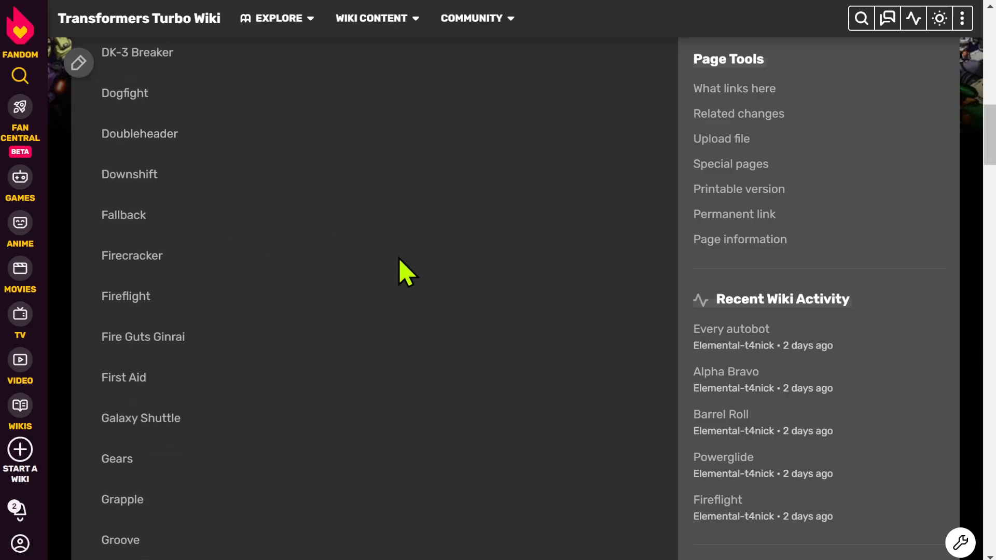
scroll(down, 3)
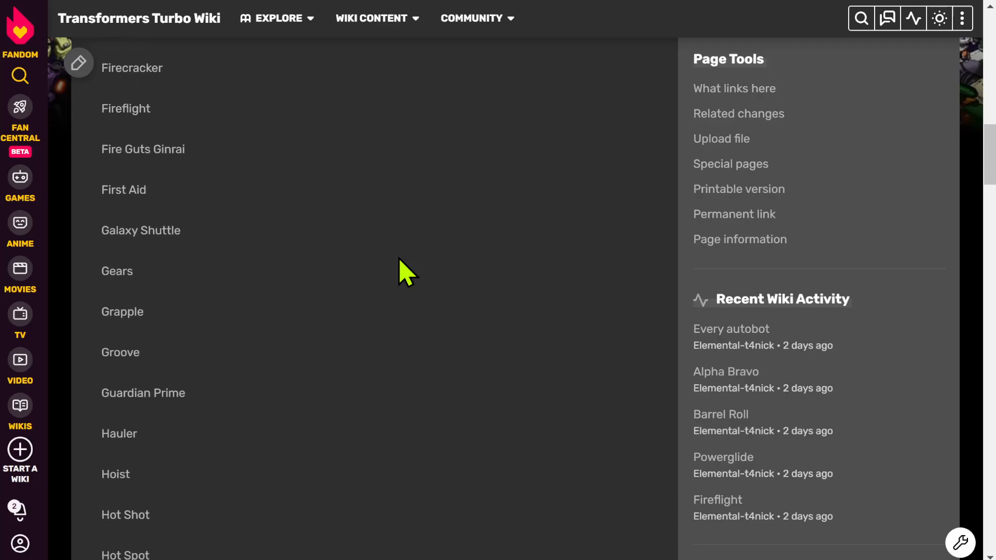
scroll(down, 3)
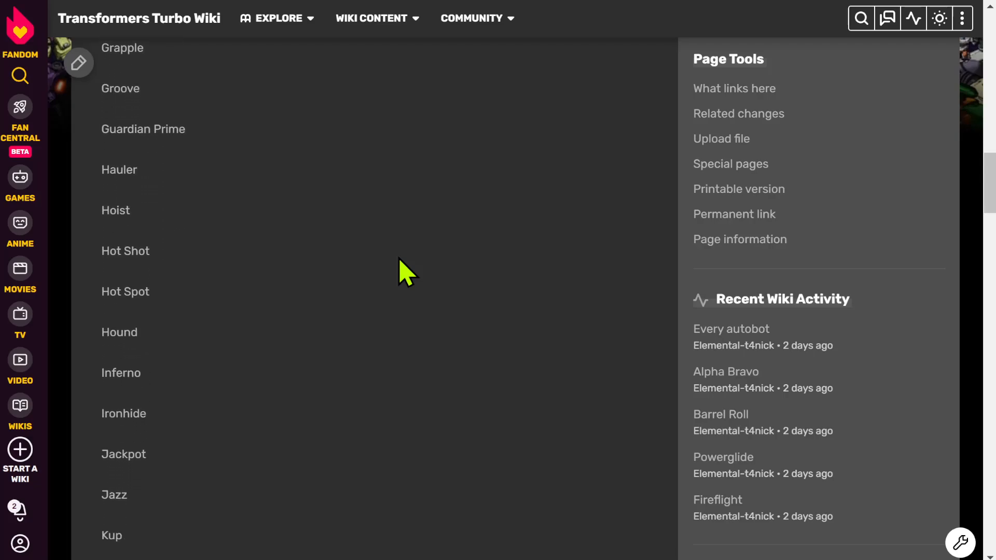
scroll(down, 3)
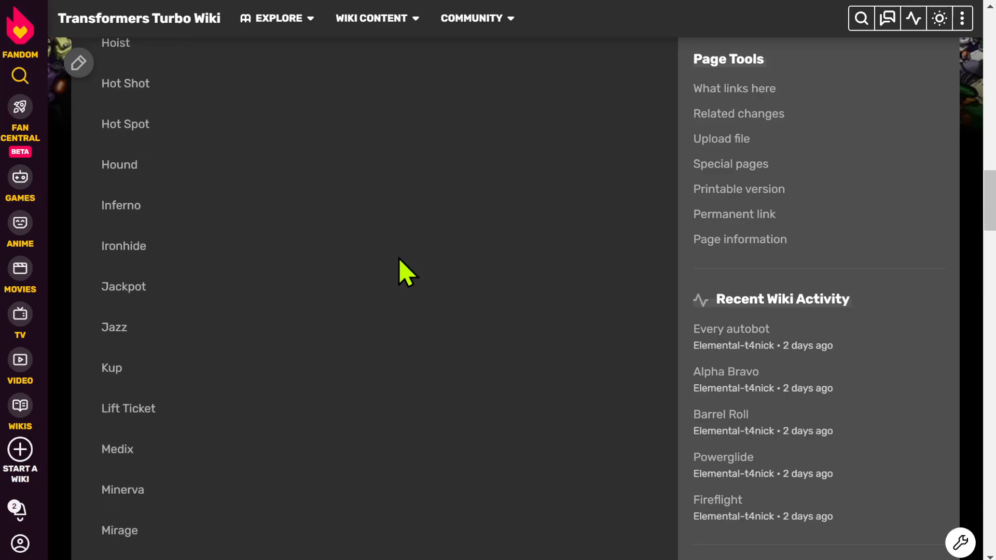
scroll(down, 3)
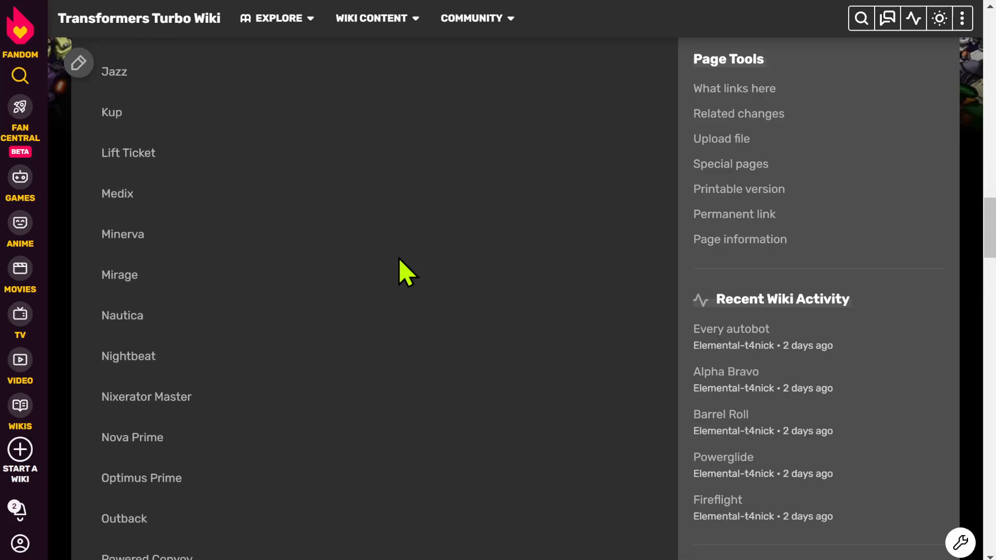
scroll(down, 3)
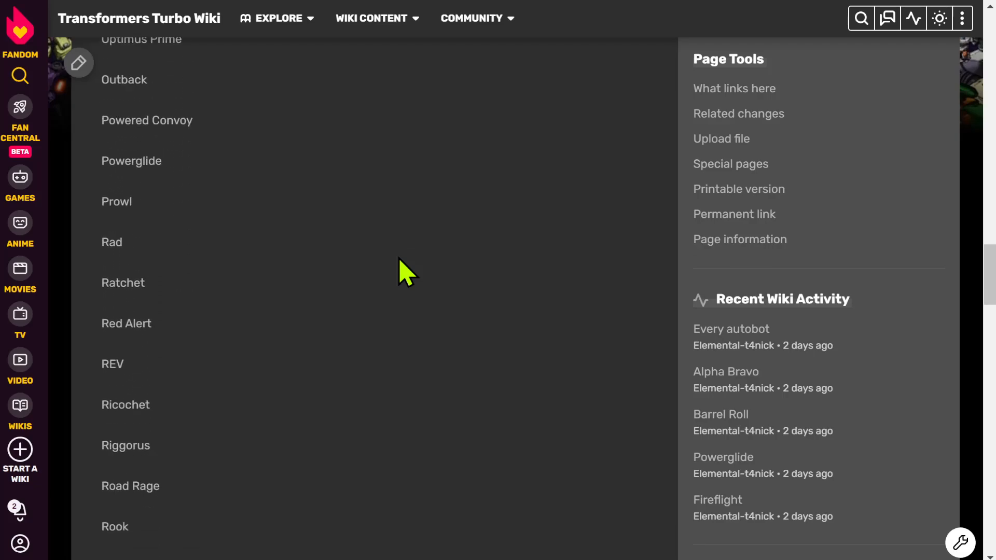
scroll(down, 3)
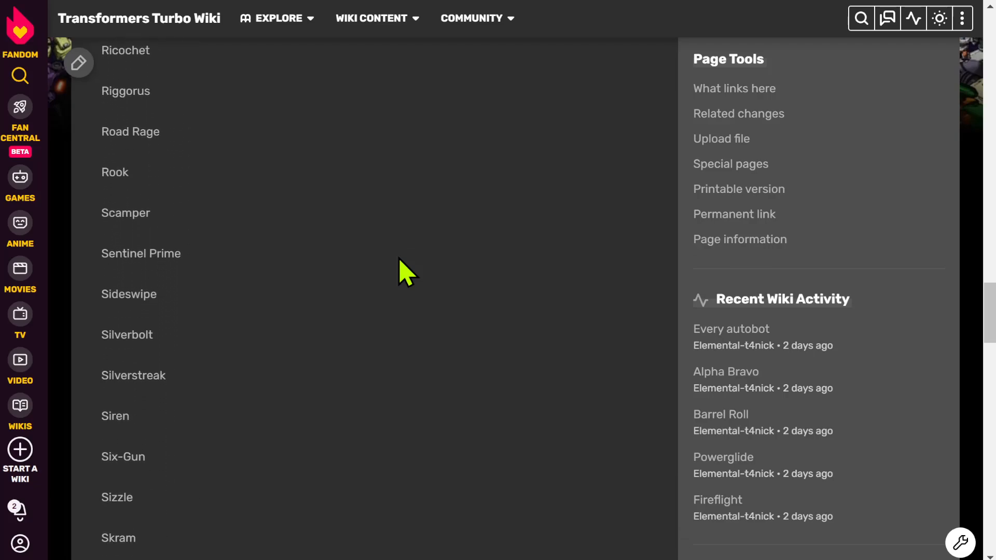
scroll(down, 3)
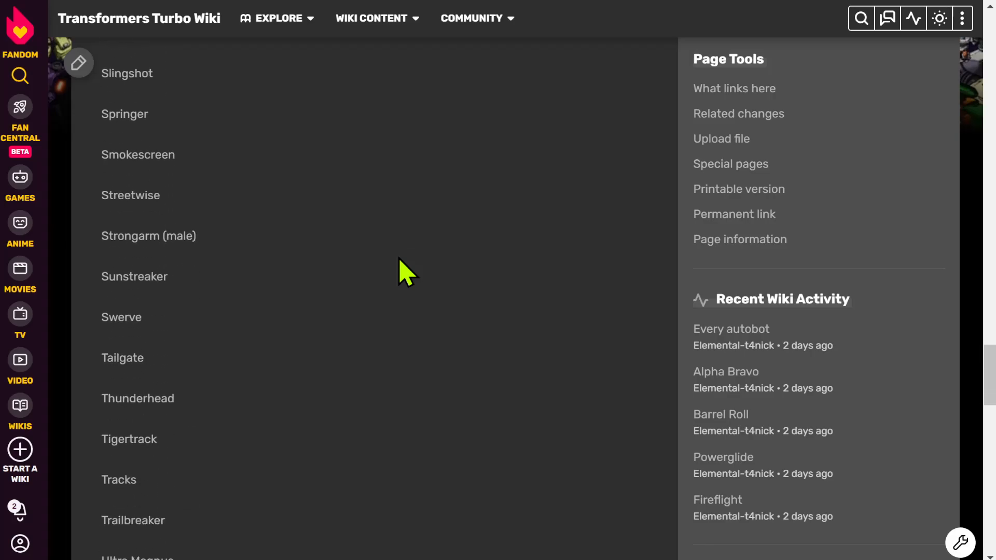
scroll(down, 3)
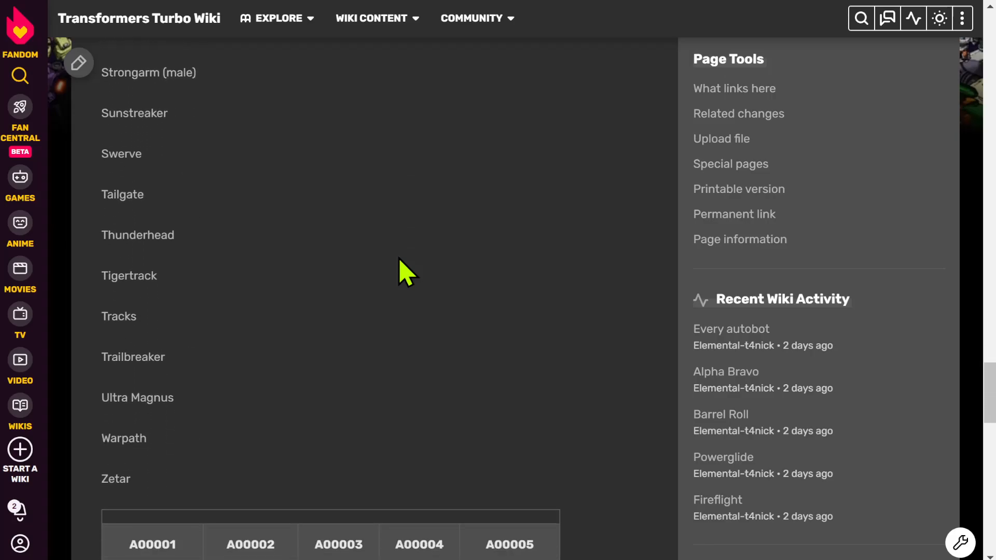
scroll(down, 3)
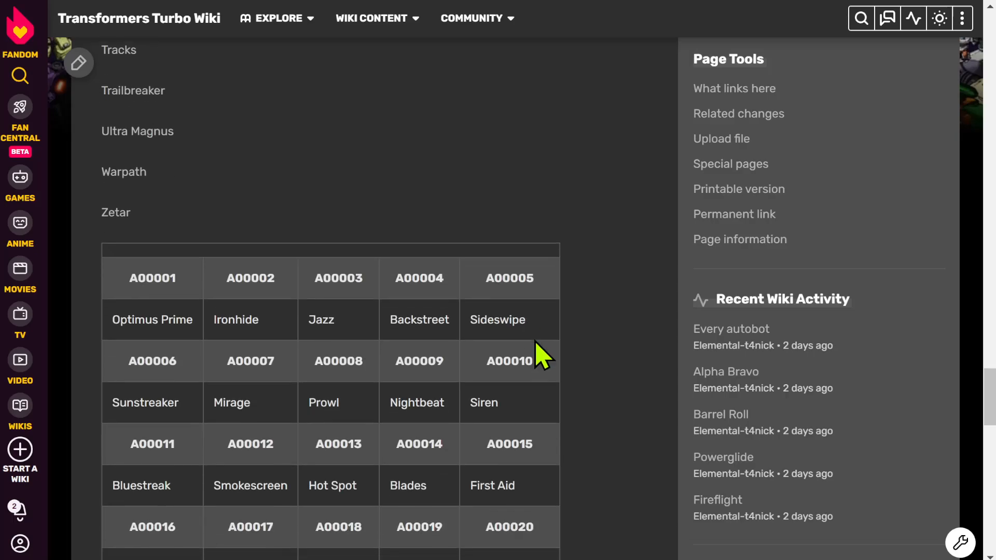
scroll(down, 3)
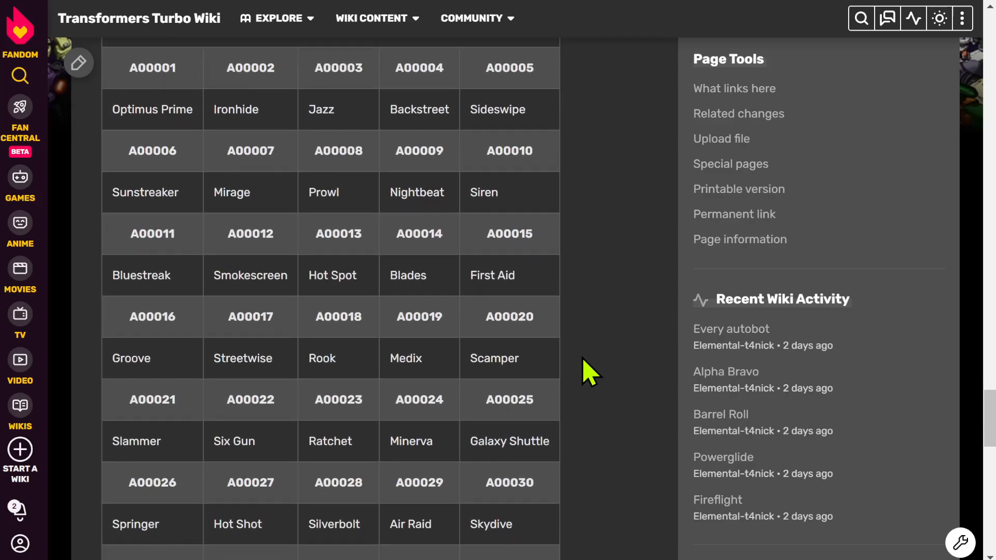
scroll(down, 3)
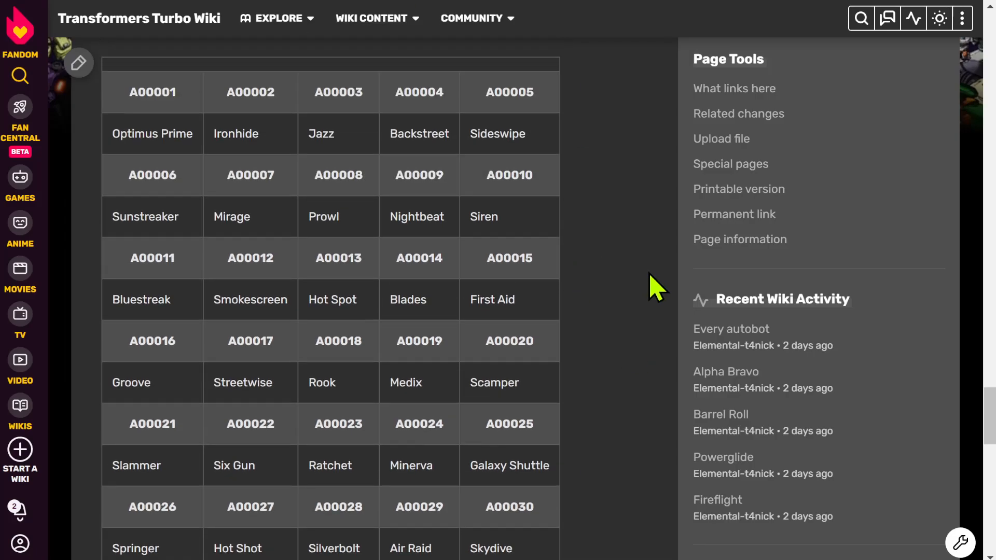
mouse_move(634, 296)
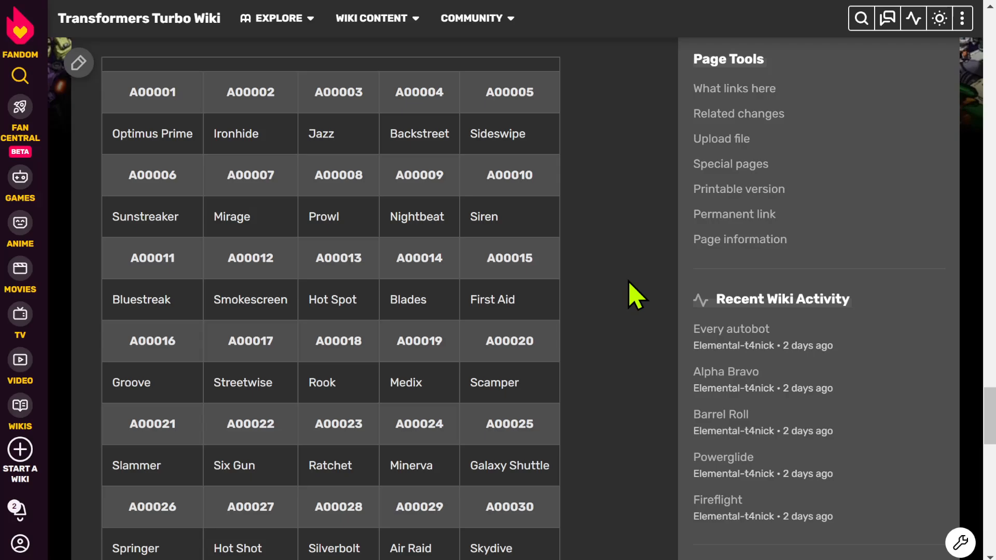
mouse_move(604, 304)
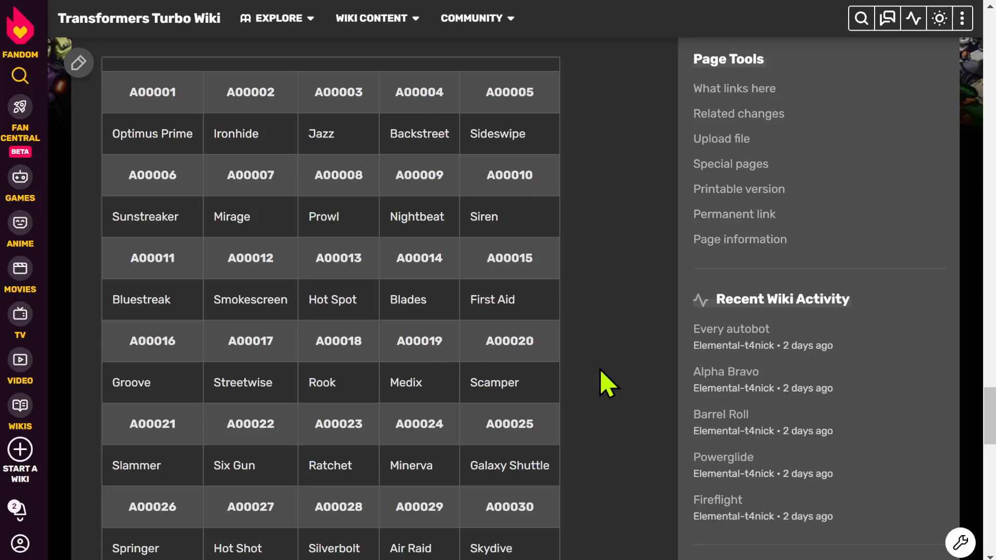
mouse_move(435, 279)
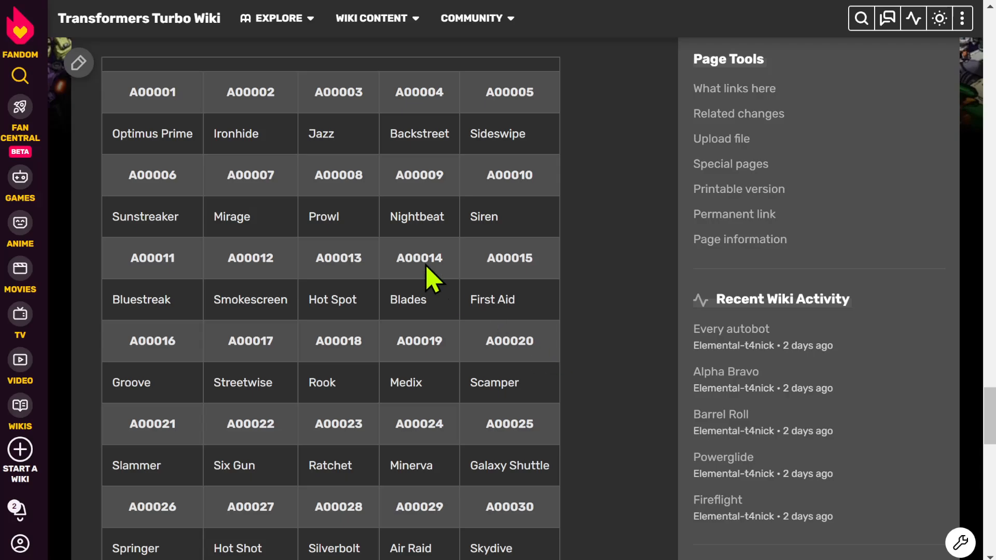
mouse_move(250, 142)
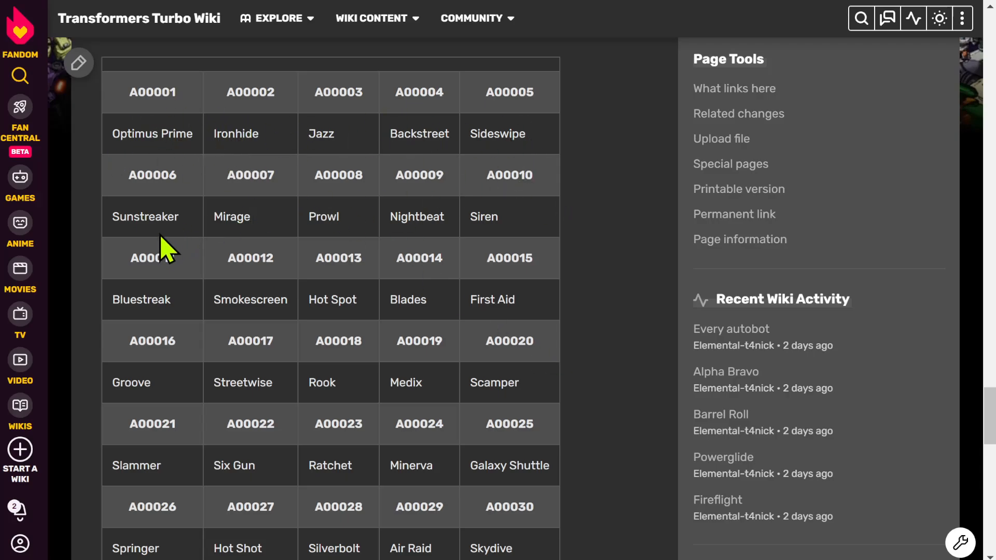
mouse_move(296, 338)
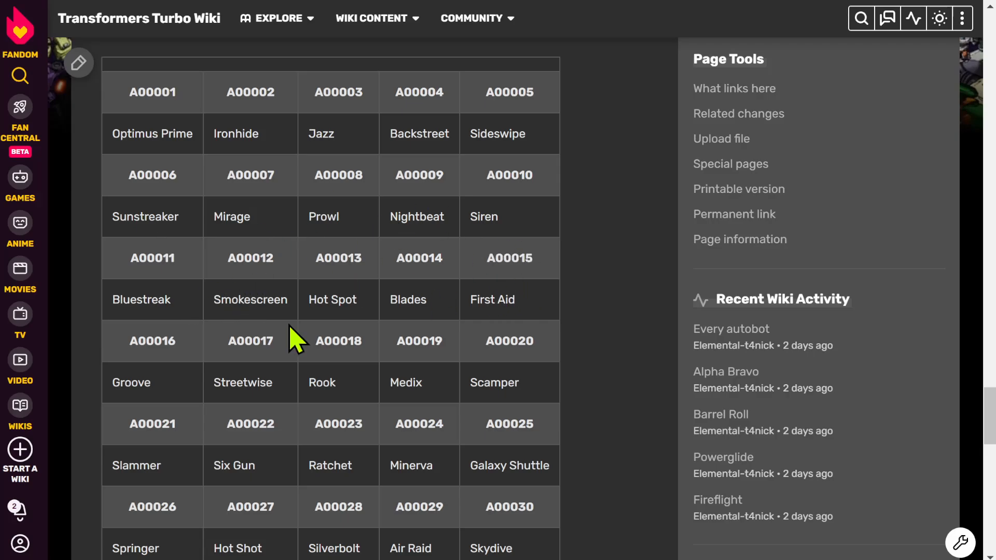
mouse_move(171, 485)
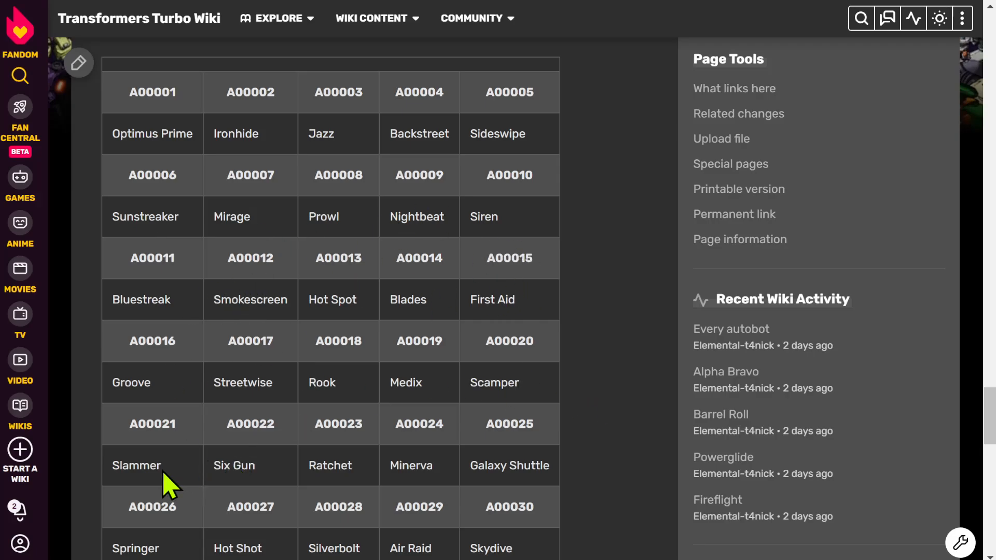
scroll(down, 3)
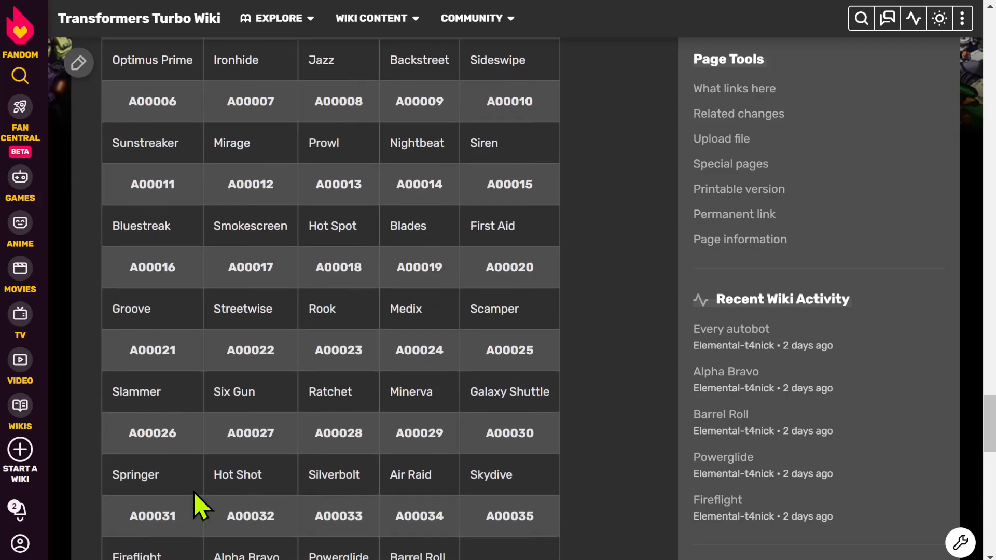
scroll(down, 3)
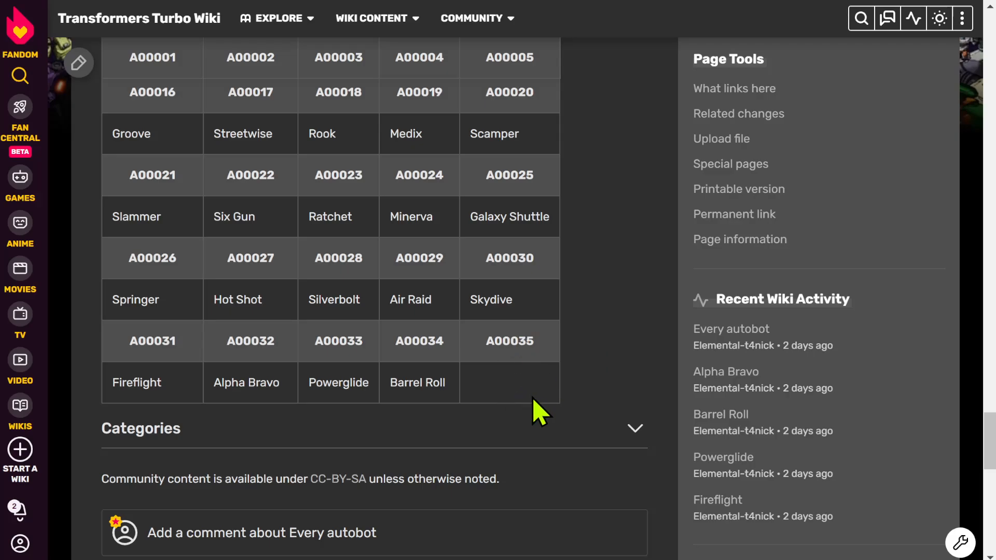
mouse_move(505, 400)
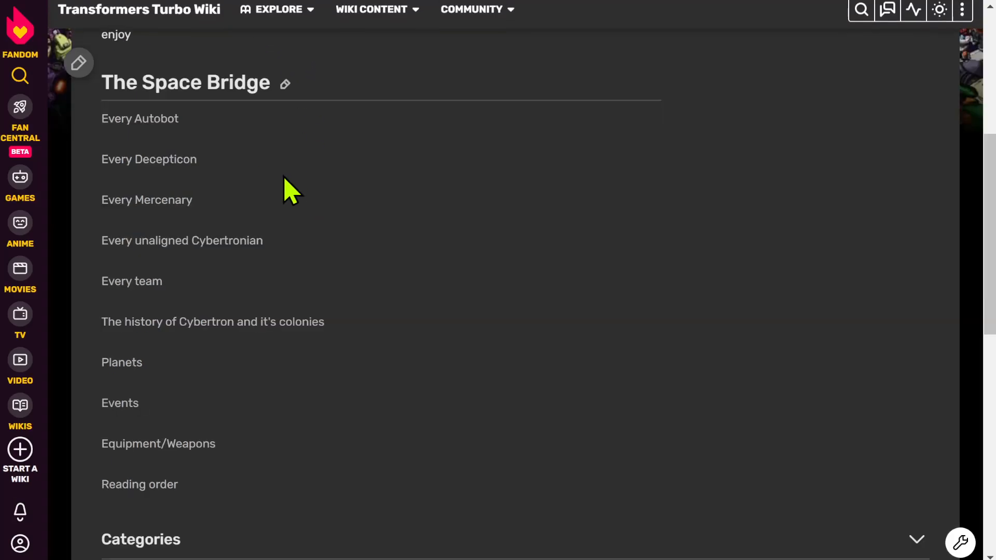
mouse_move(149, 159)
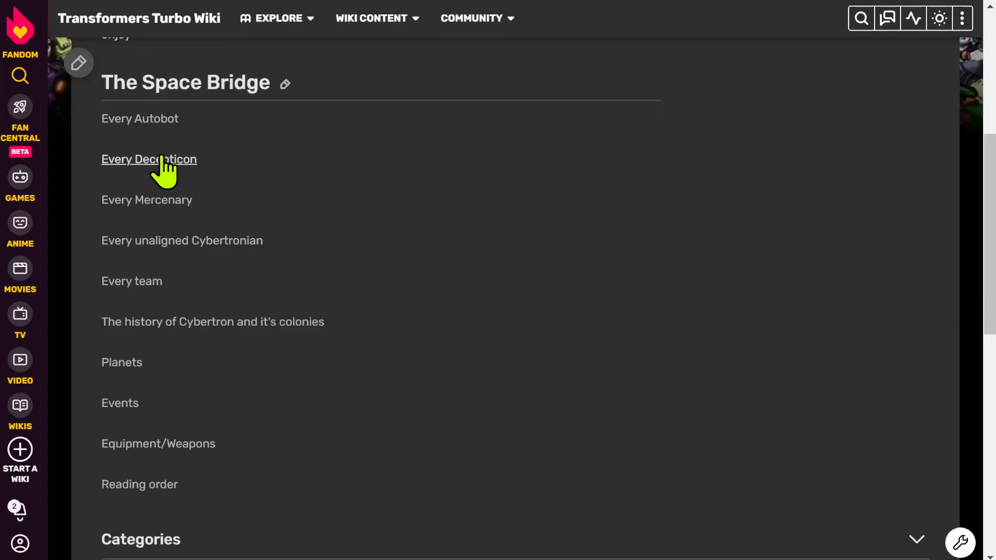
Step: Read the Every Decepticon list down to Windrazor (seeker), then head to Every Mercenary
click(149, 159)
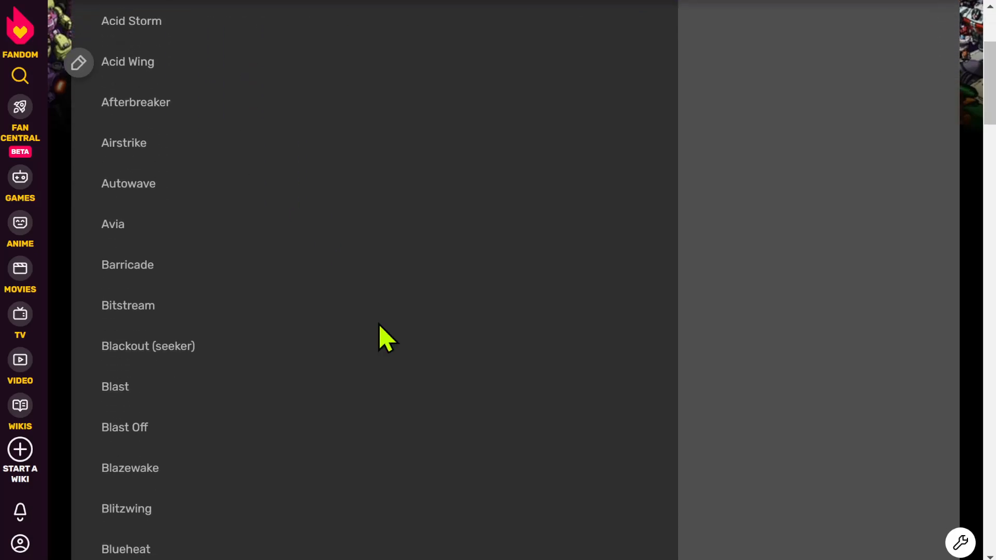
scroll(down, 3)
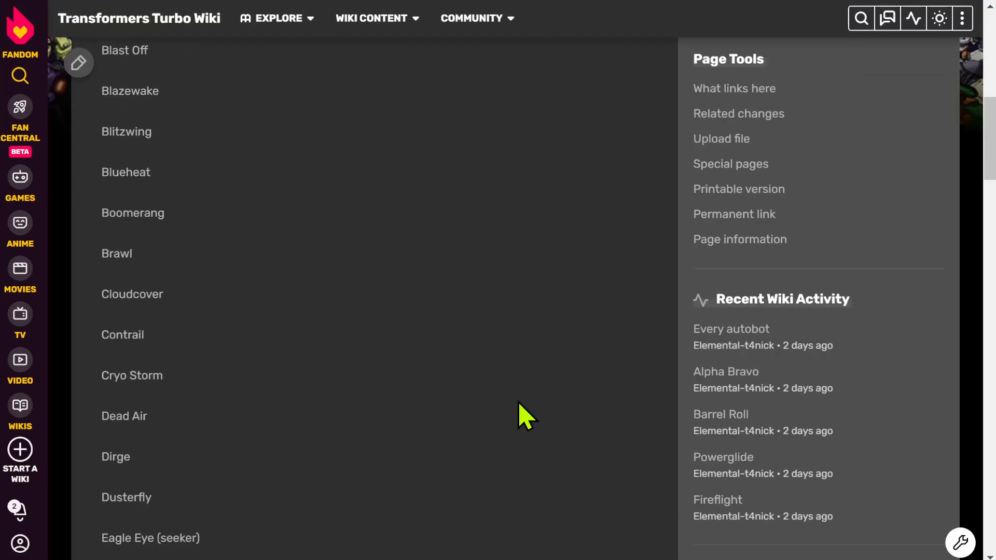
scroll(down, 3)
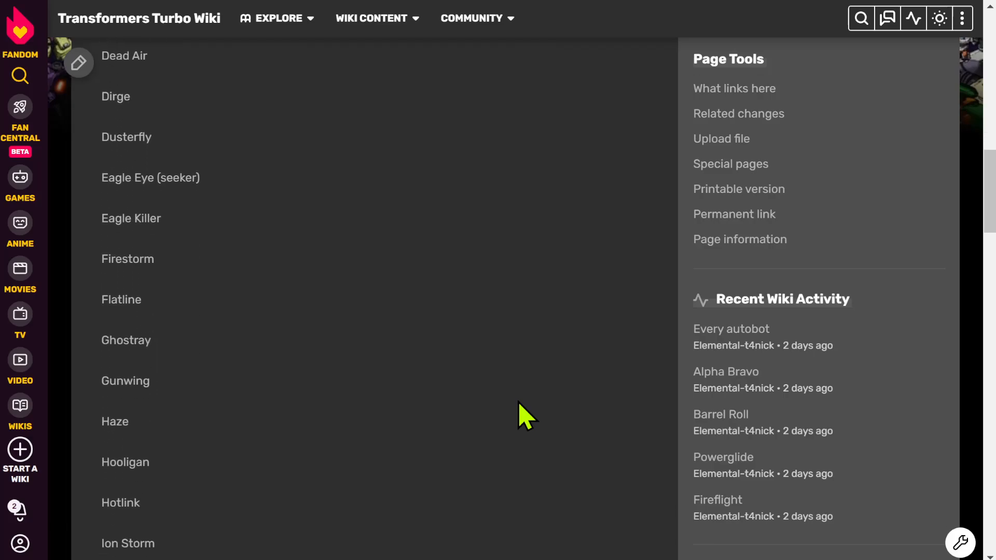
scroll(down, 3)
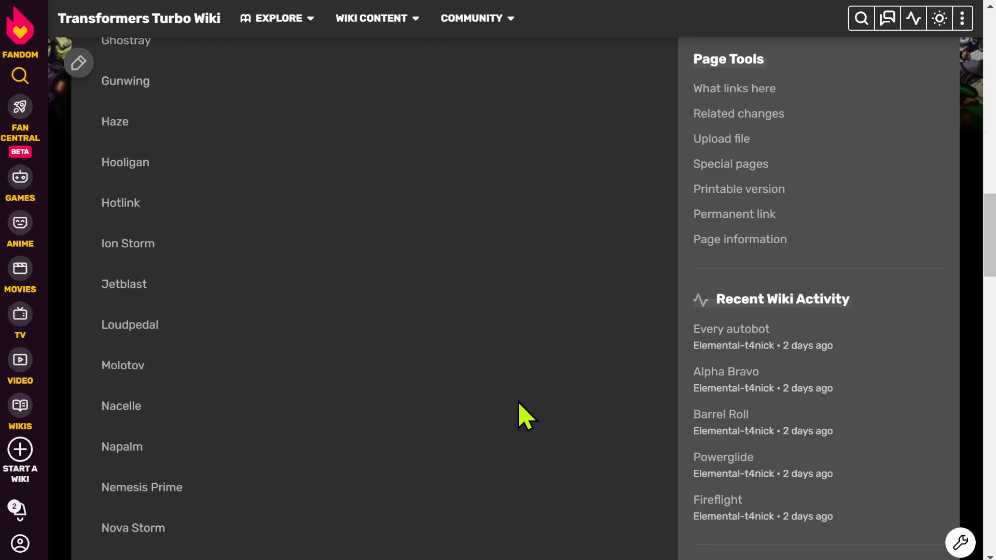
scroll(down, 3)
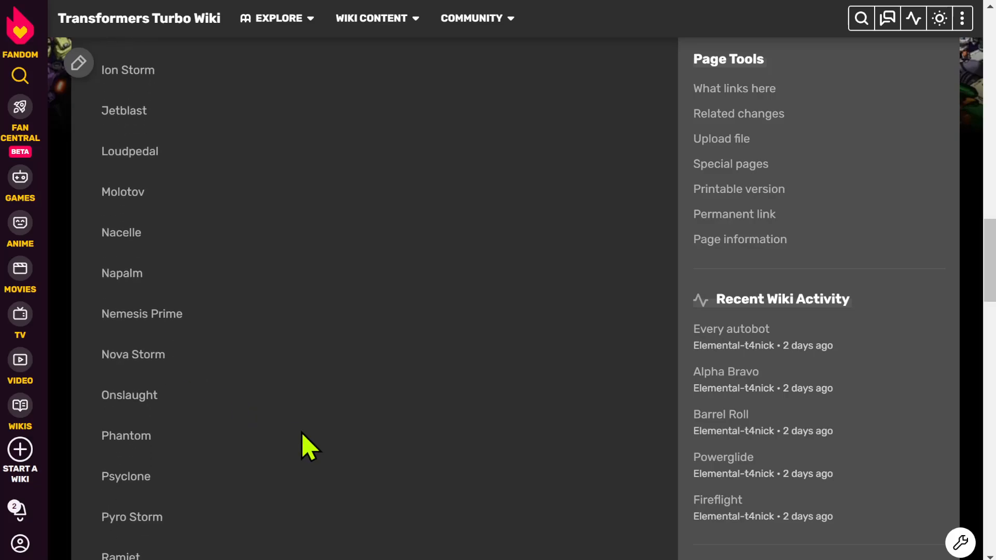
scroll(down, 3)
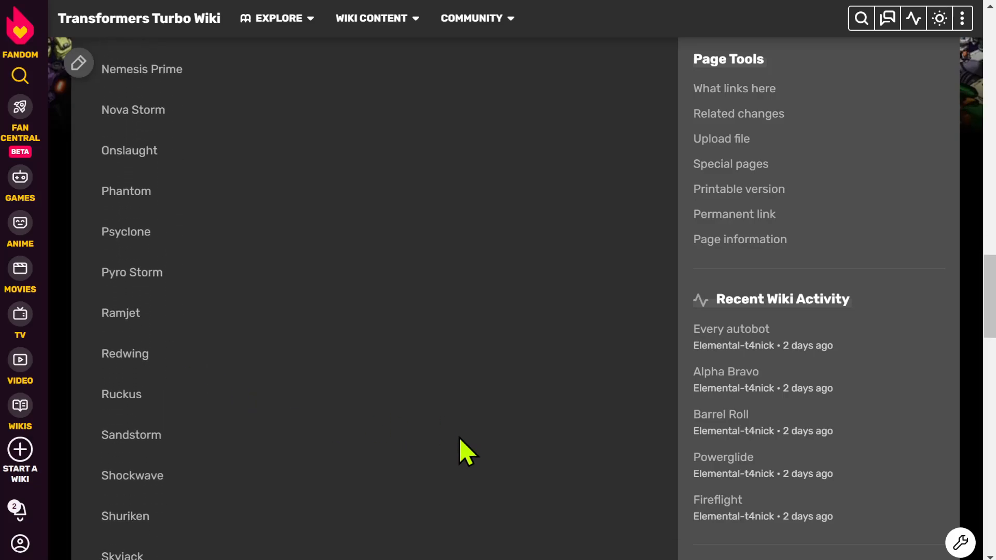
scroll(down, 3)
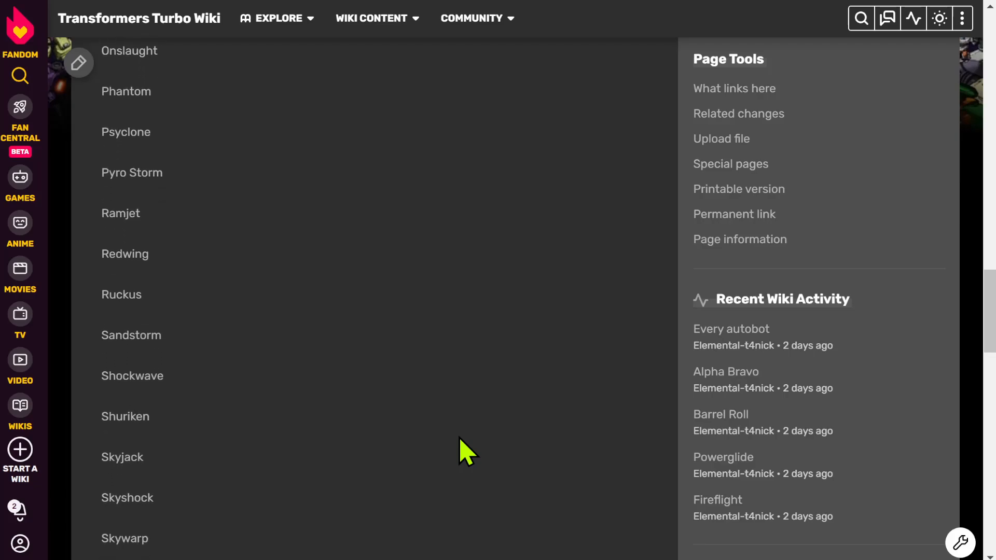
scroll(down, 3)
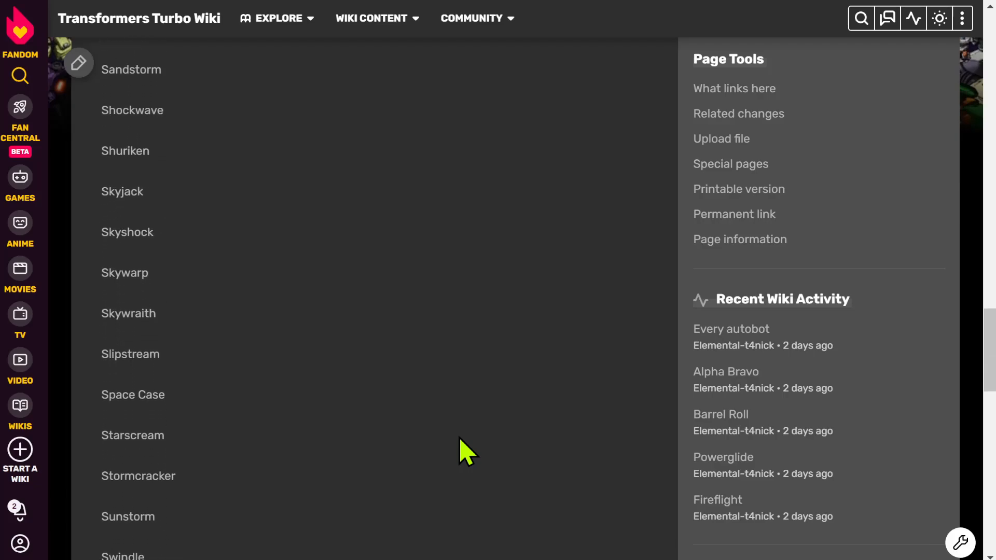
scroll(down, 3)
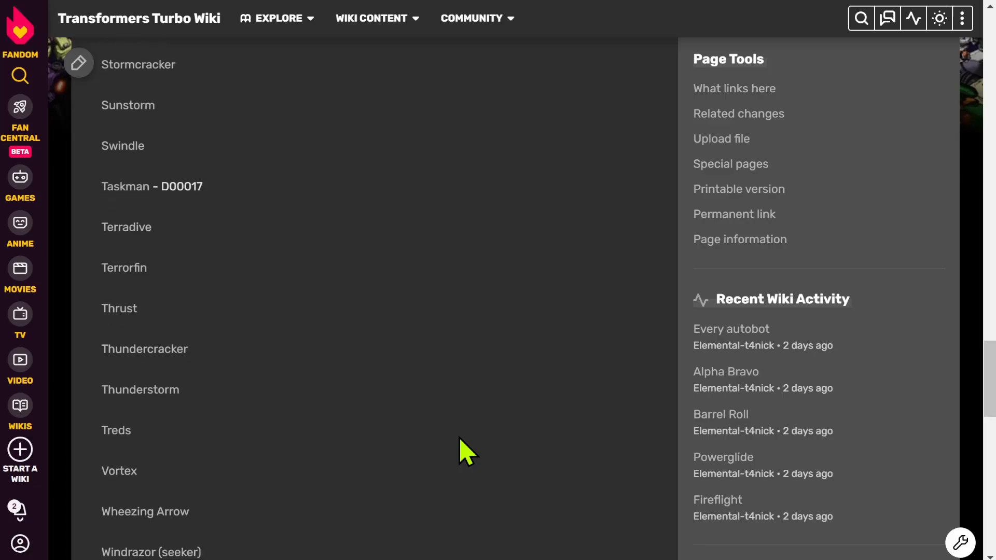
scroll(down, 3)
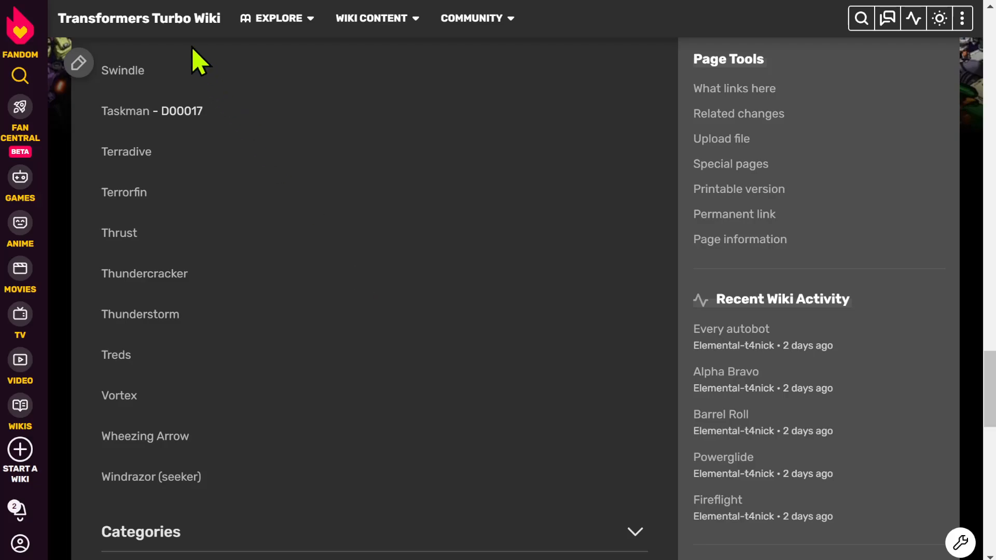
mouse_move(89, 7)
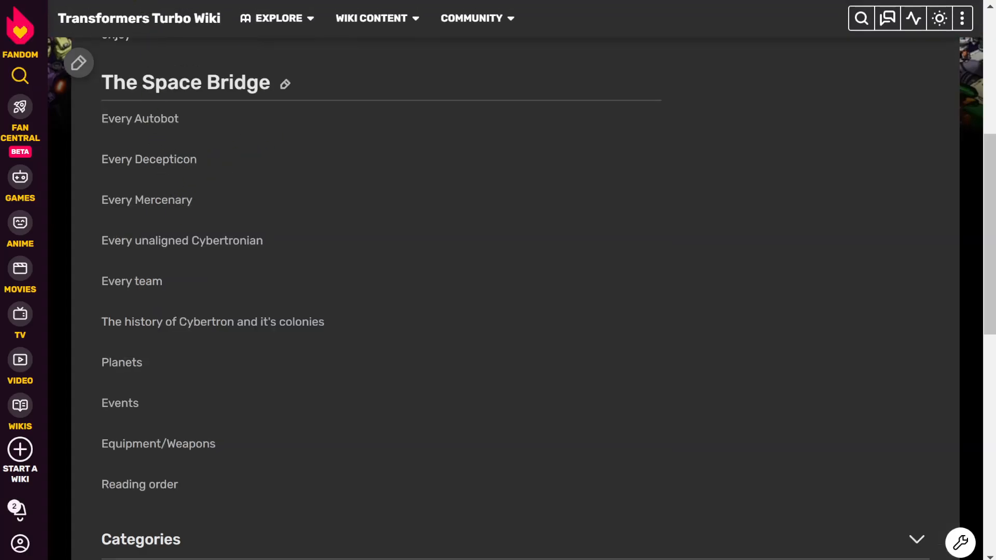
scroll(down, 3)
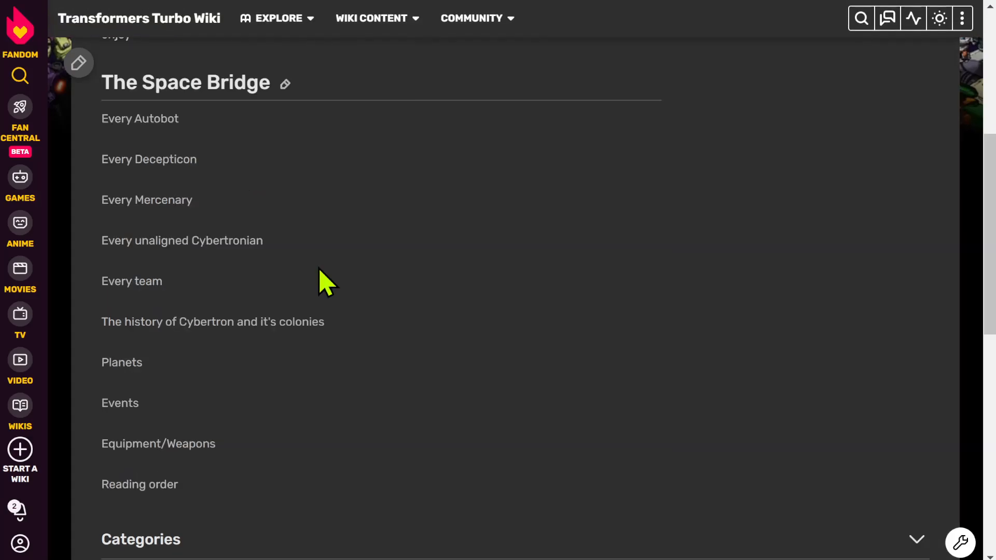
mouse_move(171, 206)
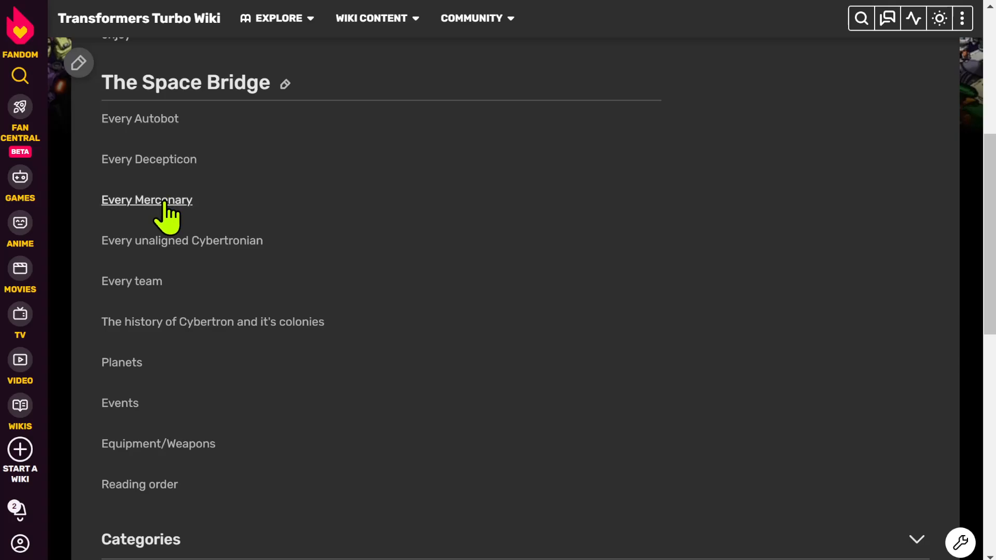
click(147, 199)
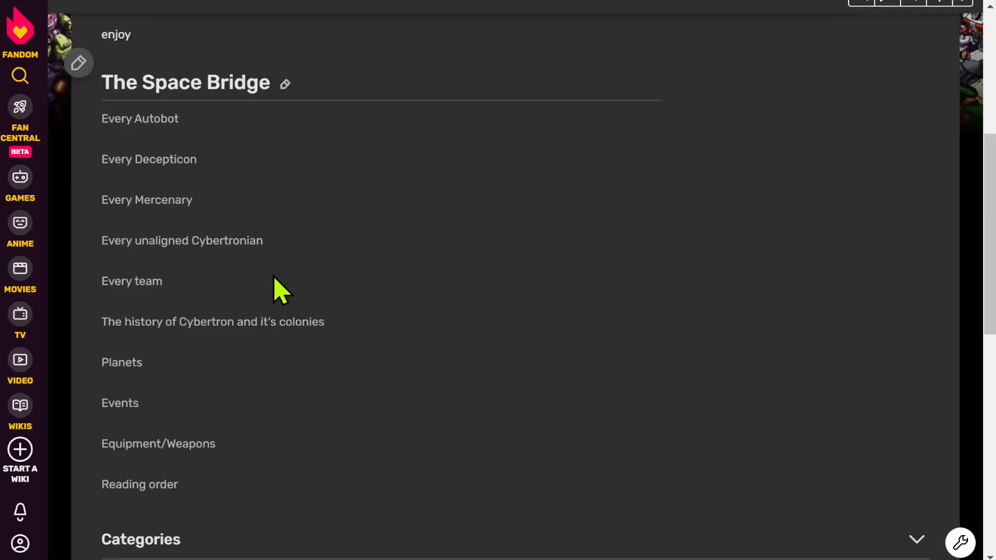
mouse_move(181, 248)
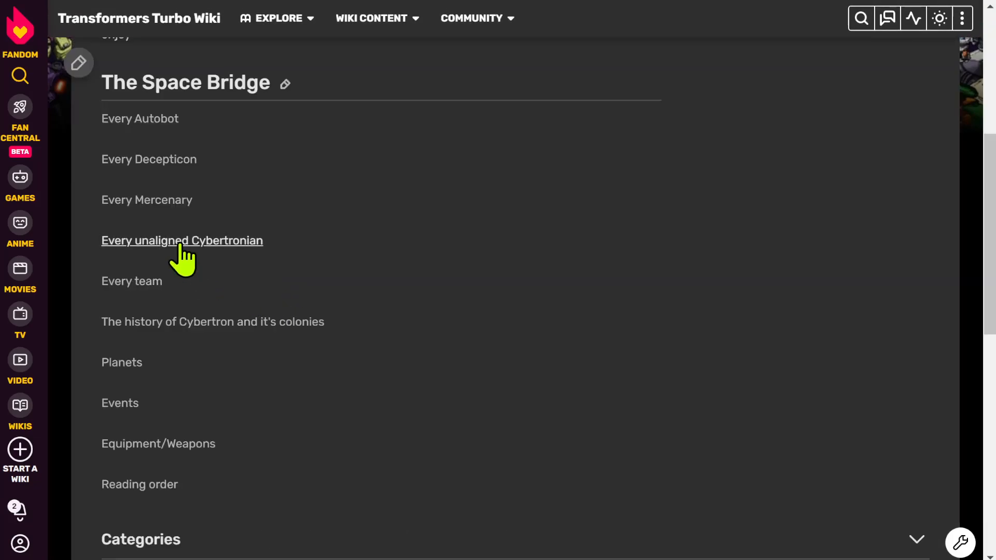
Step: View the Every unaligned Cybertronian page, opening with higher powers Primus and Unicron
click(182, 240)
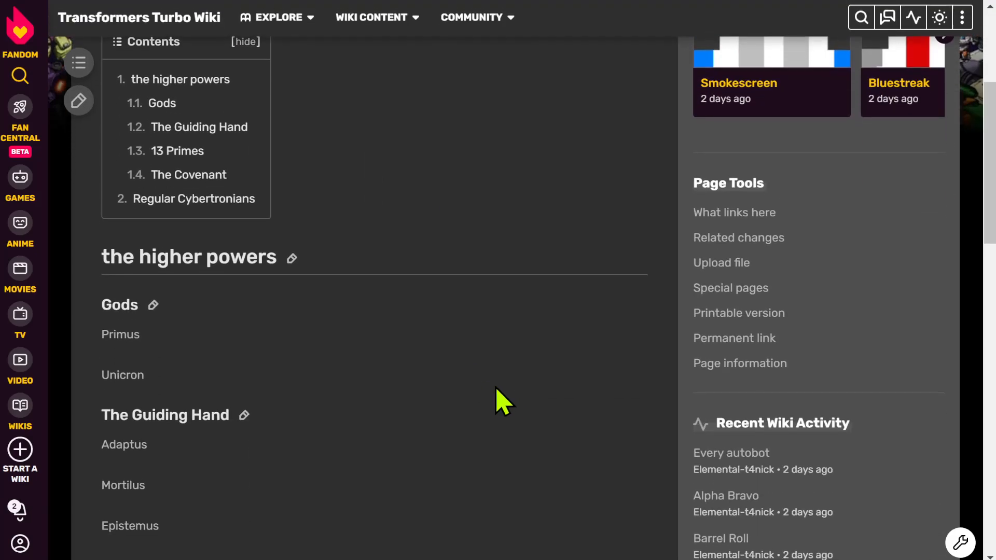
scroll(down, 3)
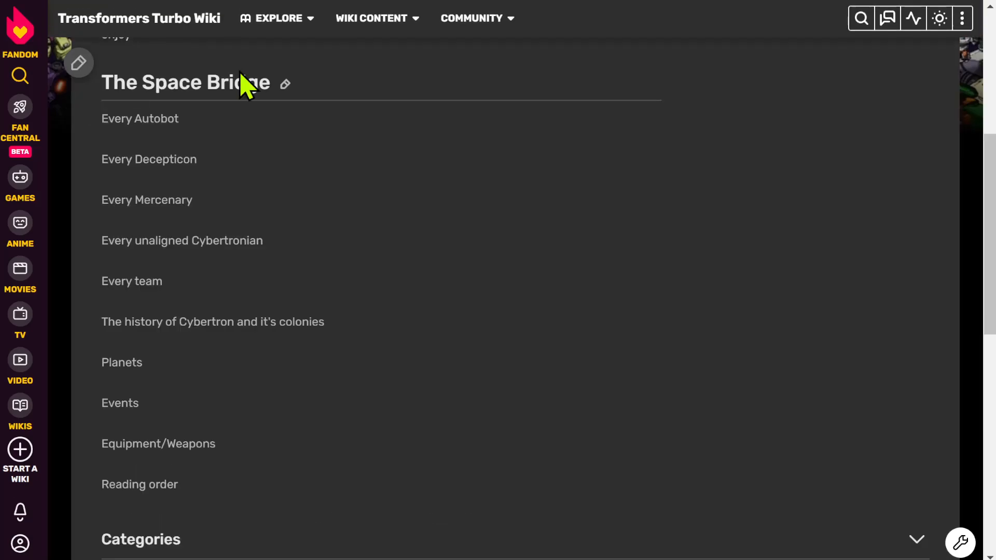
scroll(down, 3)
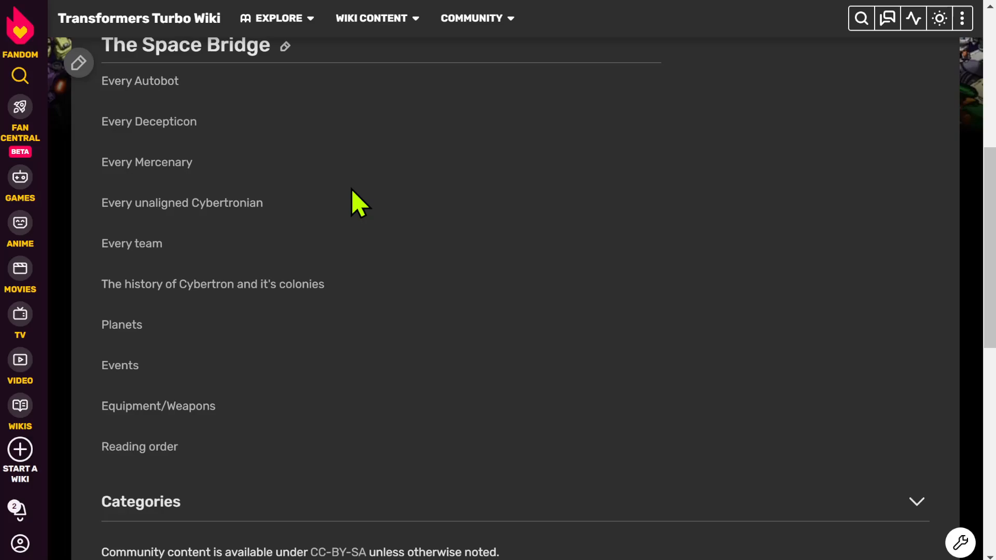
mouse_move(360, 230)
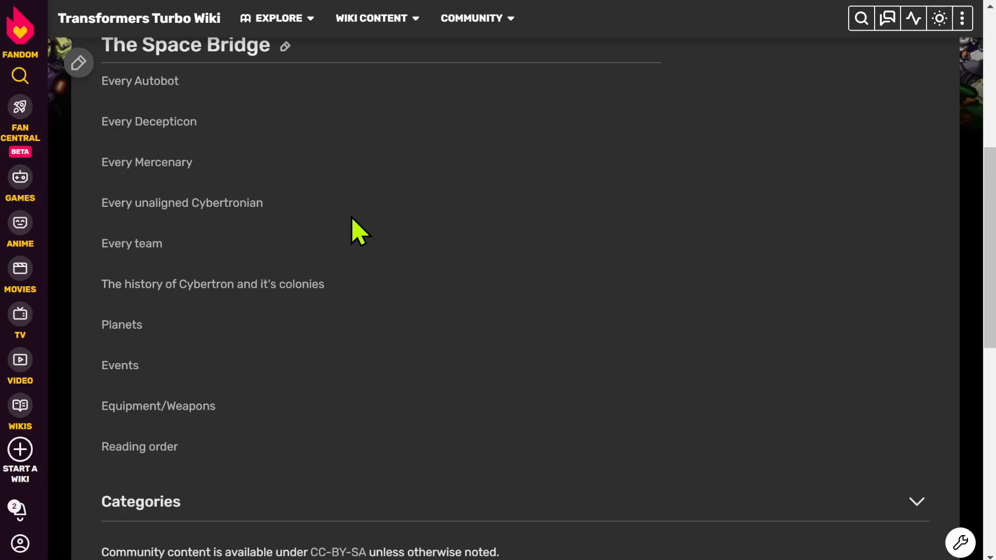
scroll(down, 3)
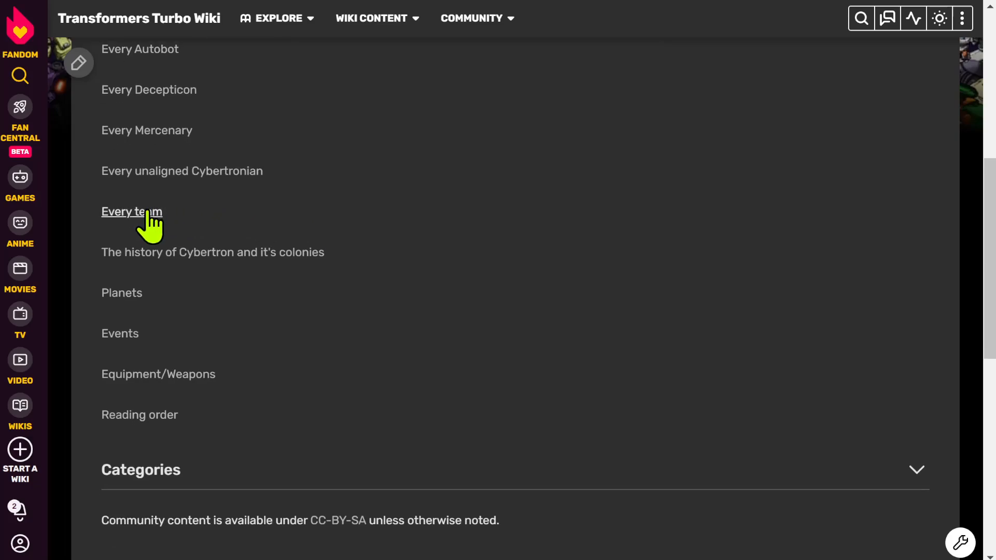
Step: From Every team, open the Turbobots page and read its member list
click(132, 212)
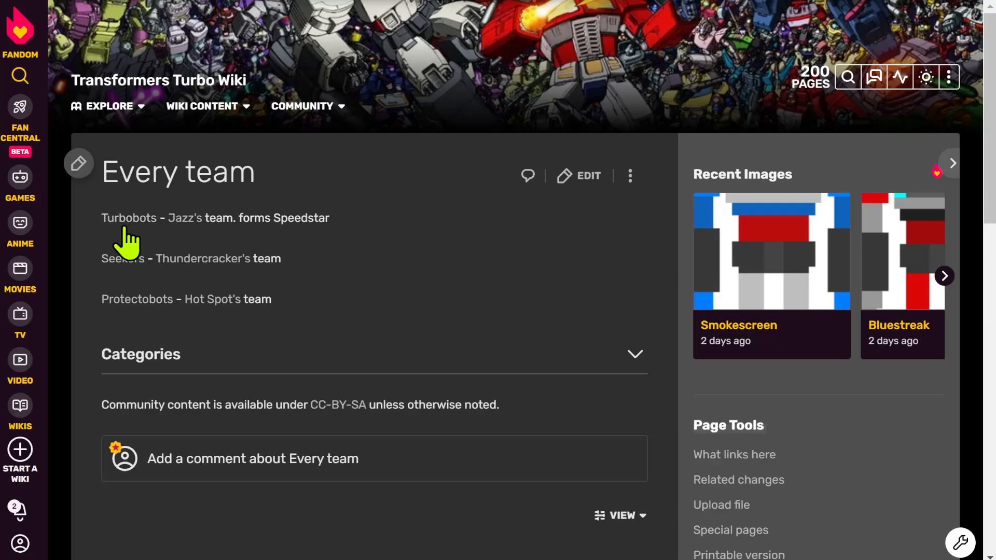
click(128, 218)
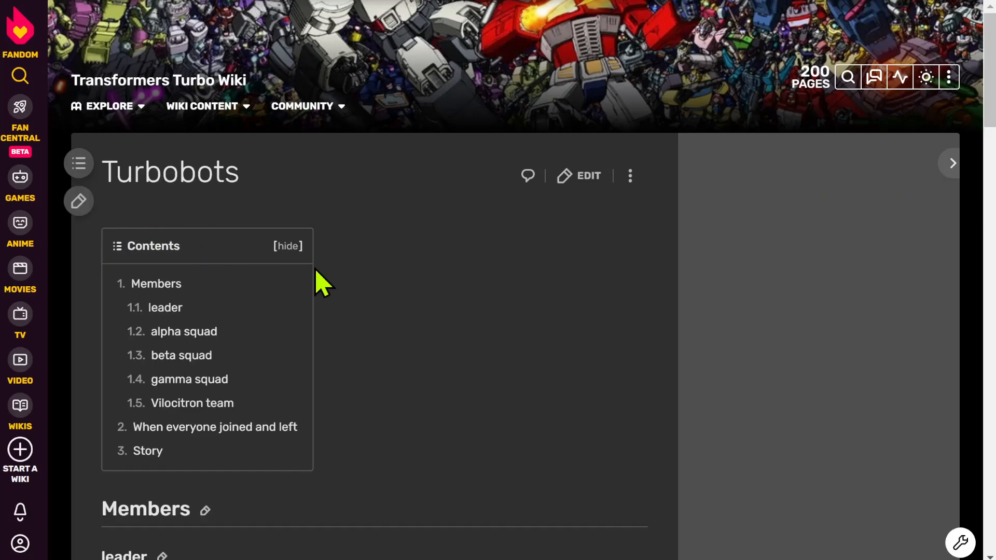
scroll(down, 3)
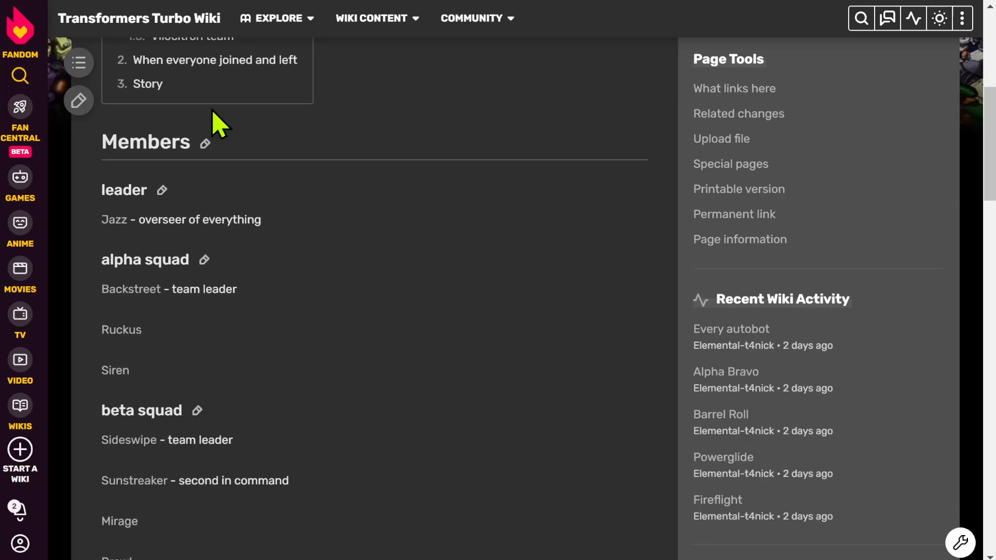
scroll(down, 3)
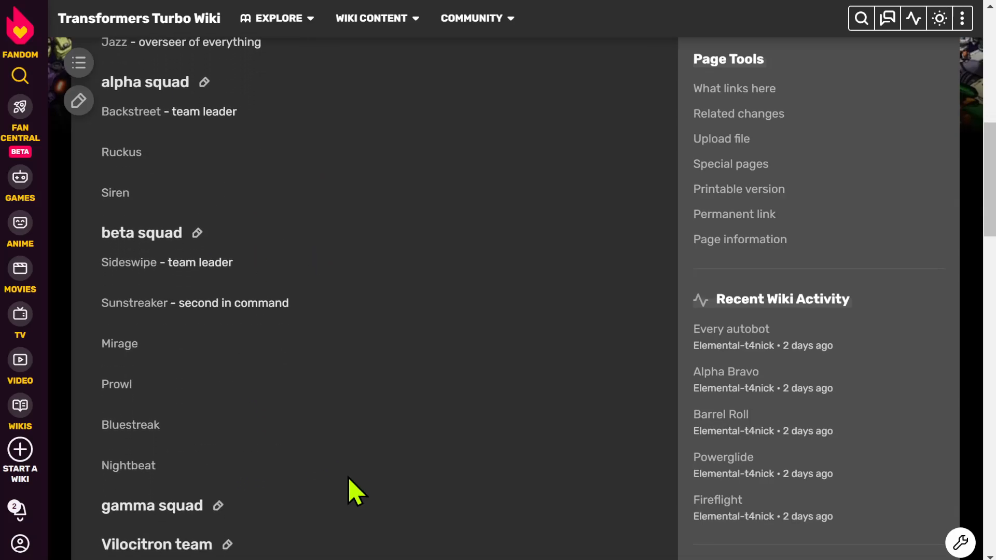
scroll(down, 3)
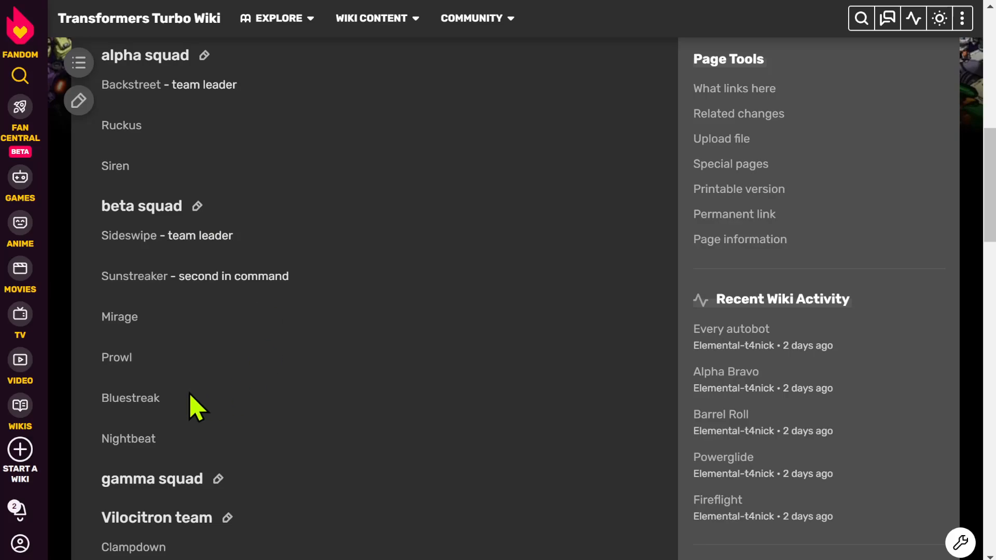
mouse_move(216, 57)
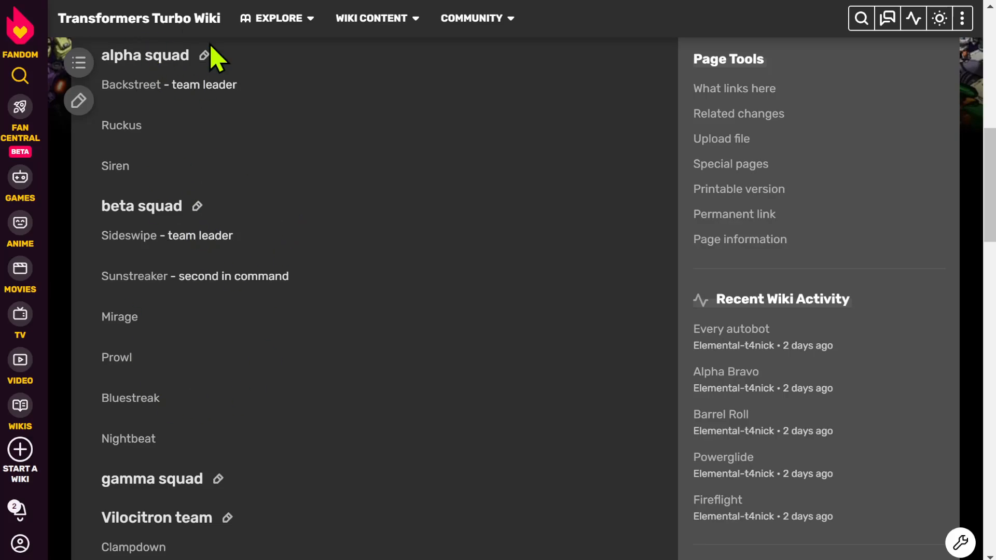
mouse_move(92, 257)
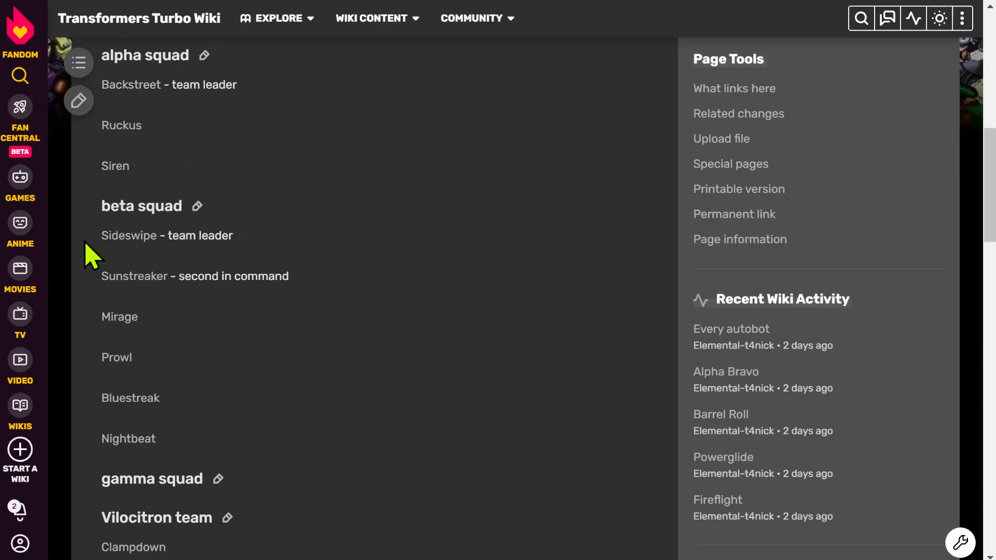
scroll(down, 3)
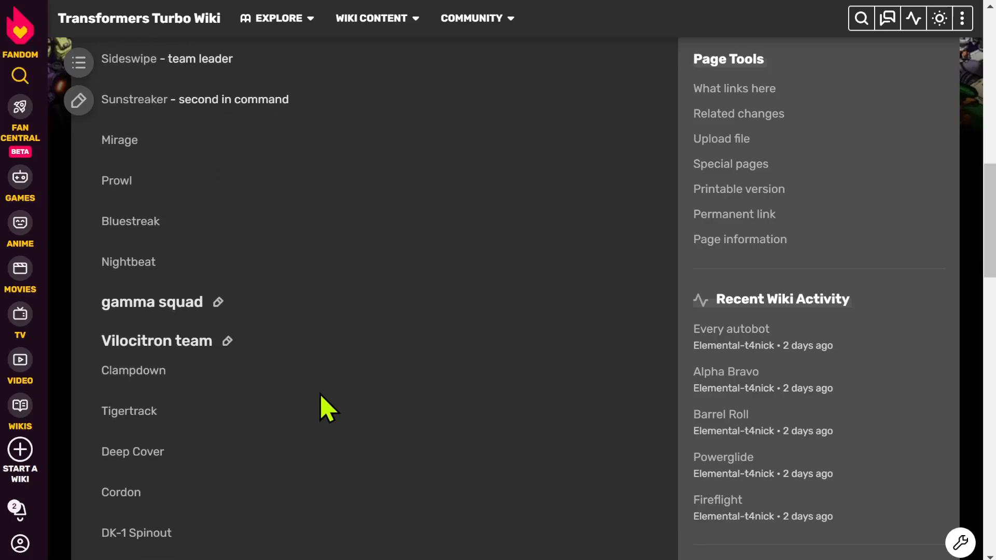
scroll(down, 3)
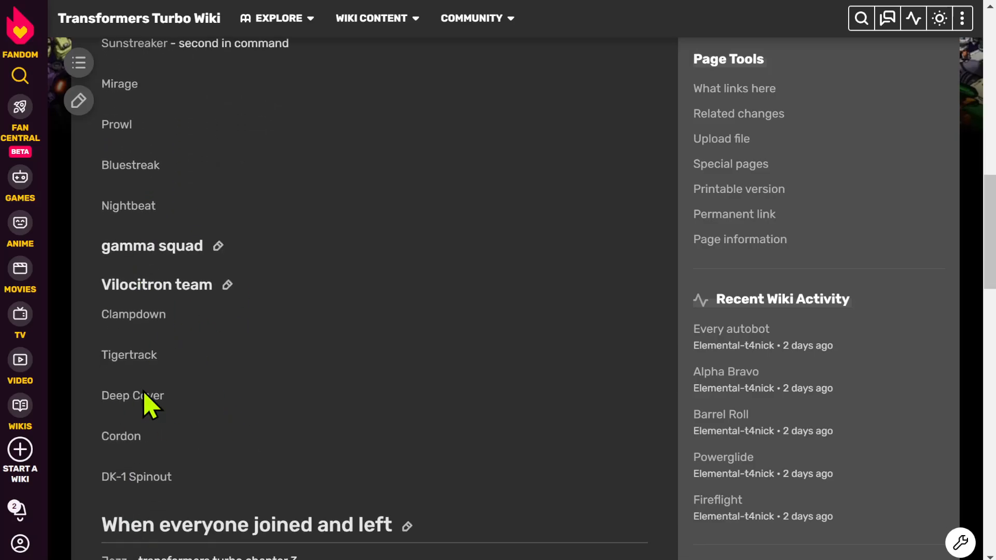
mouse_move(158, 290)
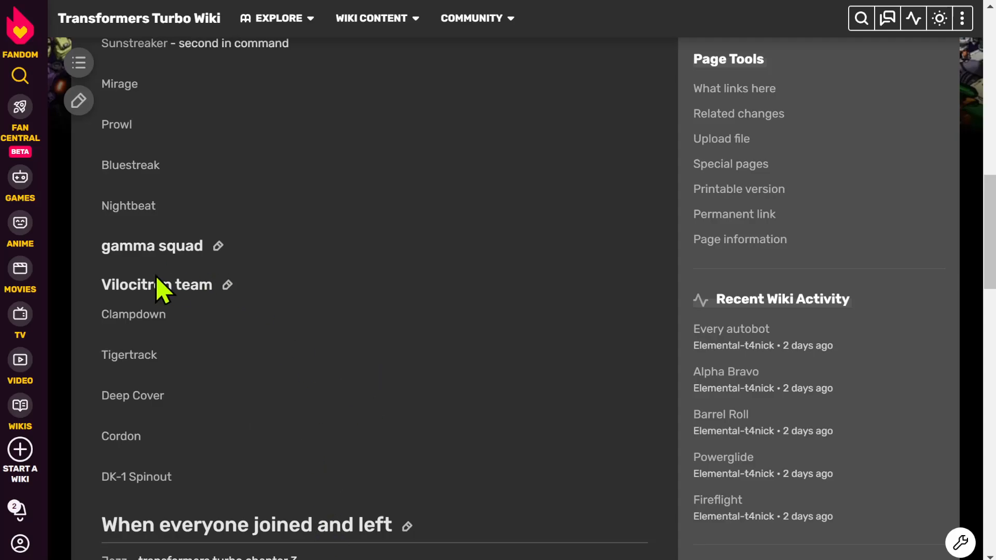
mouse_move(321, 329)
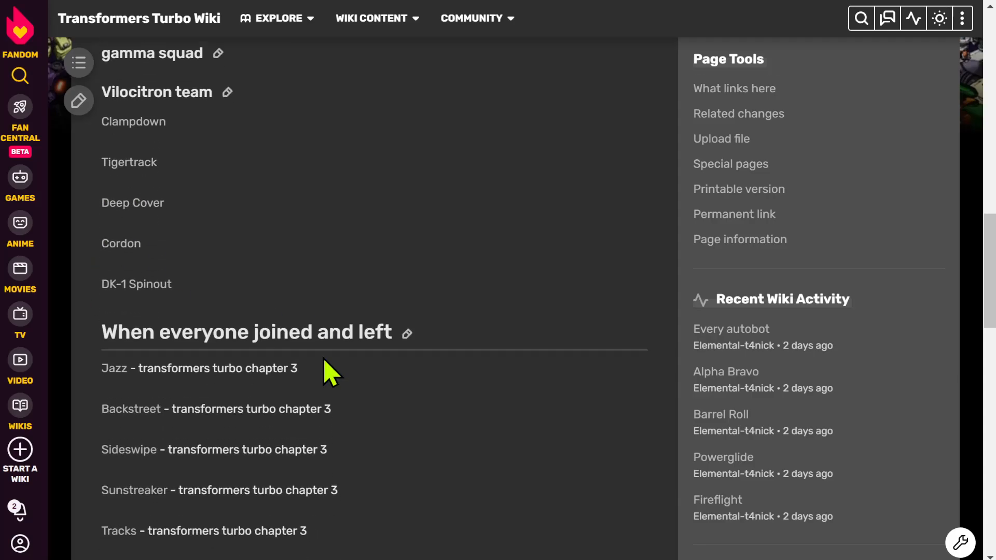
Step: Continue through the Turbobots join history to the end of the page
scroll(down, 3)
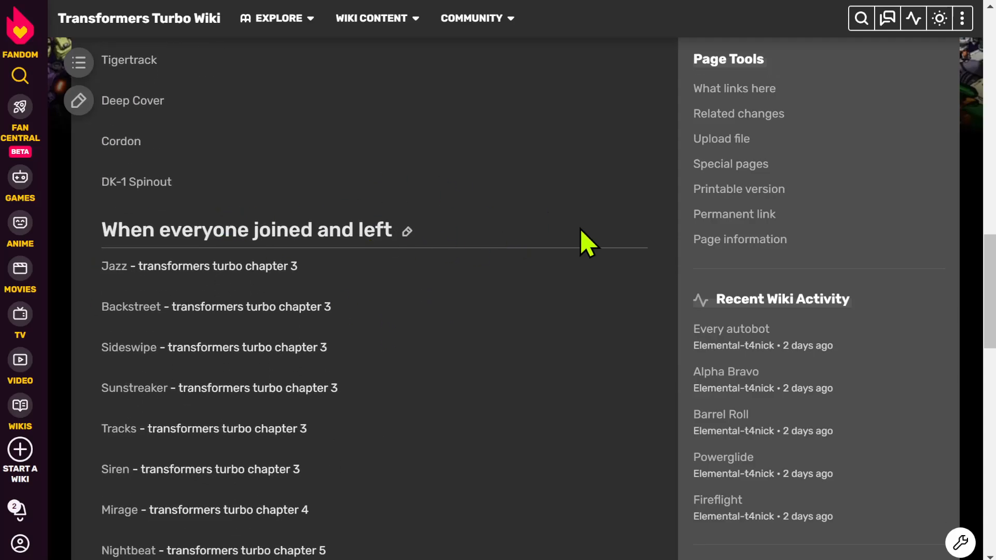
scroll(down, 3)
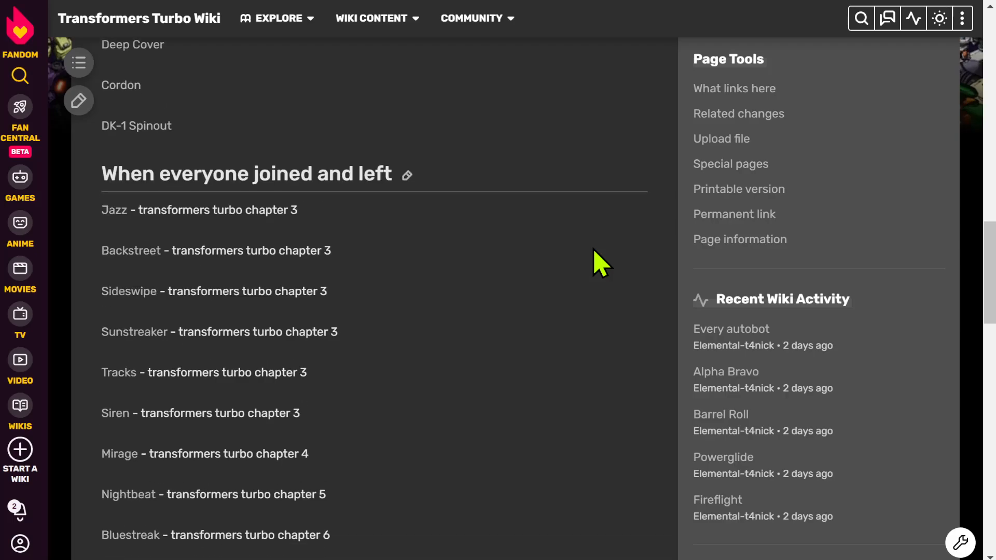
scroll(down, 3)
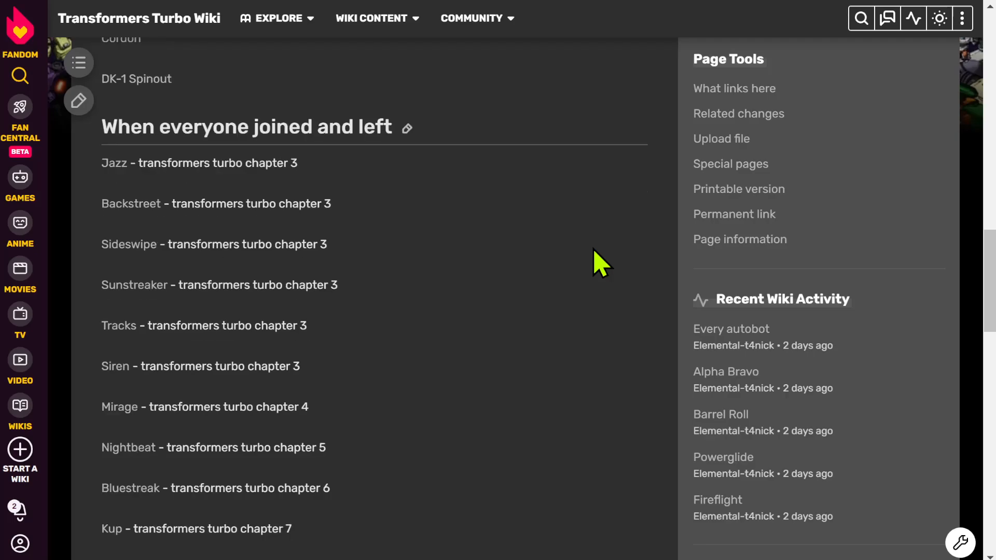
scroll(down, 3)
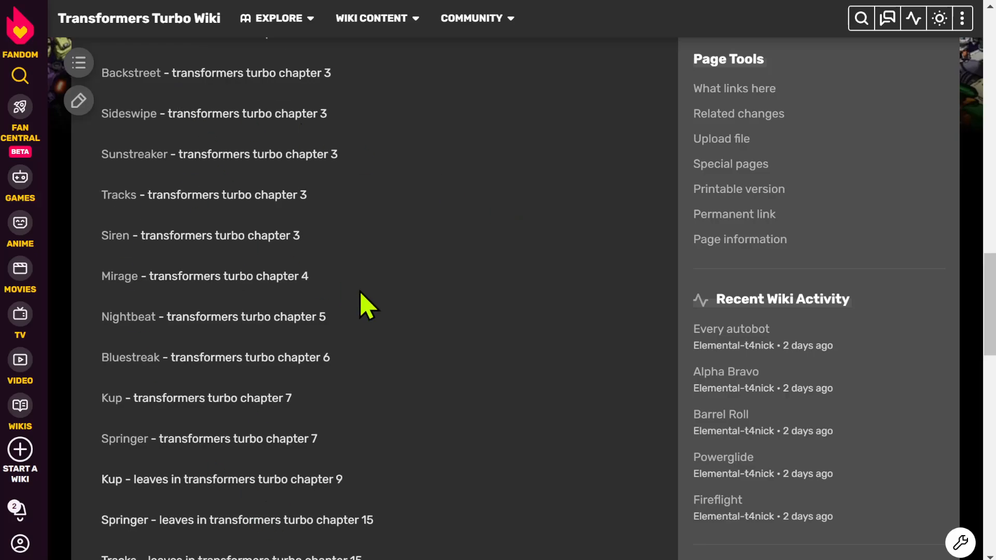
scroll(down, 3)
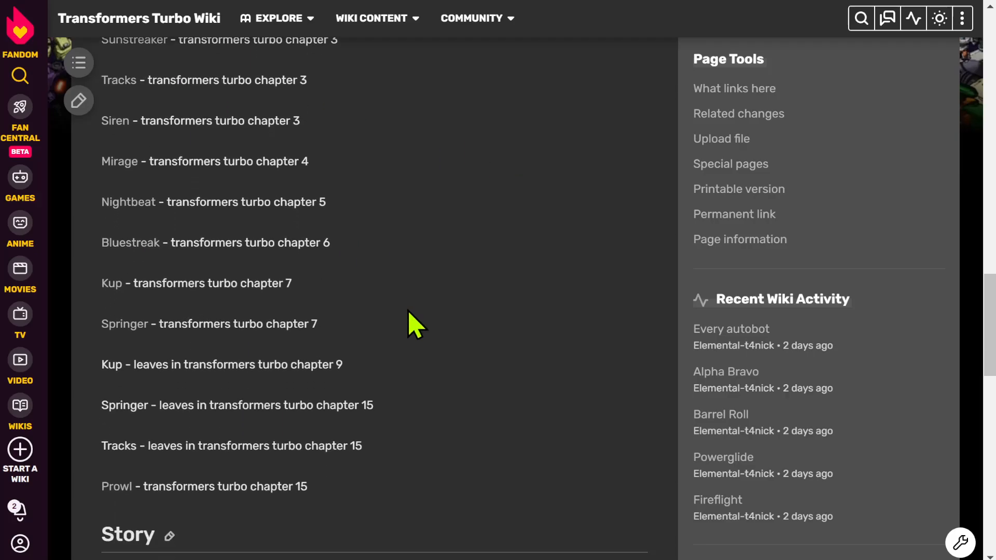
mouse_move(144, 356)
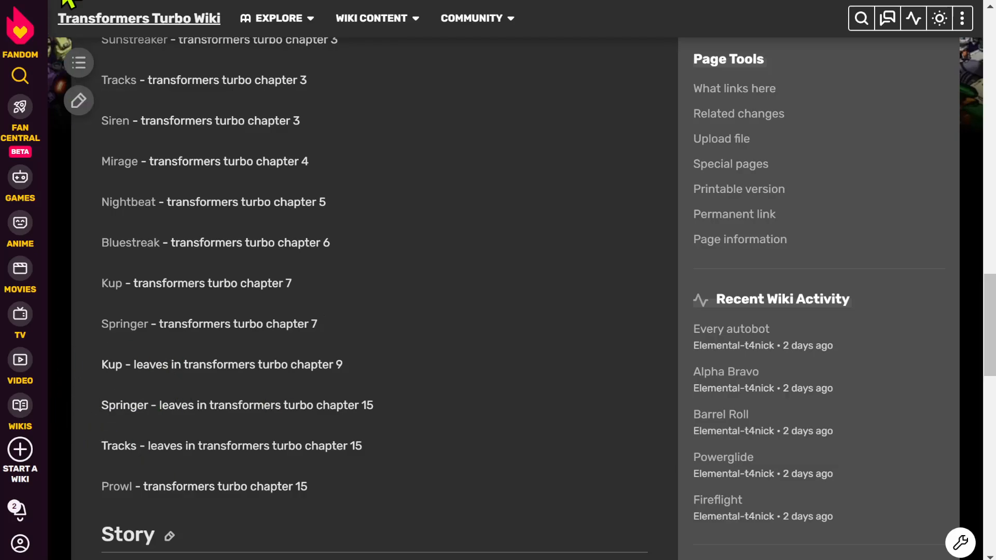
scroll(down, 3)
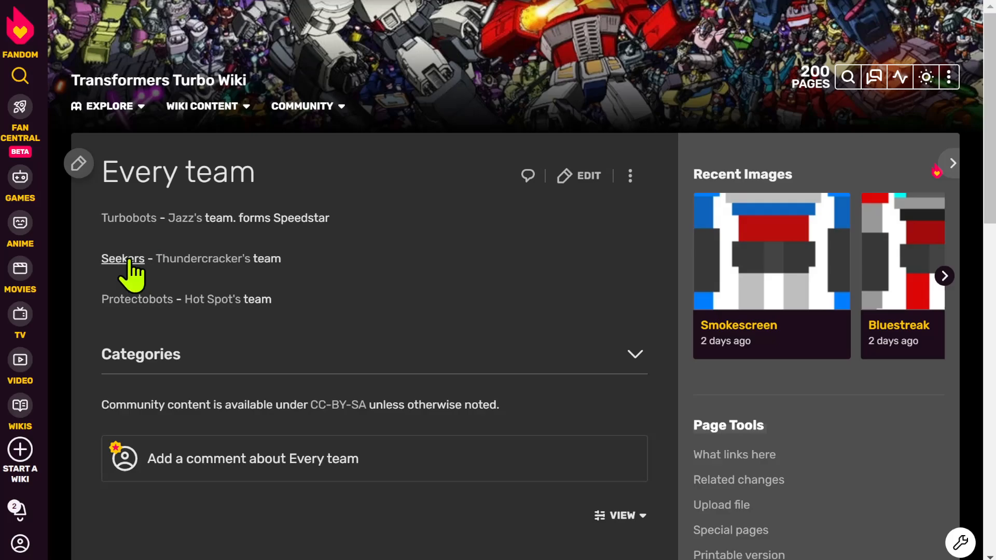
Step: Read the Seekers team roster: the original 15 members and the other members
click(122, 258)
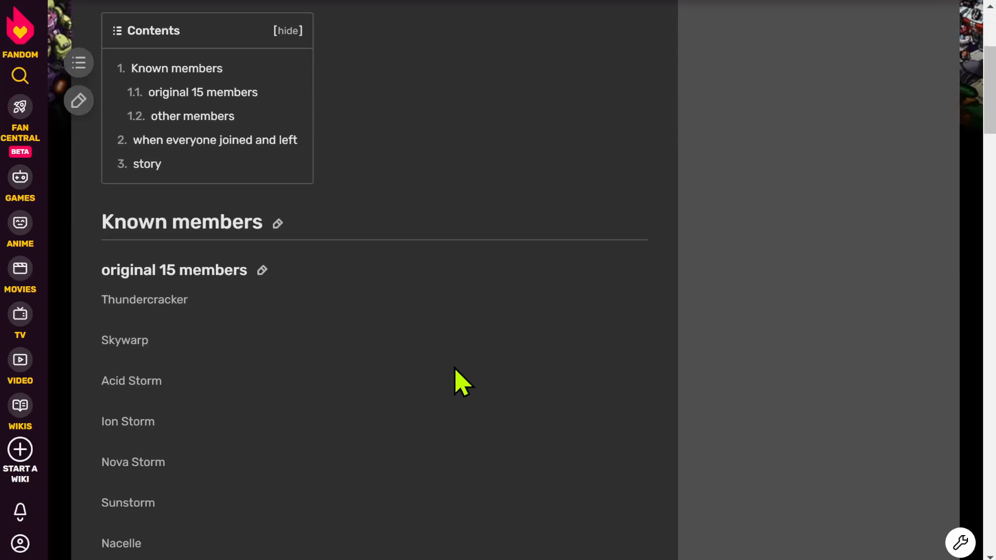
scroll(down, 3)
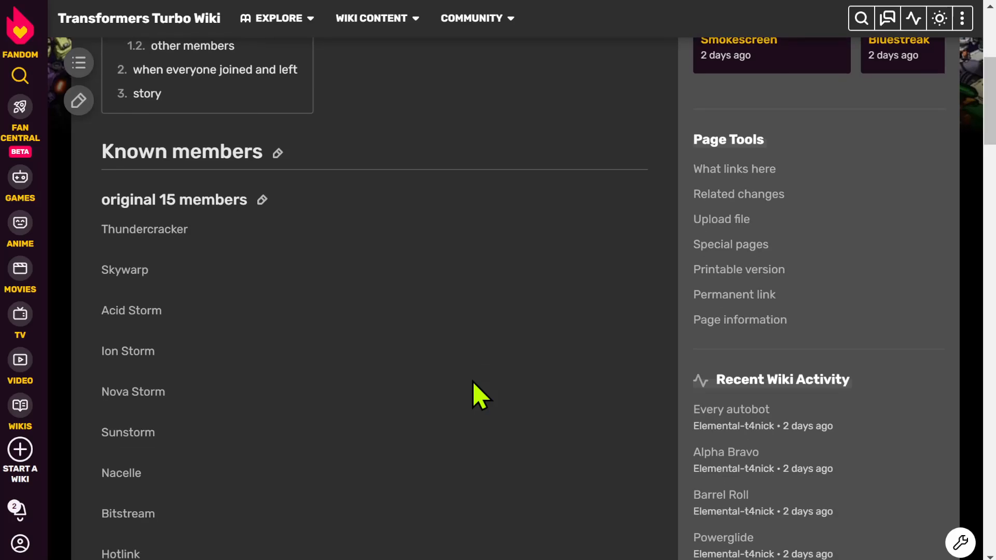
scroll(down, 3)
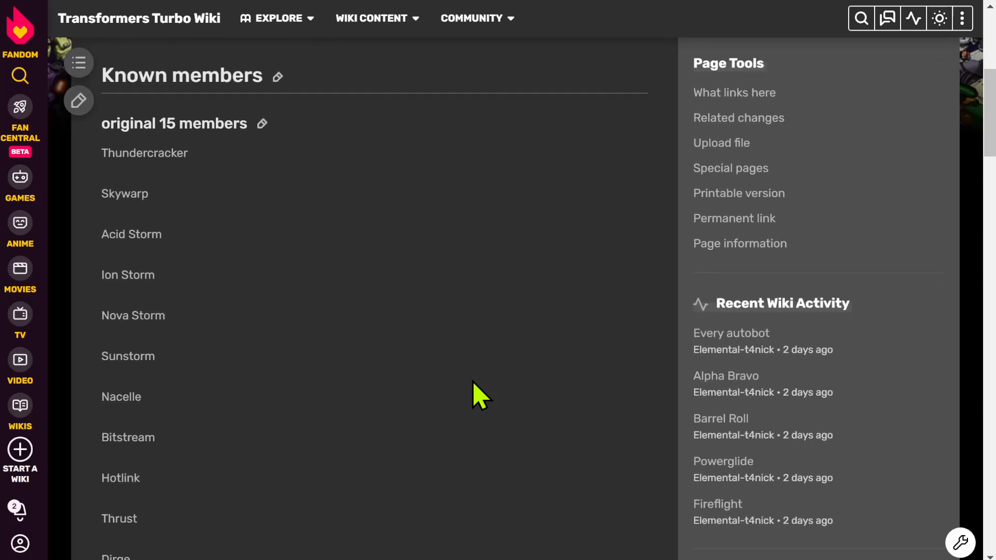
scroll(down, 3)
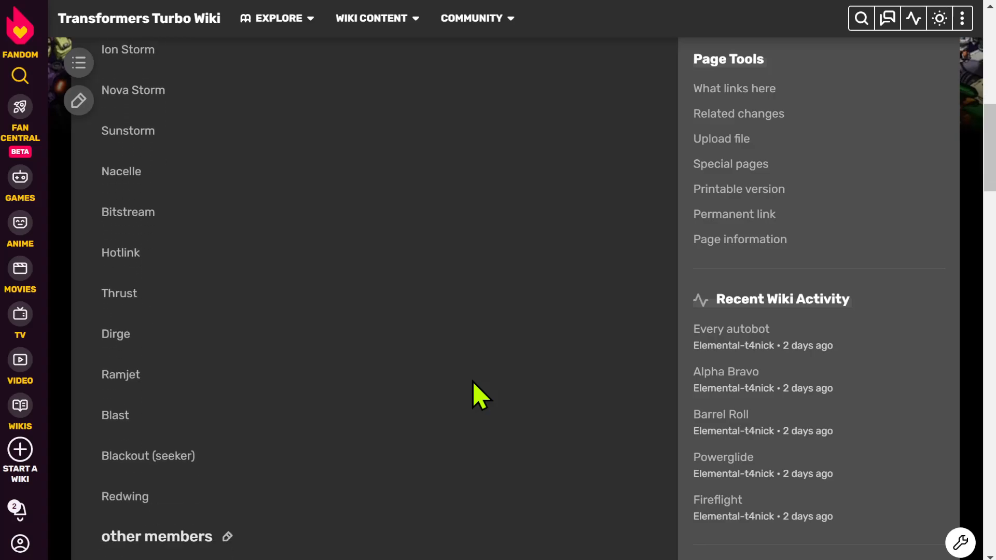
scroll(down, 3)
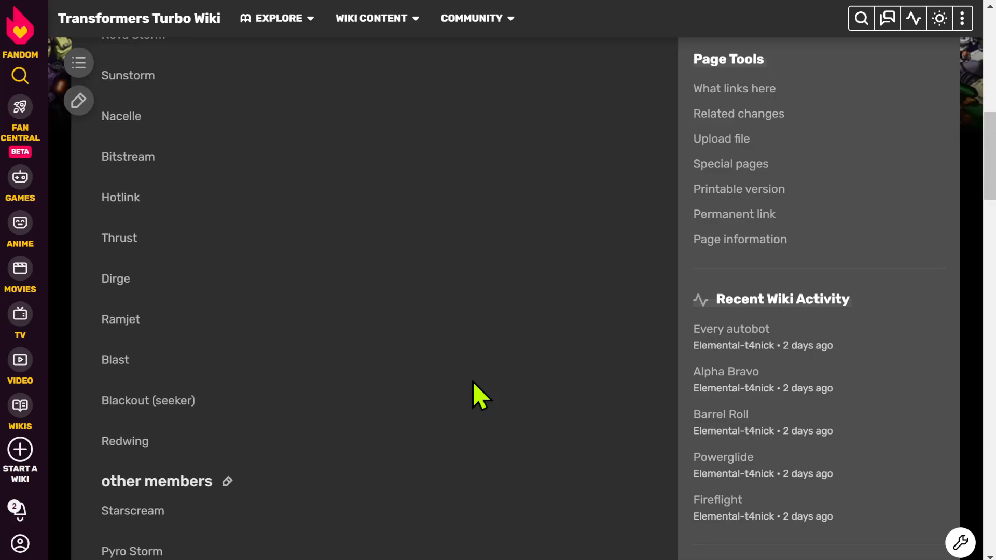
scroll(up, 3)
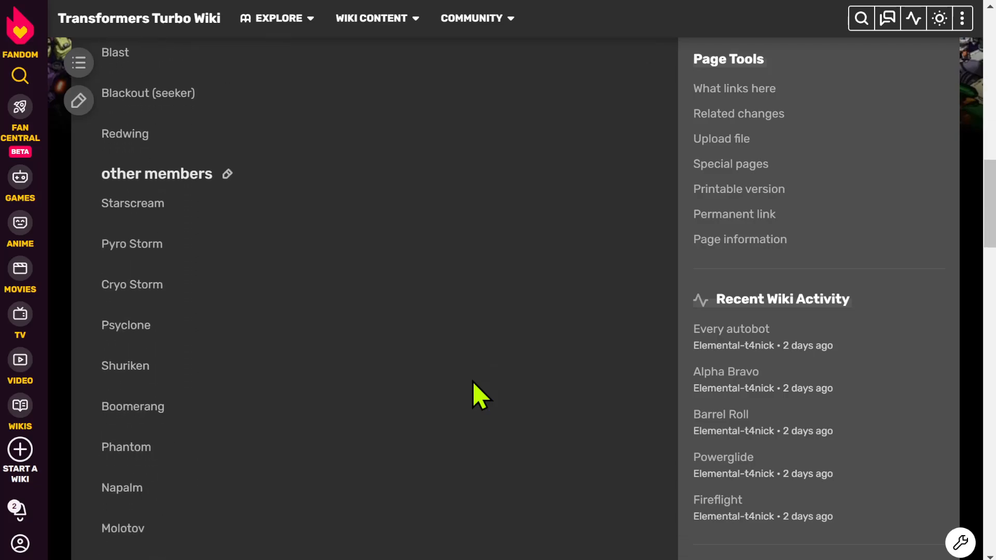
scroll(down, 3)
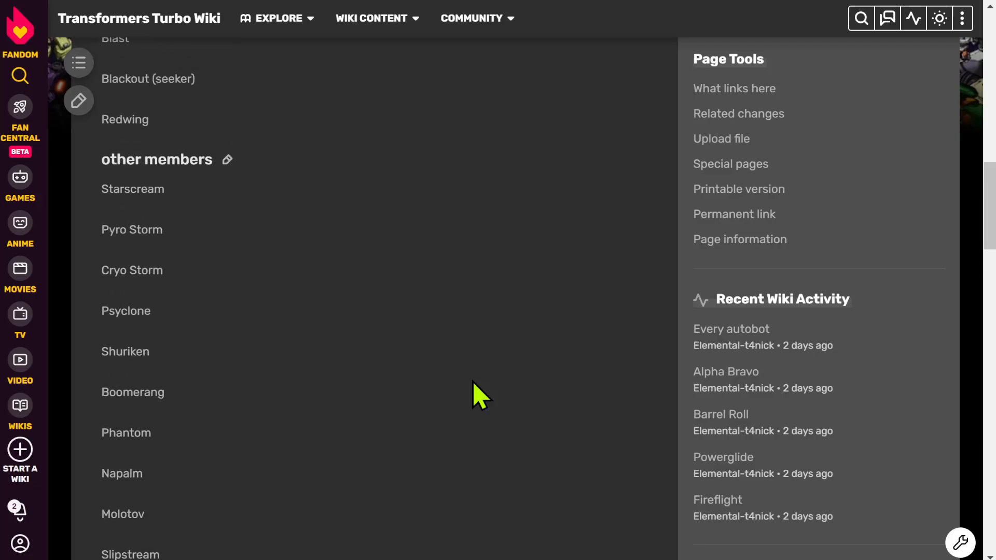
scroll(down, 3)
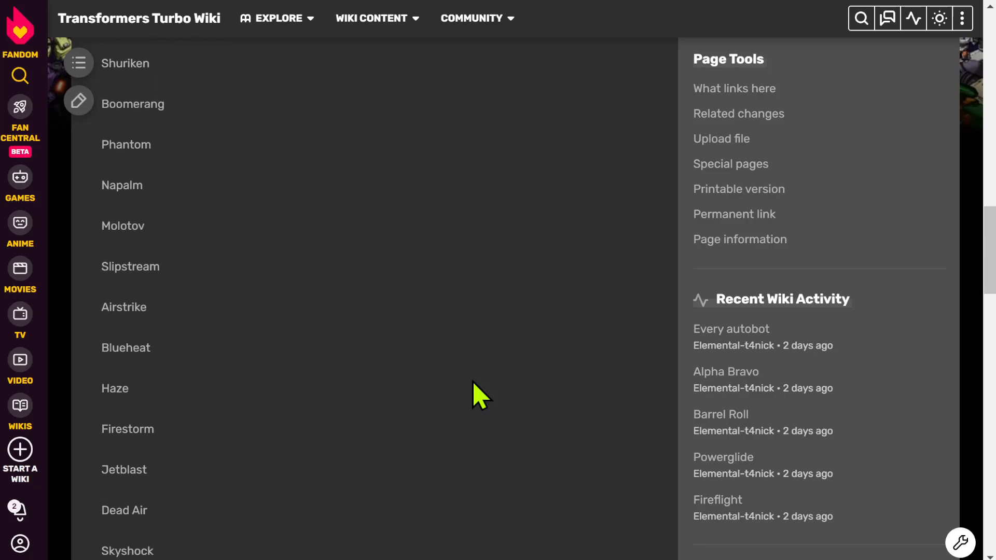
scroll(down, 3)
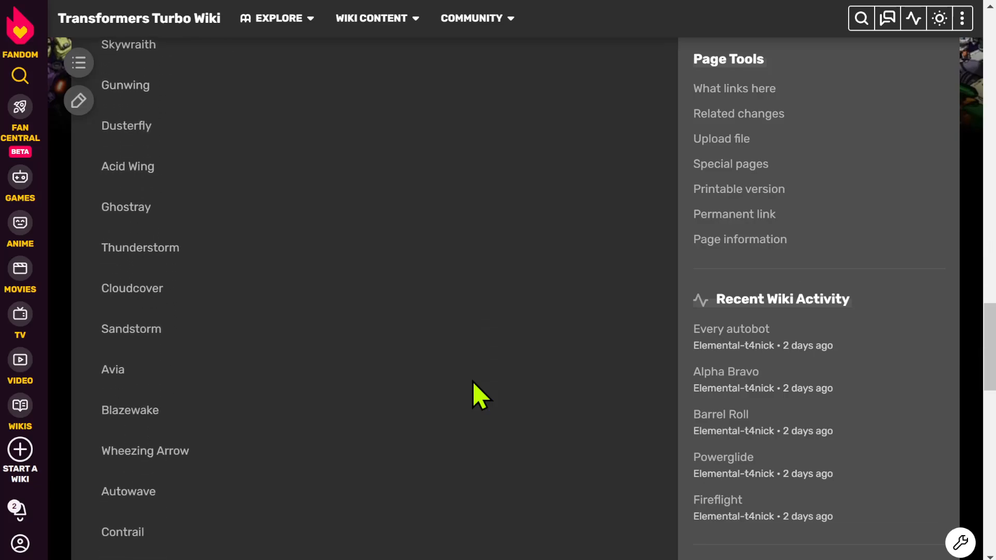
scroll(down, 3)
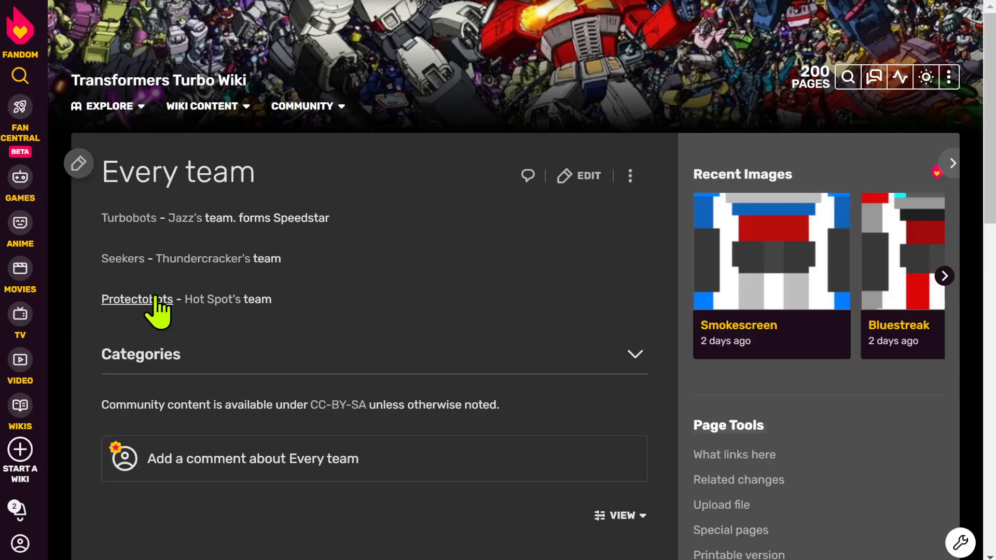
Step: View the Protectobots team page with its members led by Hot Spot
click(137, 299)
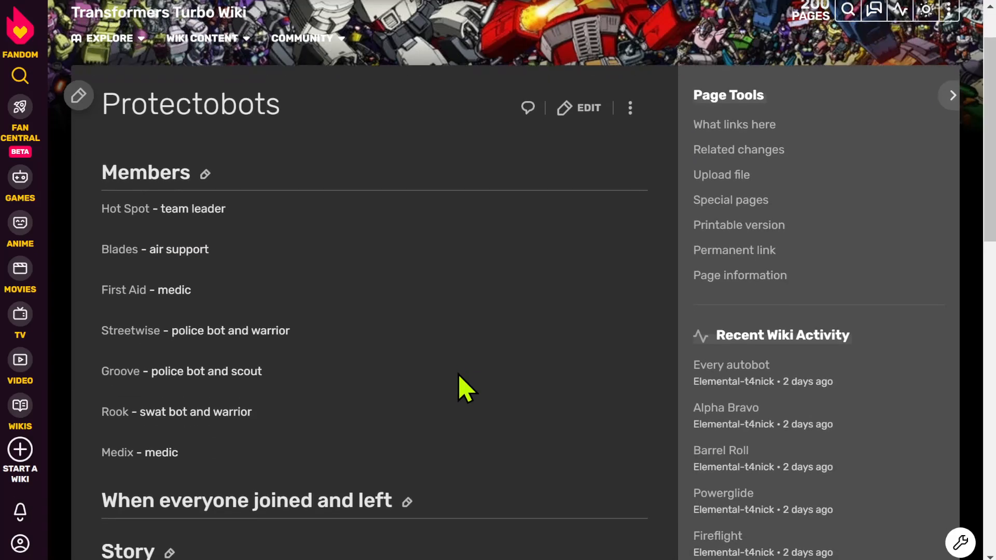
scroll(down, 3)
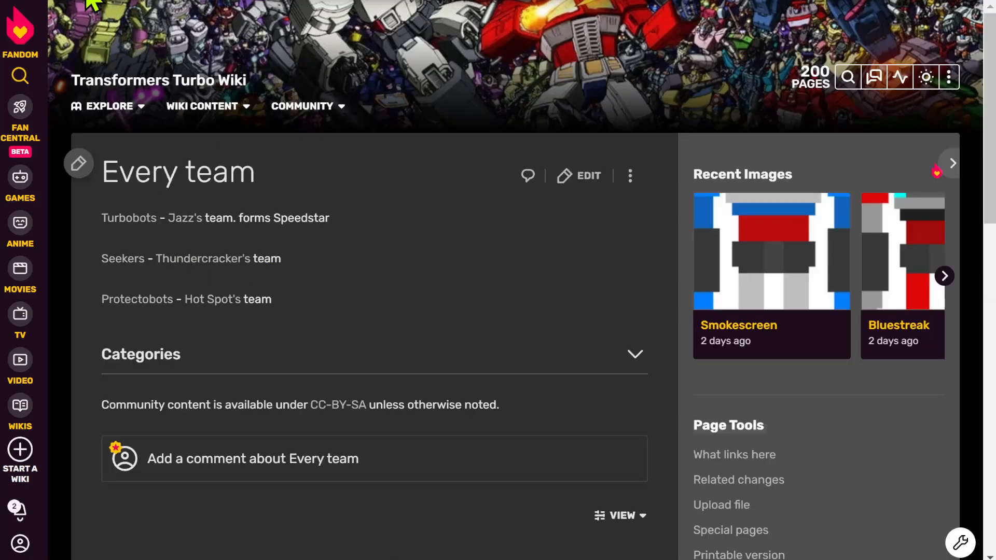
scroll(down, 3)
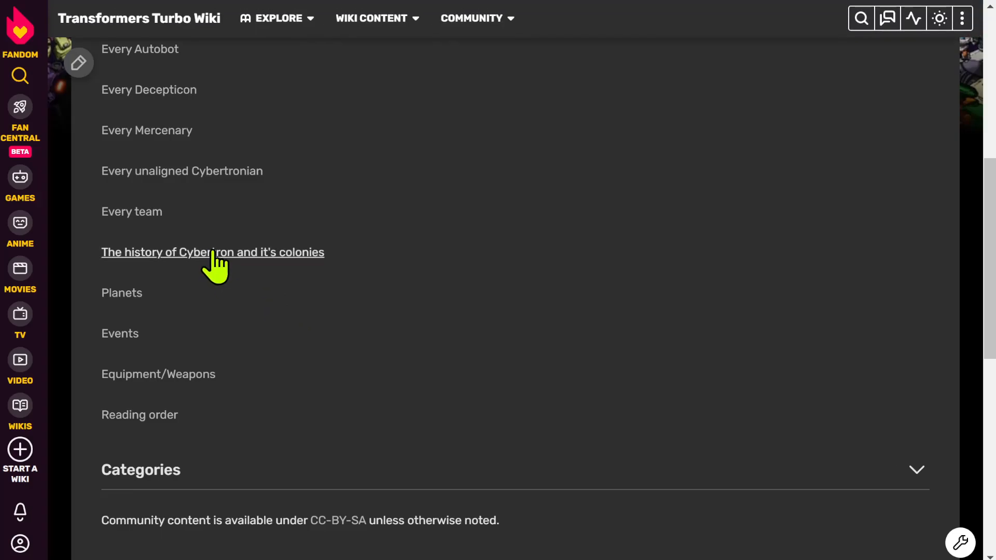
click(121, 292)
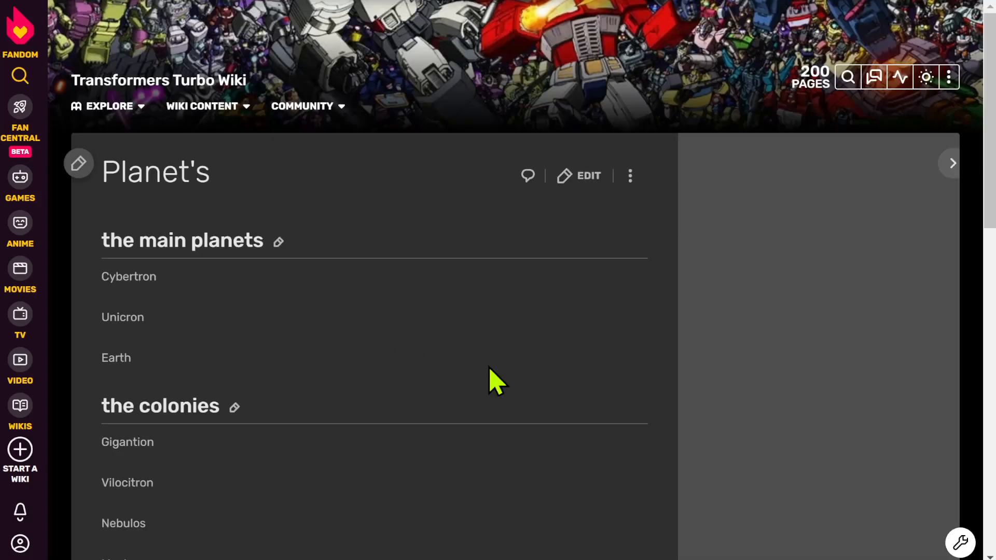
scroll(down, 3)
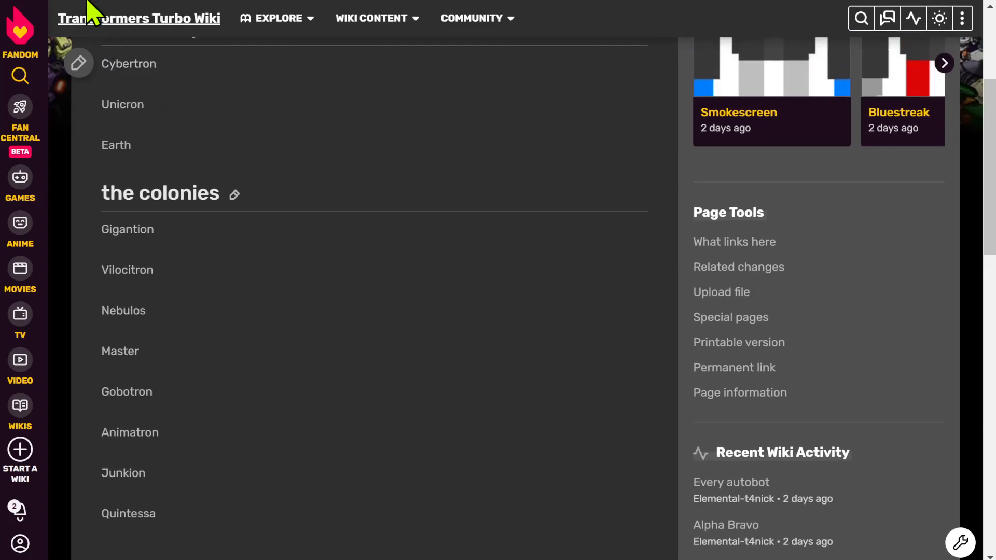
scroll(down, 3)
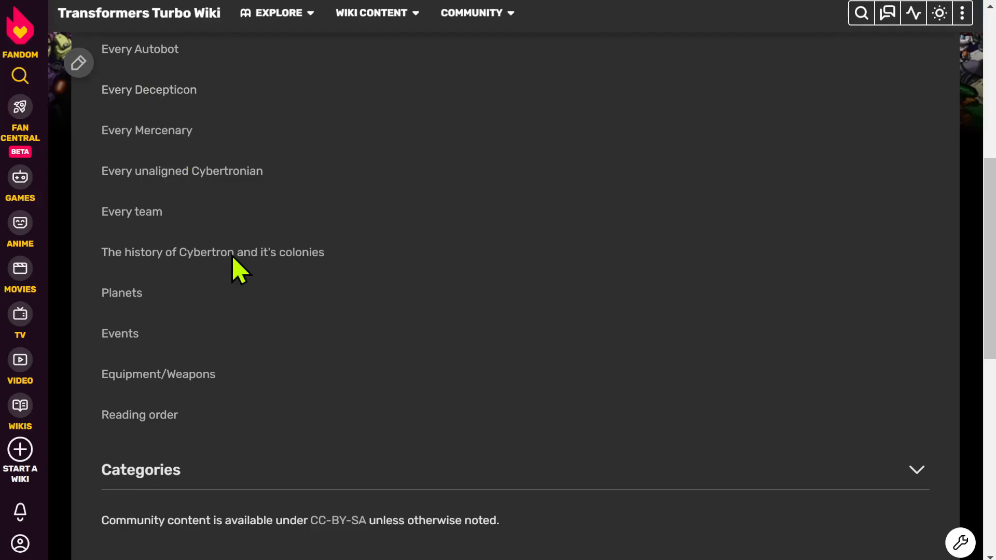
click(121, 333)
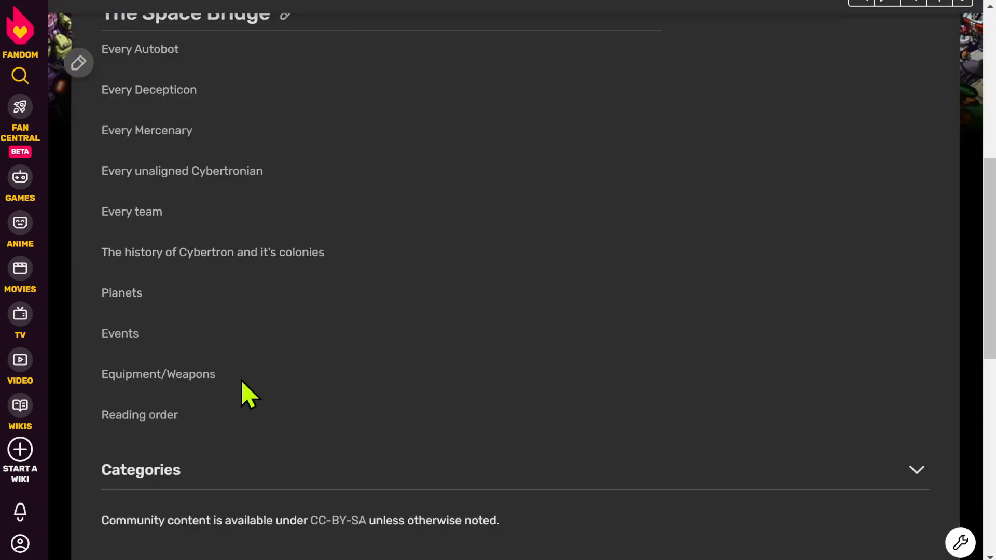
click(158, 374)
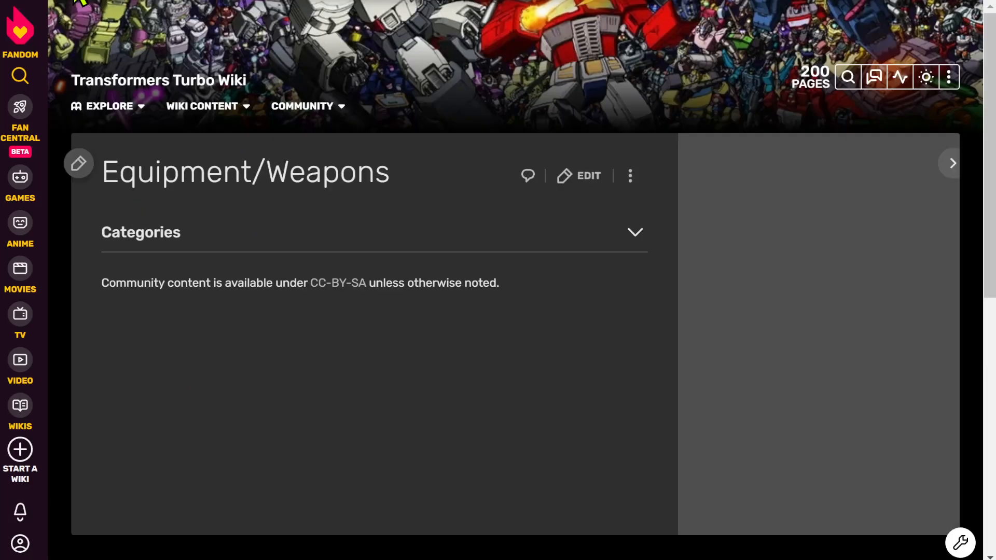
scroll(down, 3)
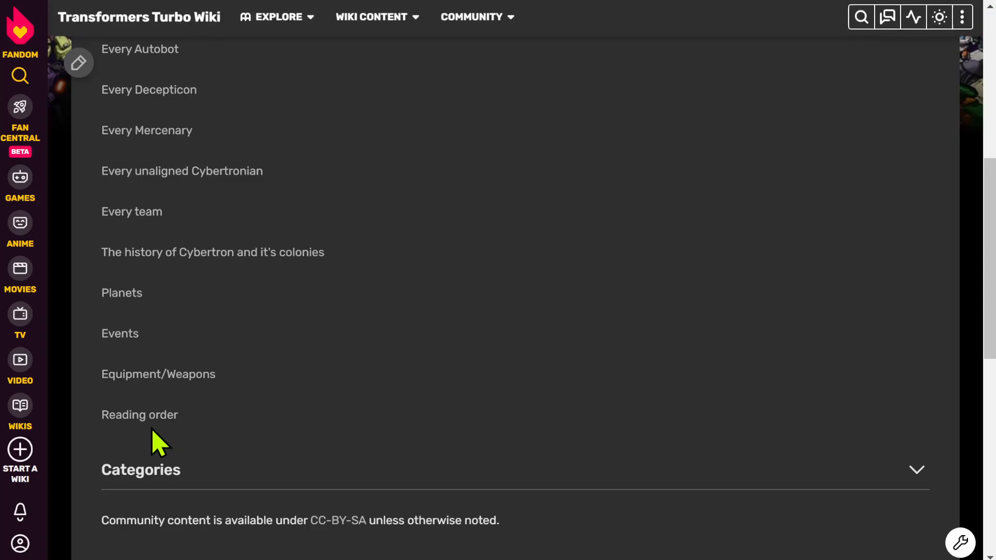
Step: Open Reading order and read the first arcs' chapter lists
click(139, 415)
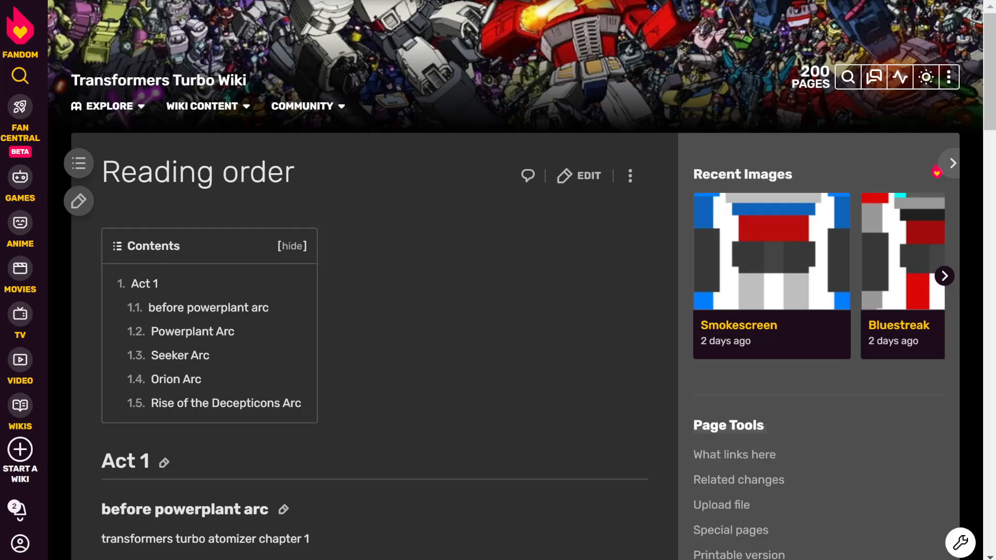
scroll(down, 3)
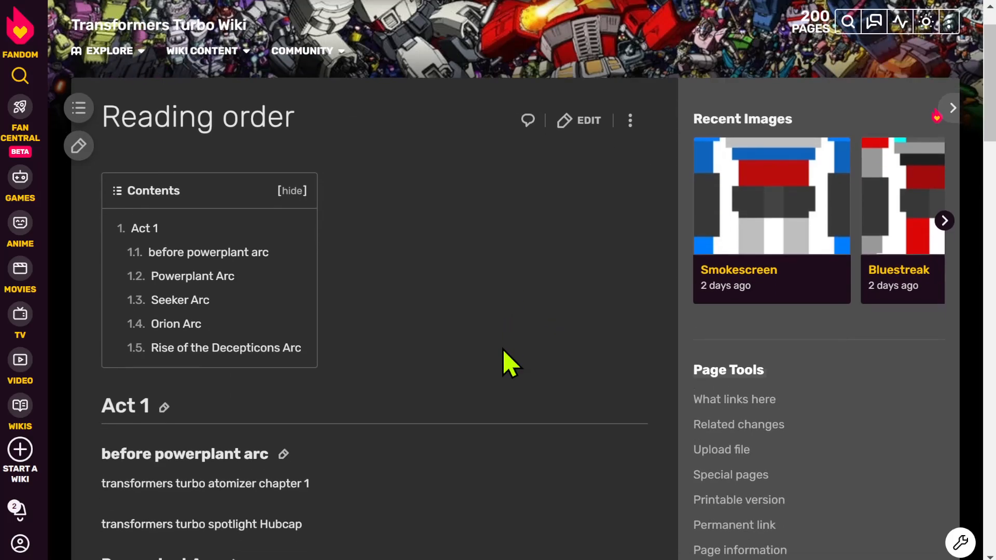
scroll(down, 3)
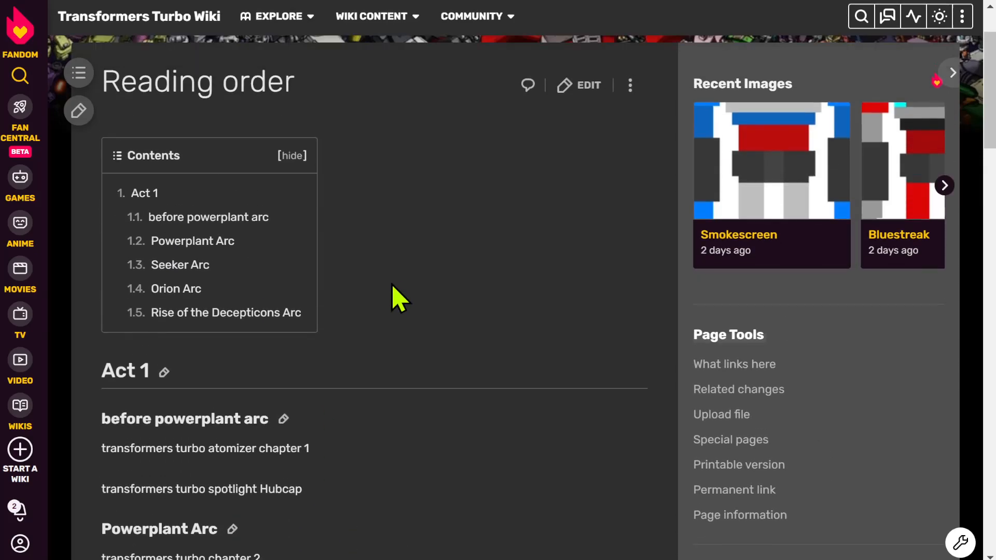
scroll(down, 3)
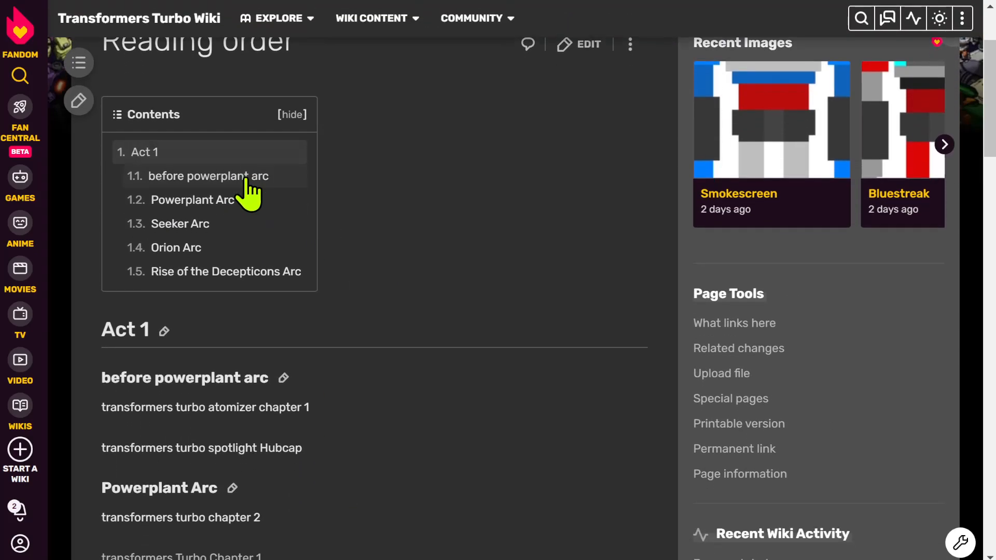
mouse_move(242, 280)
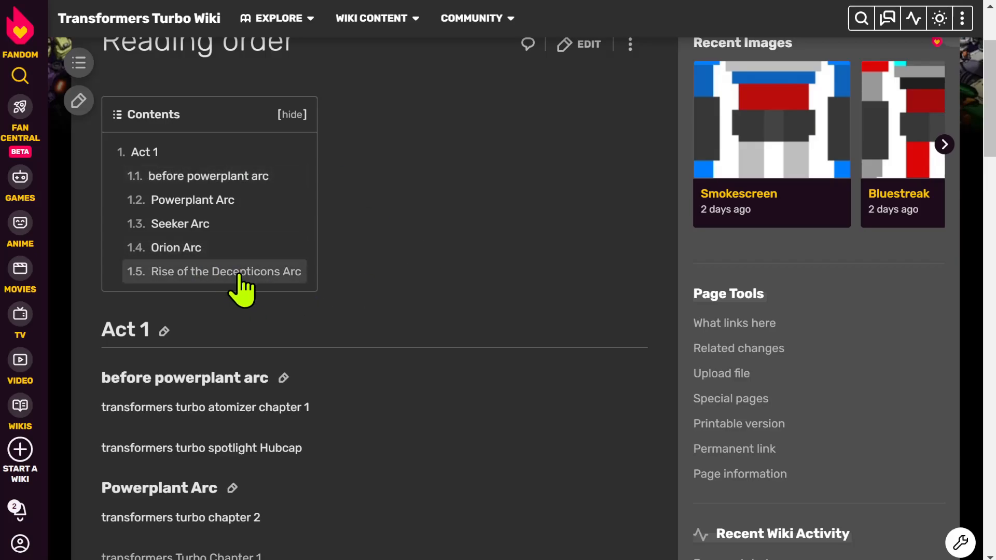
scroll(down, 3)
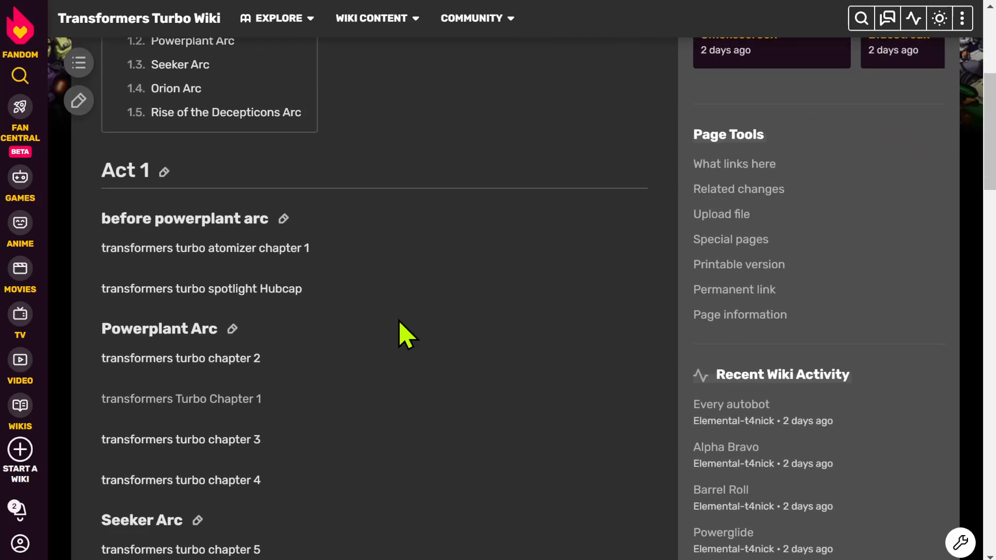
scroll(down, 3)
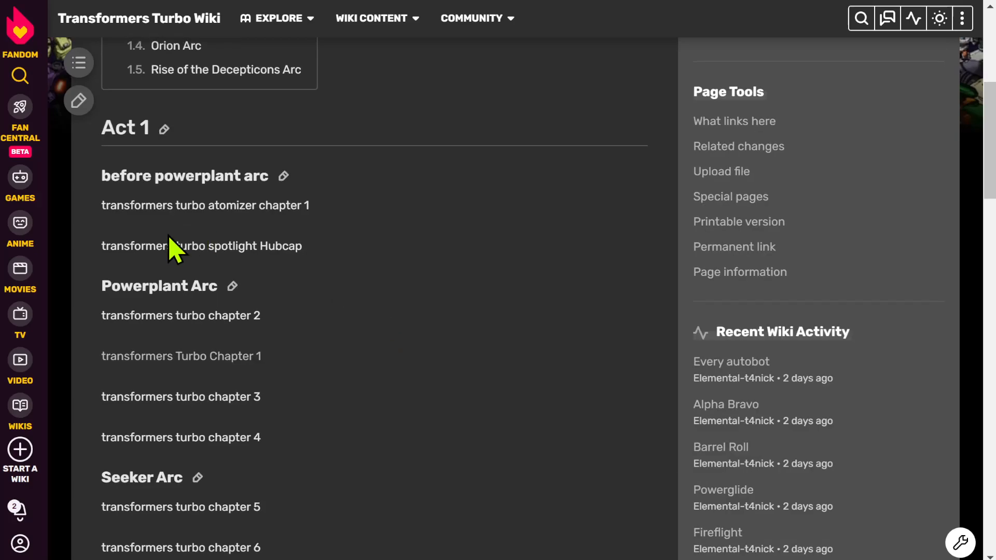
mouse_move(273, 269)
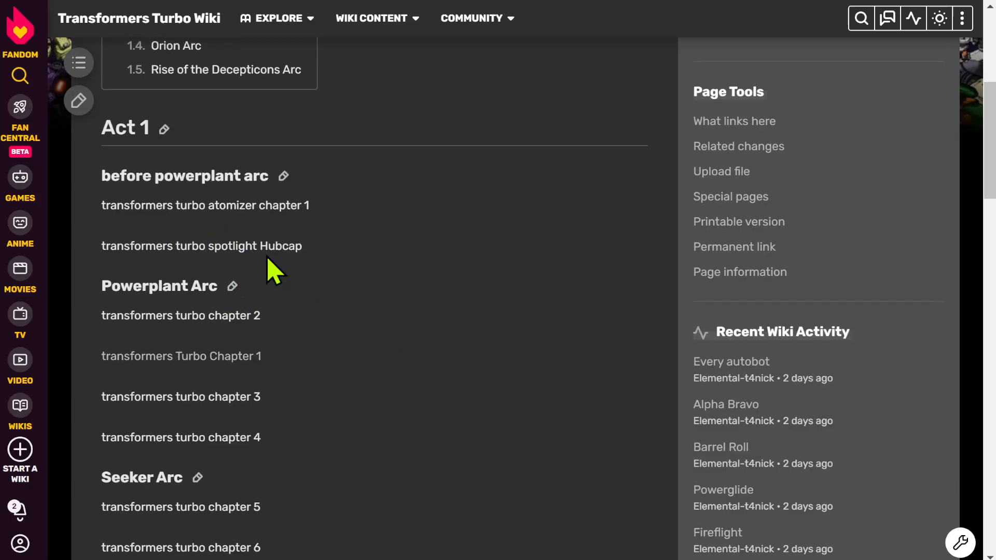
mouse_move(362, 308)
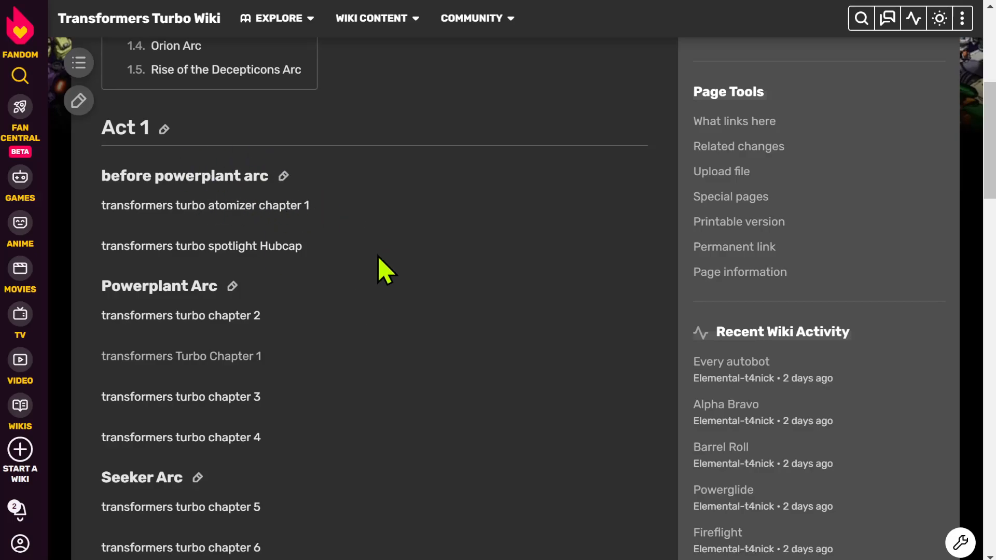
Step: Continue to the Rise of the Decepticons Arc, ending at chapter 30
scroll(down, 3)
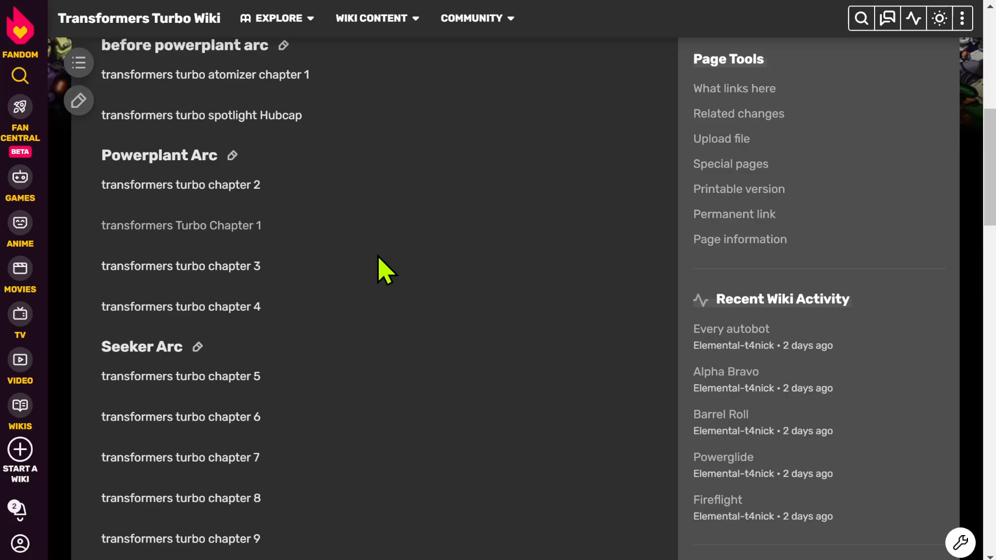
scroll(down, 3)
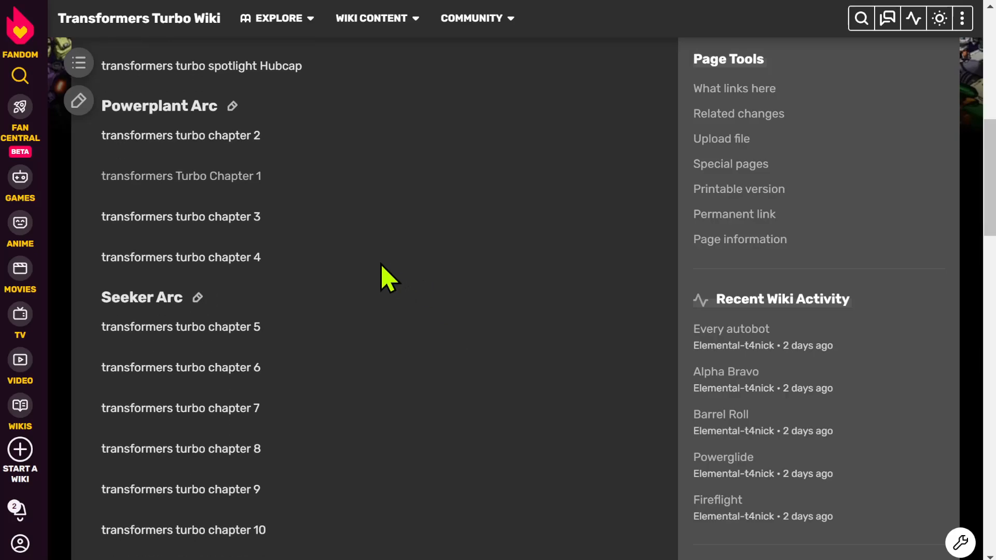
scroll(down, 3)
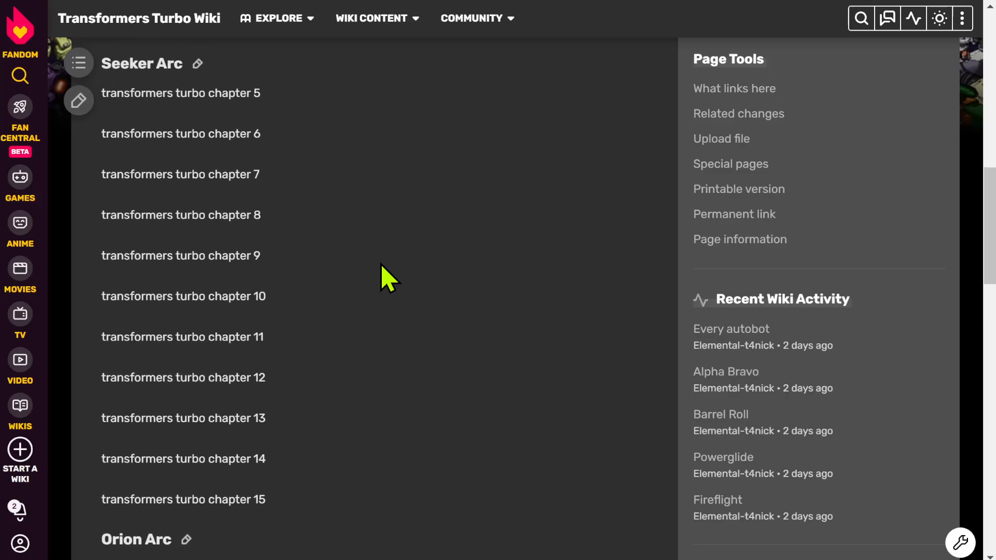
scroll(down, 3)
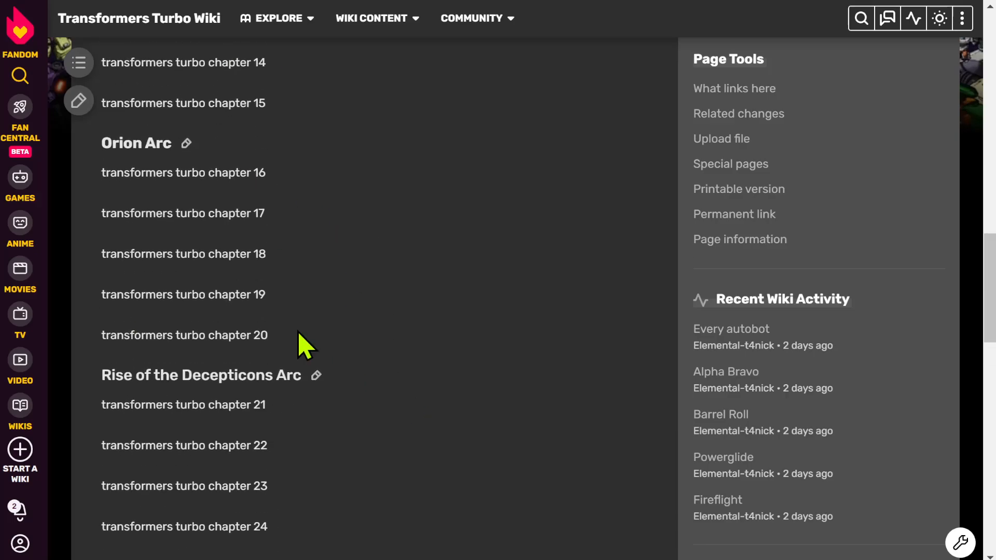
mouse_move(311, 226)
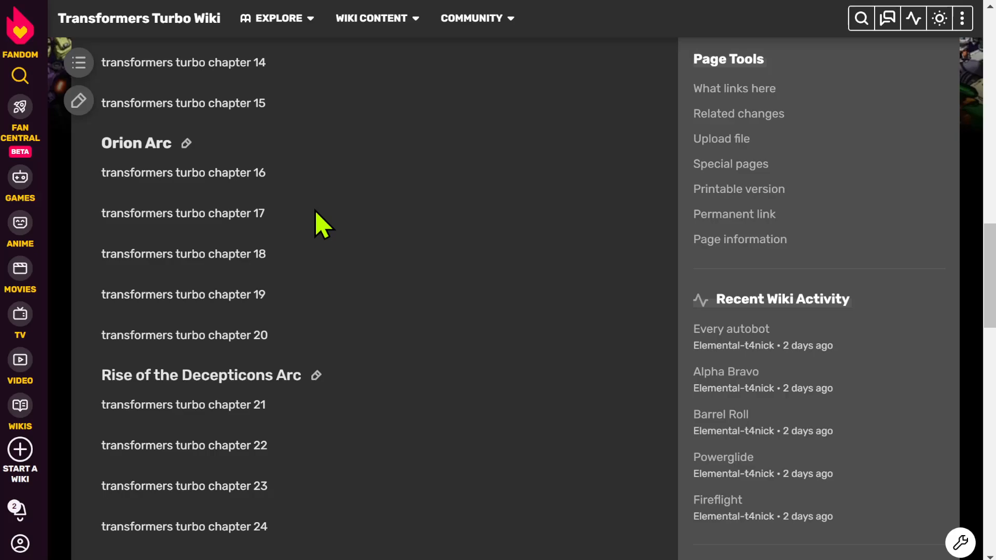
scroll(down, 3)
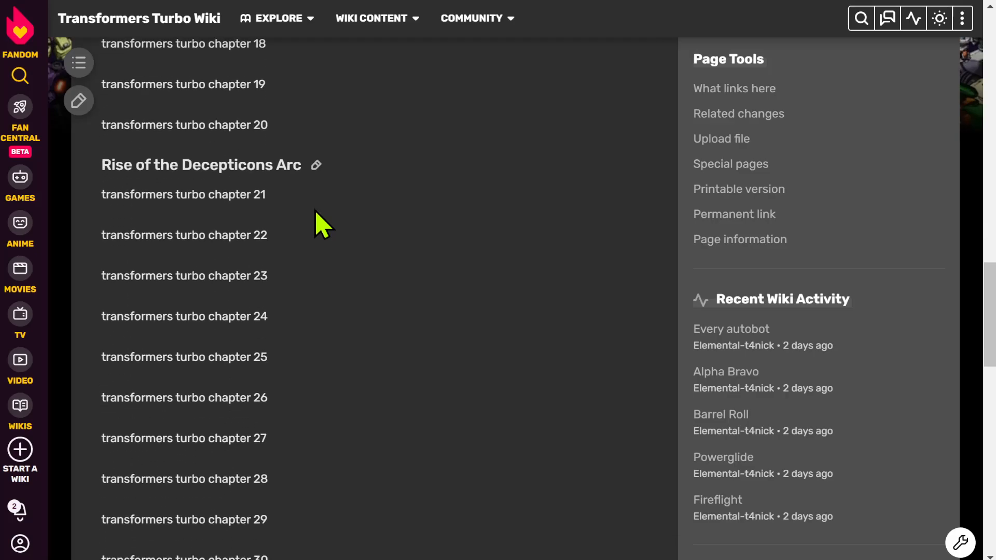
scroll(down, 3)
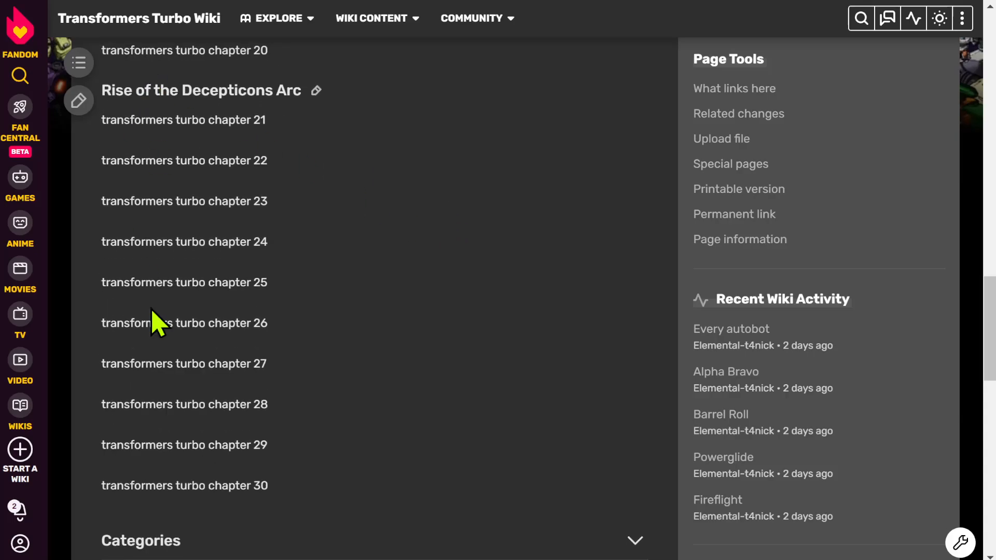
mouse_move(407, 321)
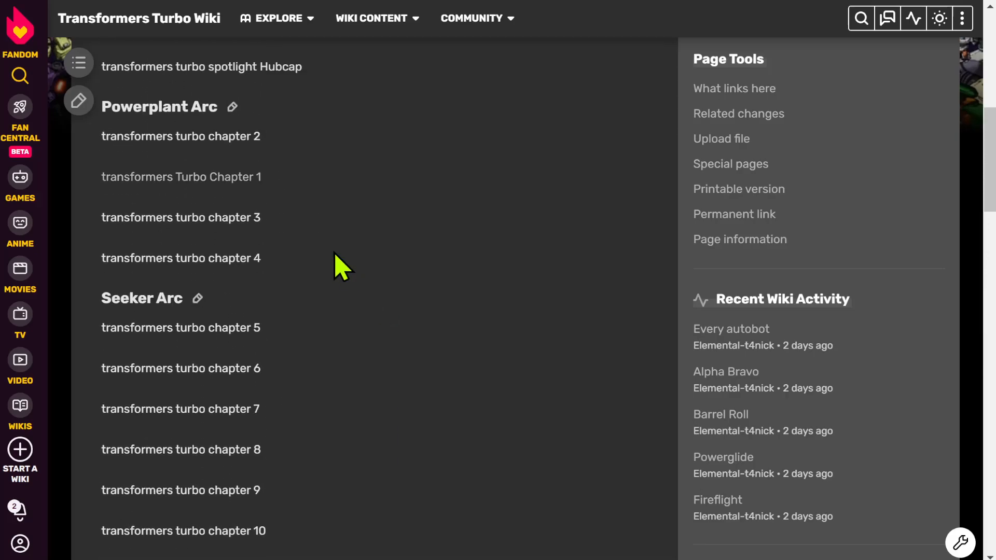
Step: Read Transformers Turbo Chapter 1's Story down to the Characters section's Autobot list
click(181, 176)
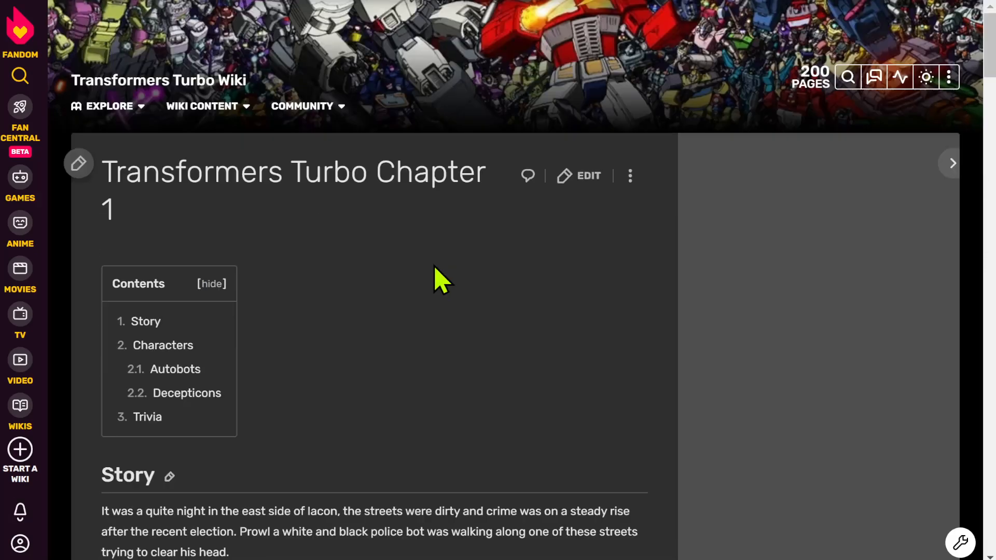
scroll(down, 3)
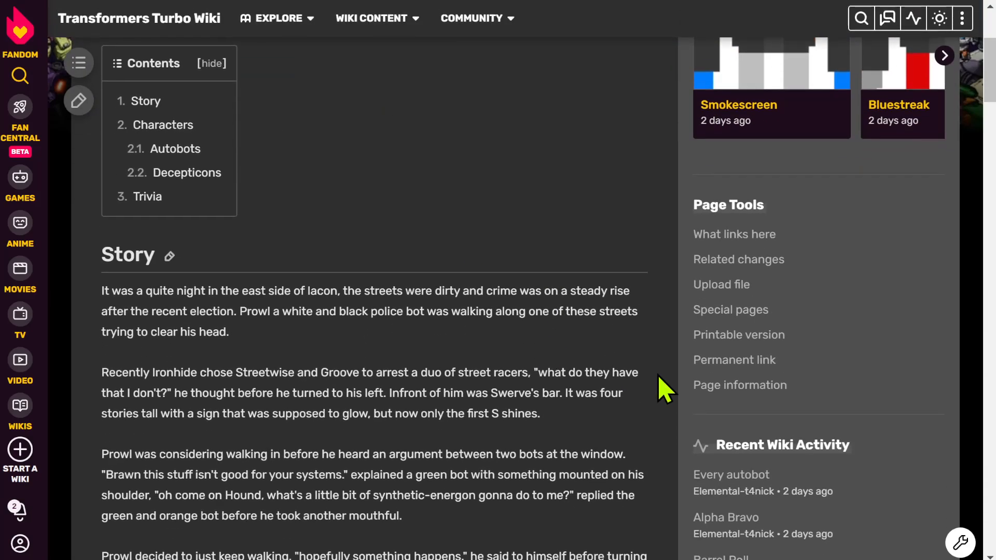
scroll(down, 3)
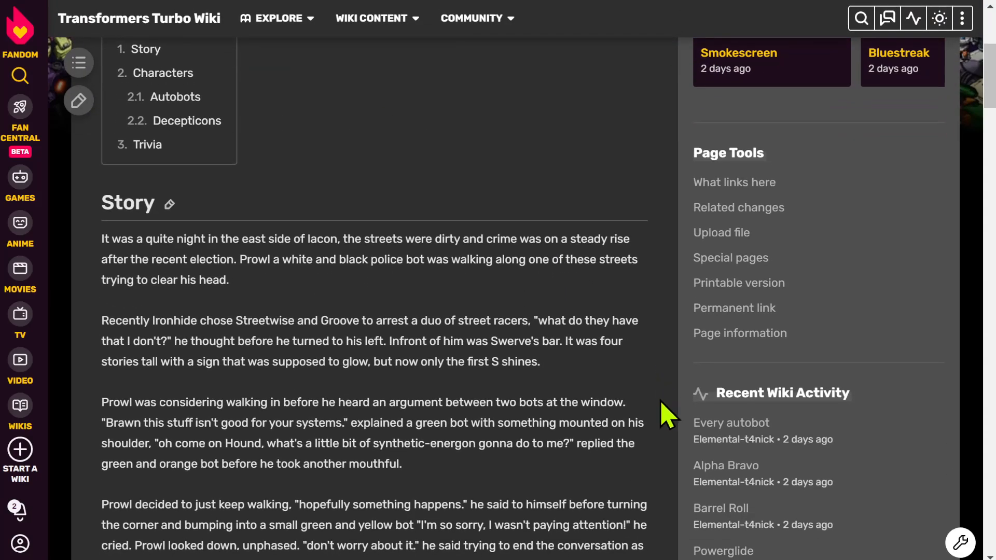
scroll(down, 3)
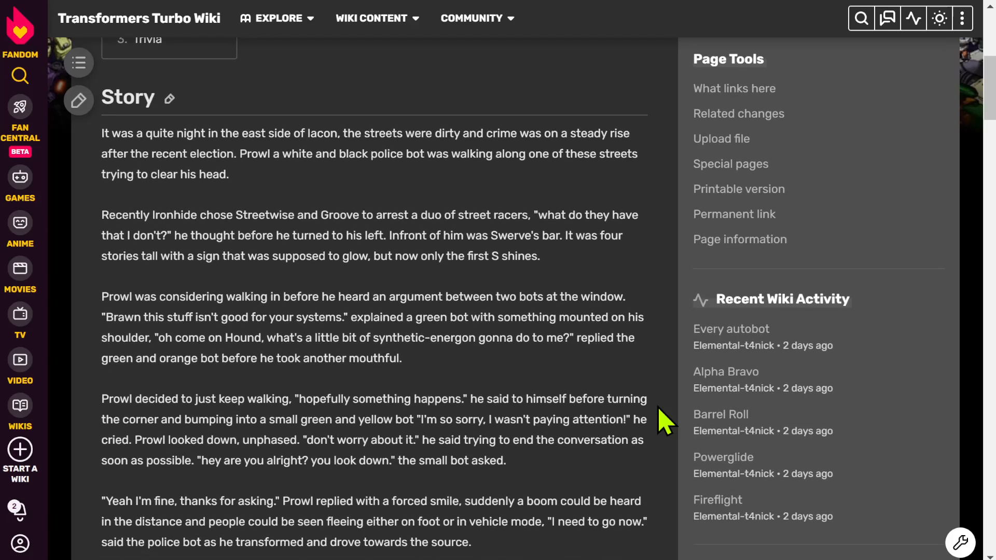
scroll(down, 3)
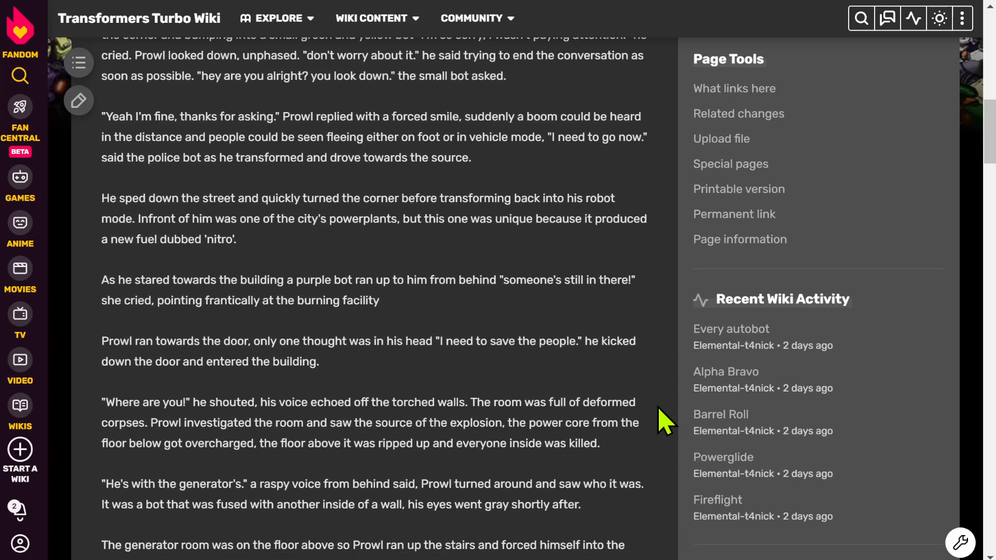
scroll(down, 3)
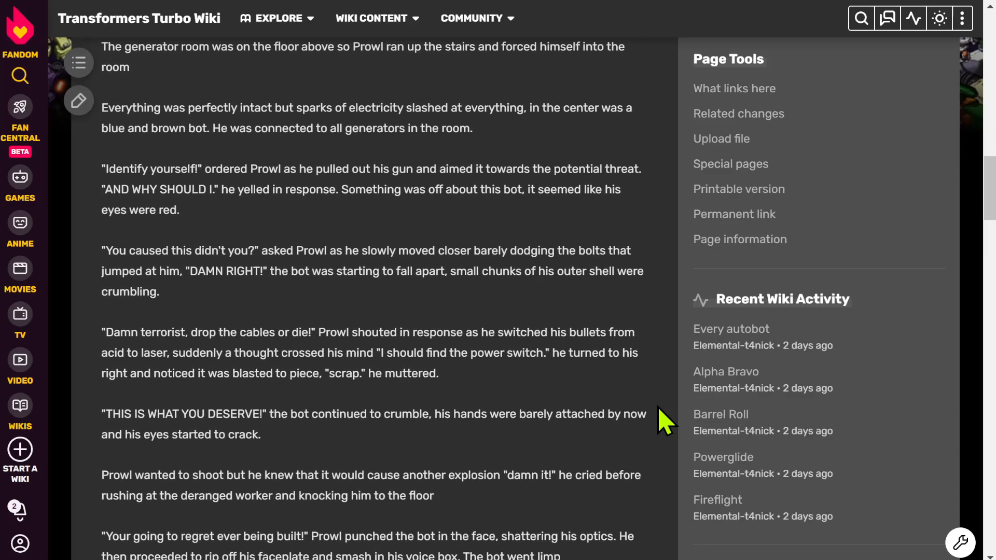
scroll(down, 3)
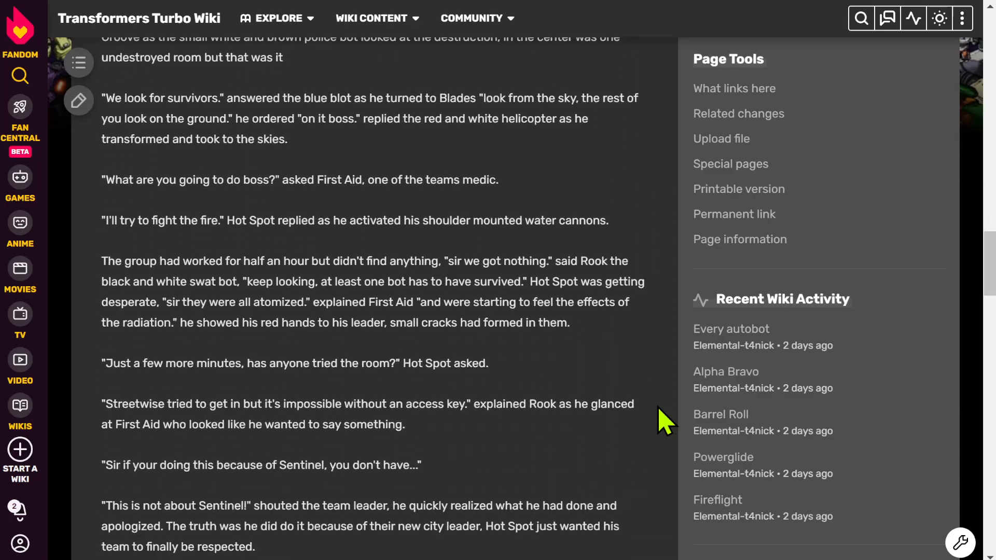
scroll(down, 3)
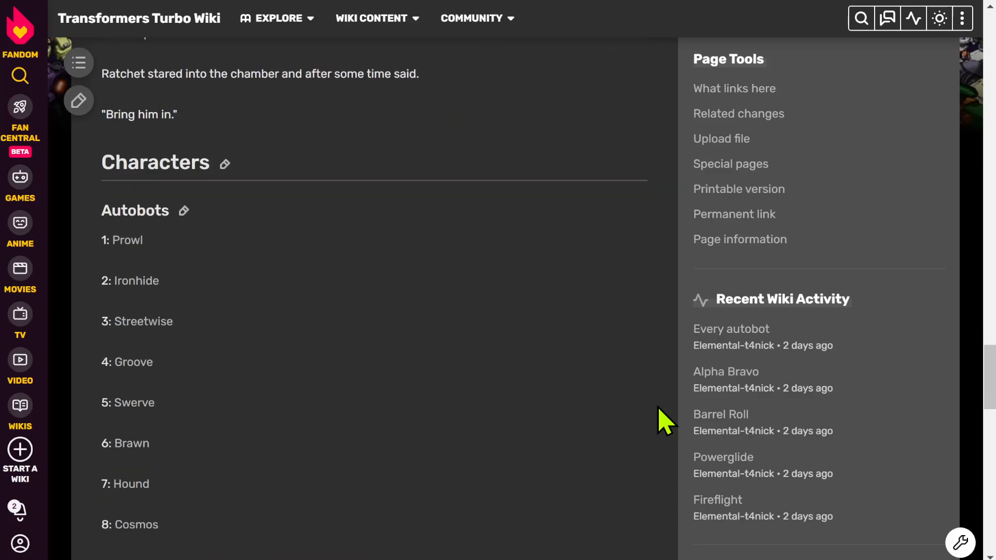
scroll(down, 3)
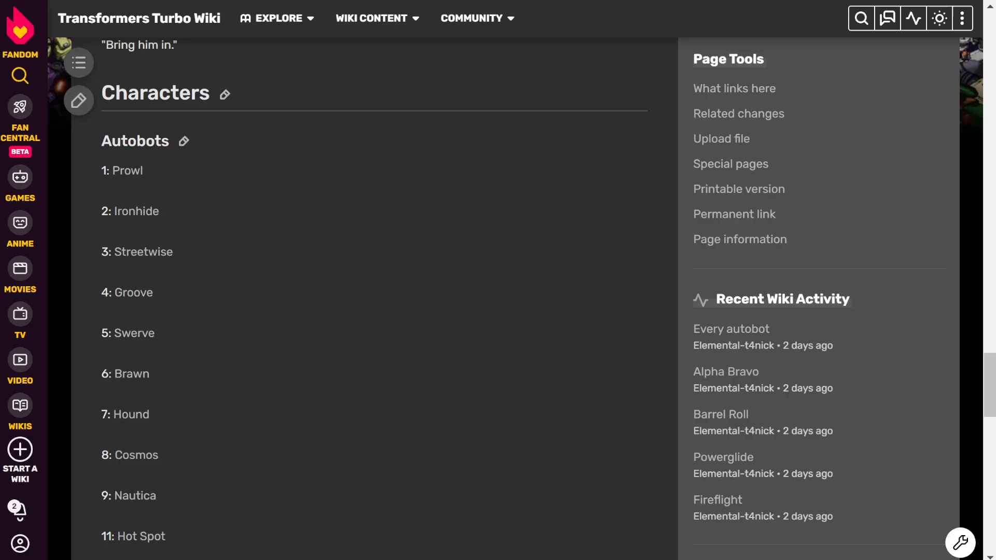
scroll(down, 3)
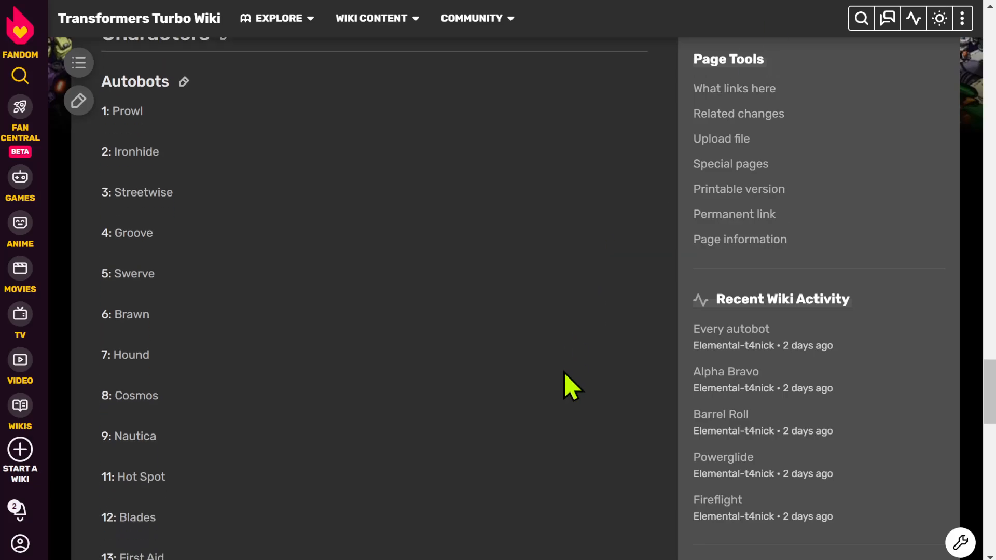
scroll(down, 3)
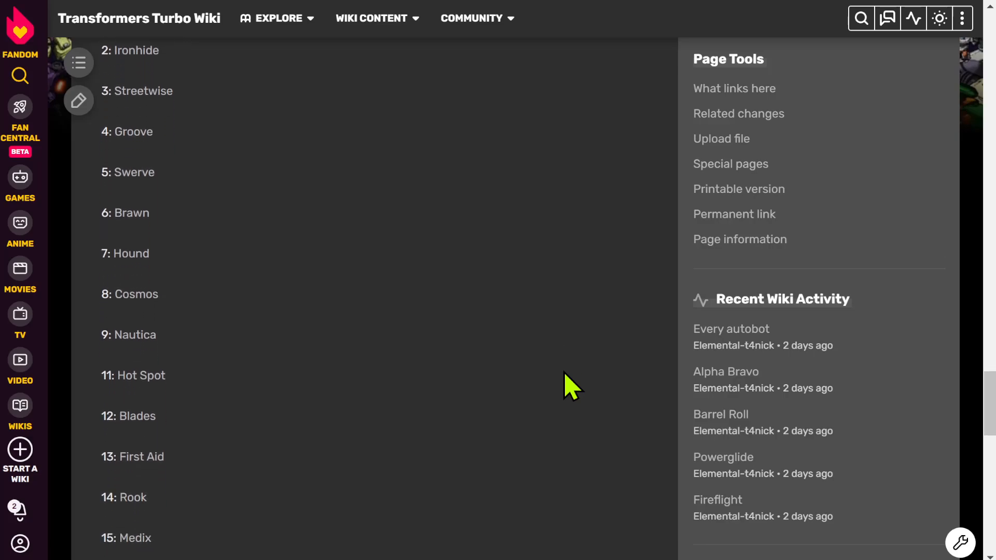
scroll(down, 3)
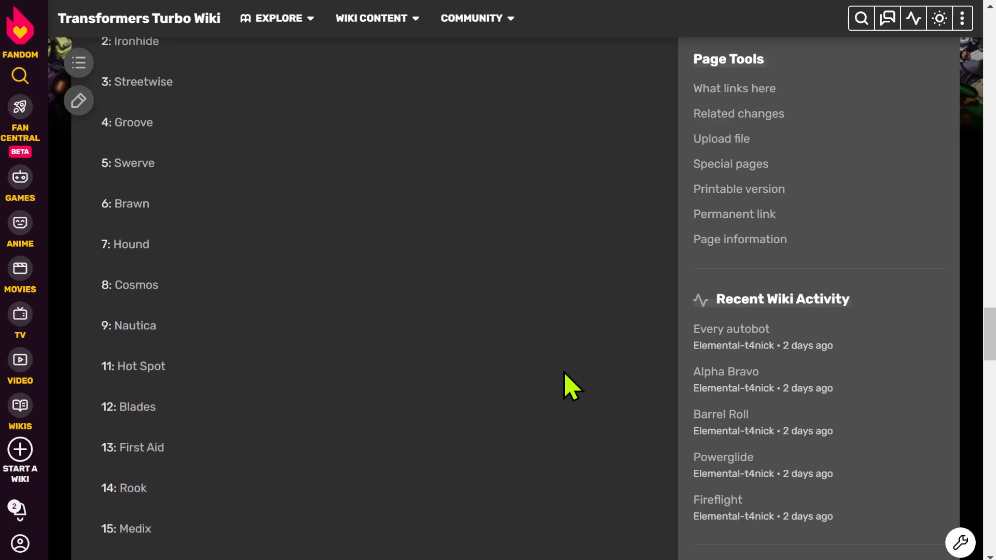
scroll(up, 3)
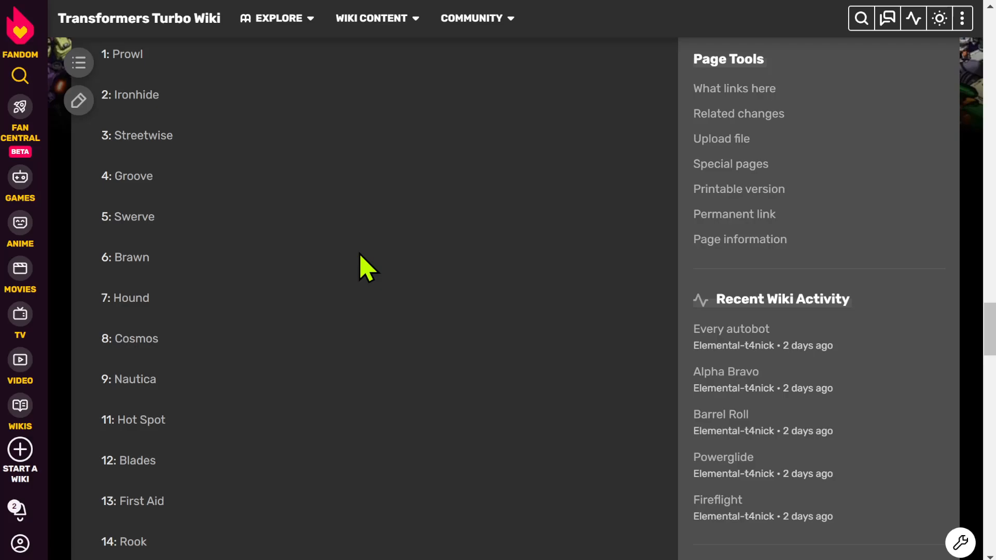
mouse_move(299, 287)
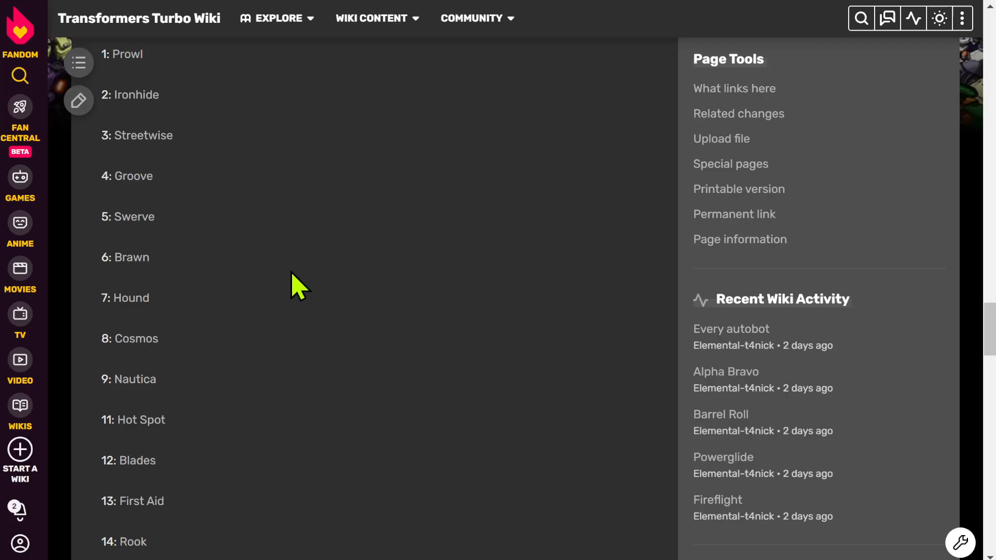
mouse_move(168, 273)
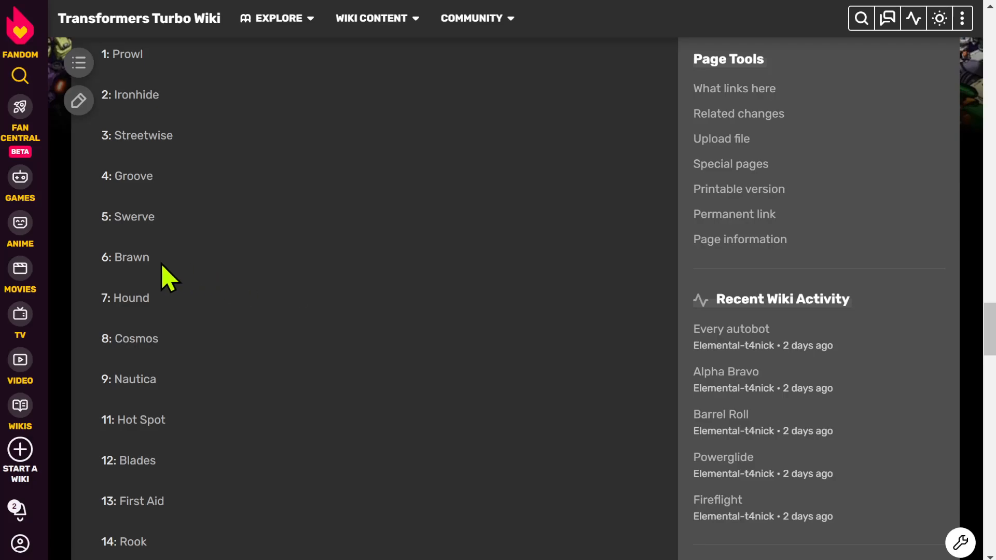
mouse_move(135, 339)
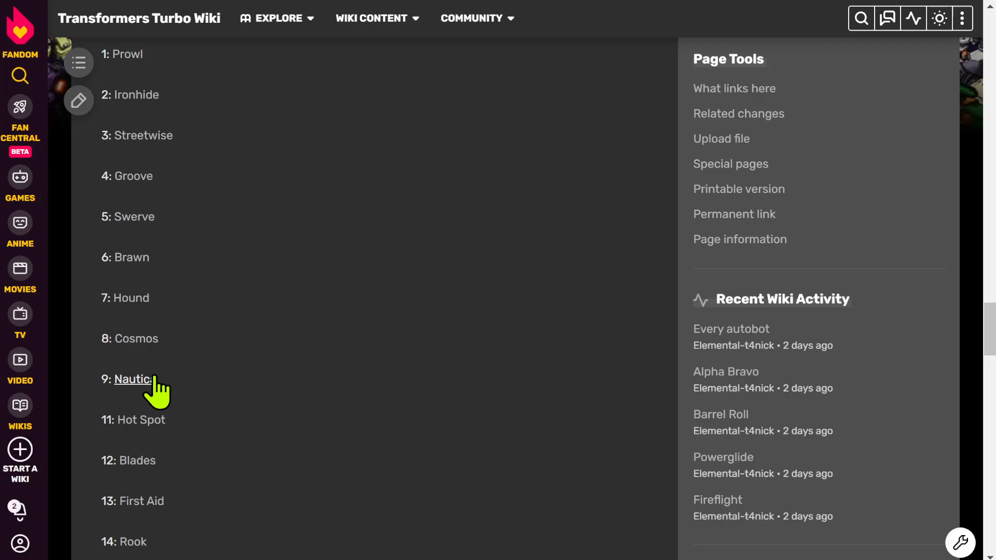
mouse_move(248, 371)
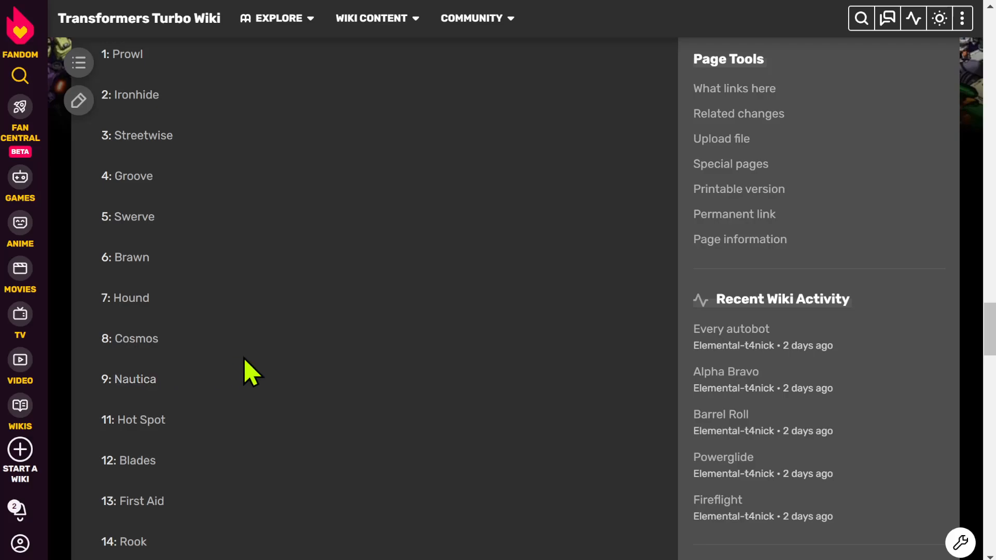
scroll(down, 3)
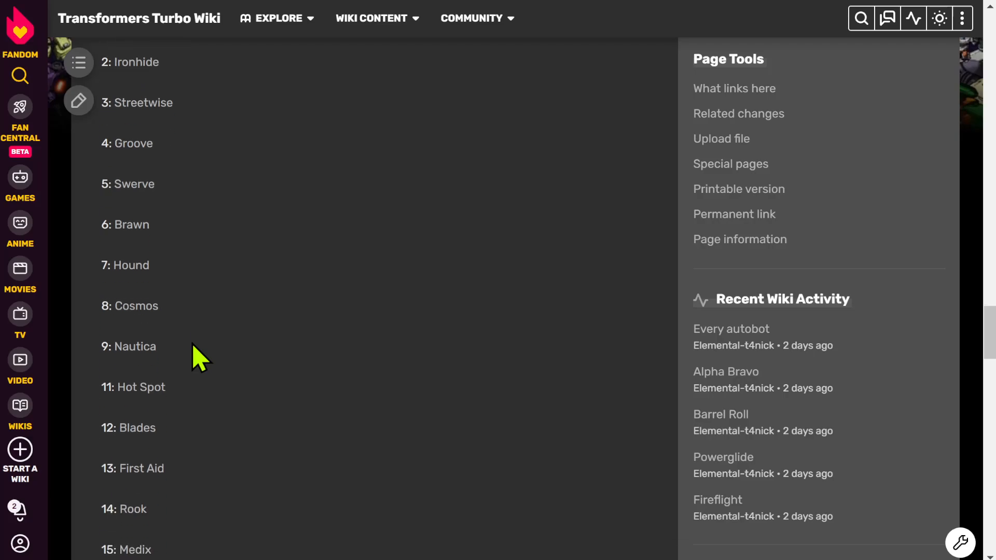
scroll(down, 3)
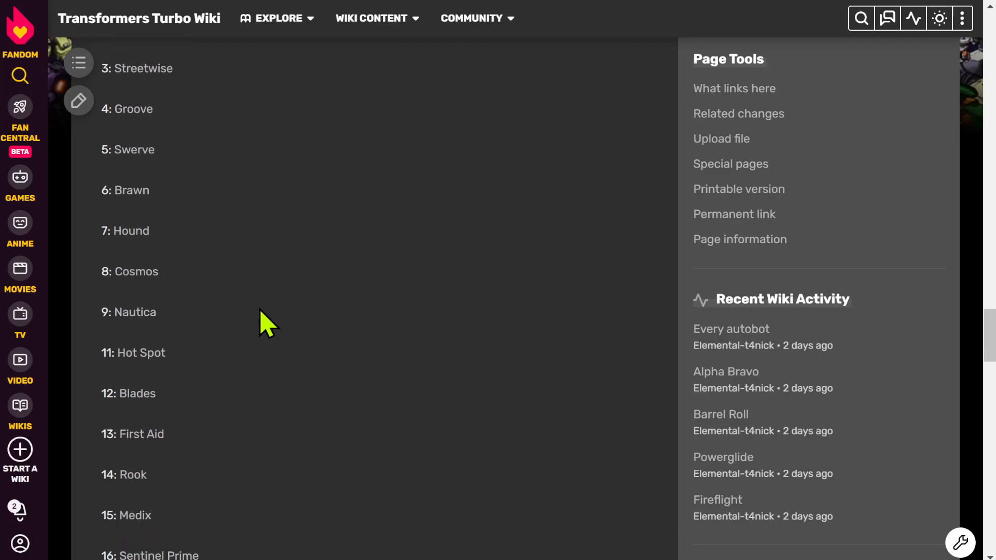
scroll(down, 3)
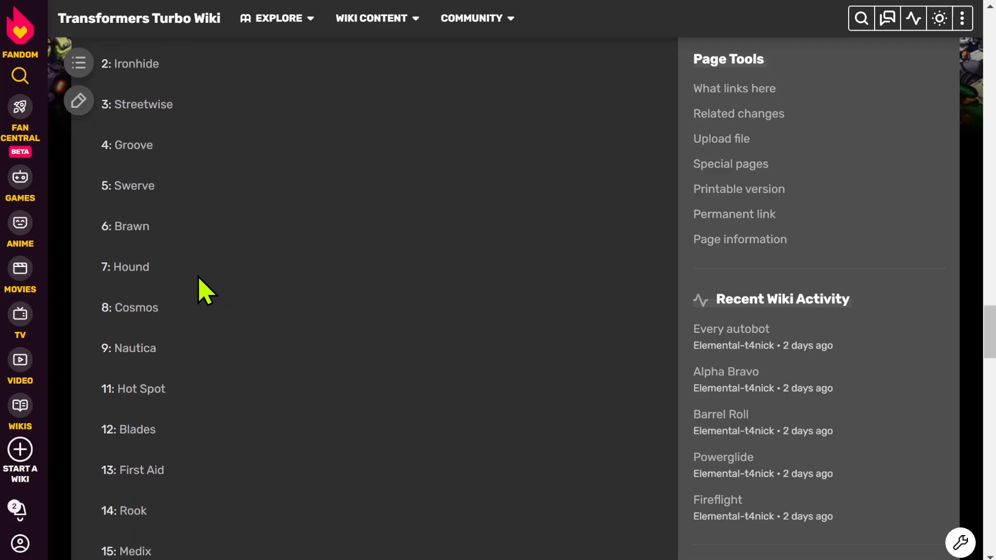
mouse_move(191, 235)
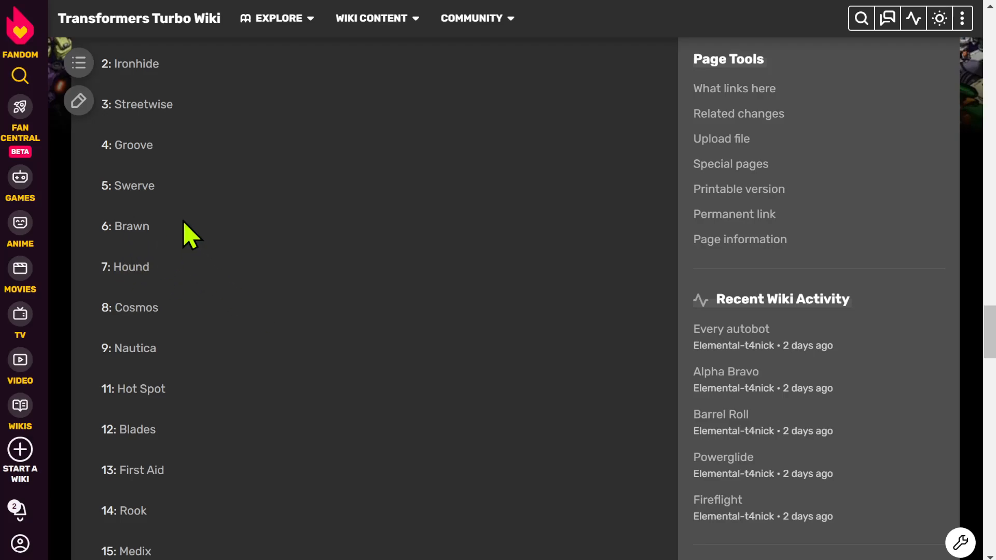
mouse_move(255, 274)
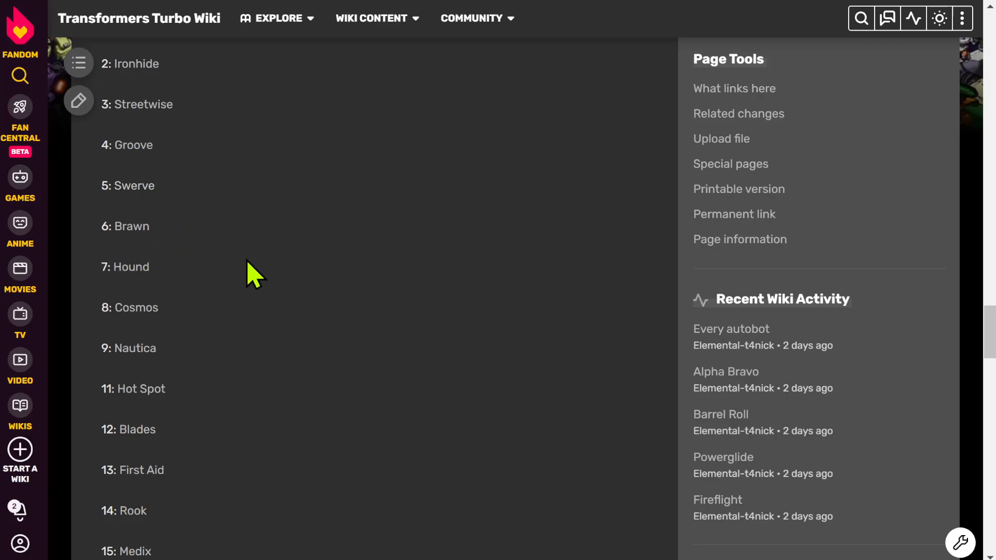
mouse_move(196, 296)
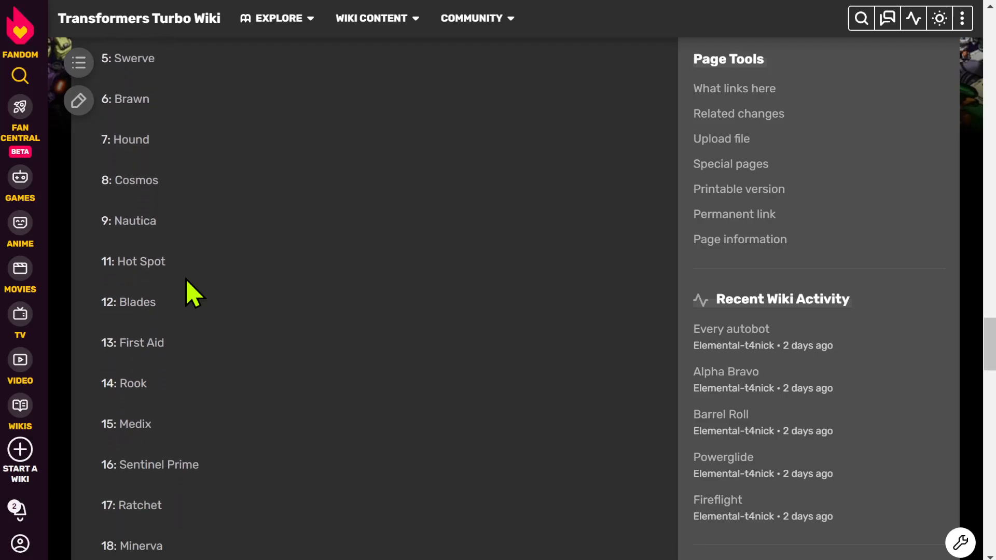
scroll(down, 3)
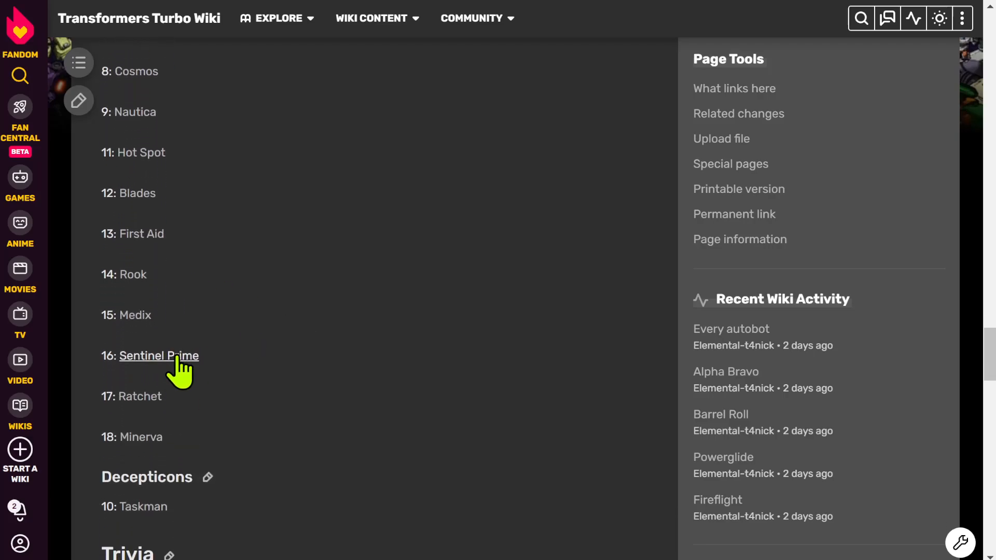
scroll(down, 3)
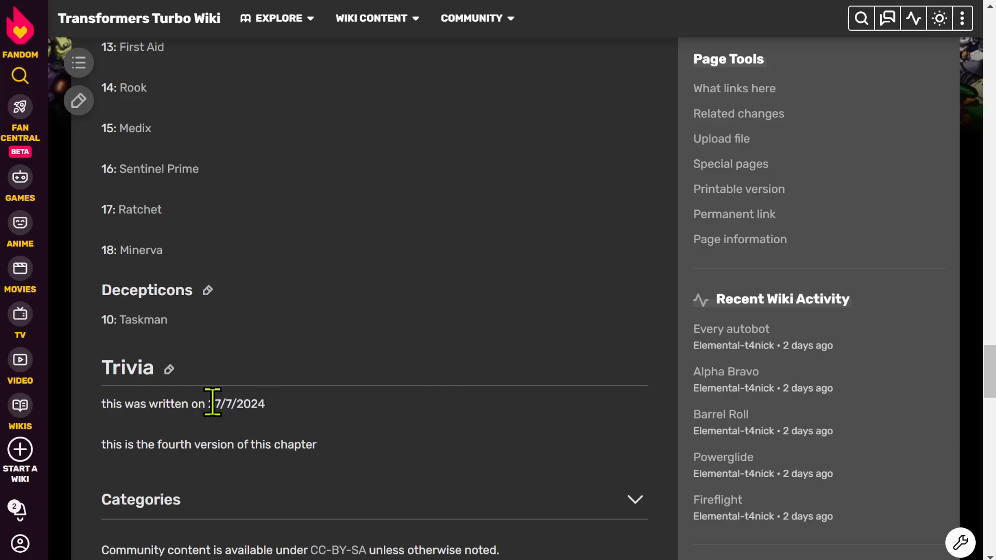
text(2)
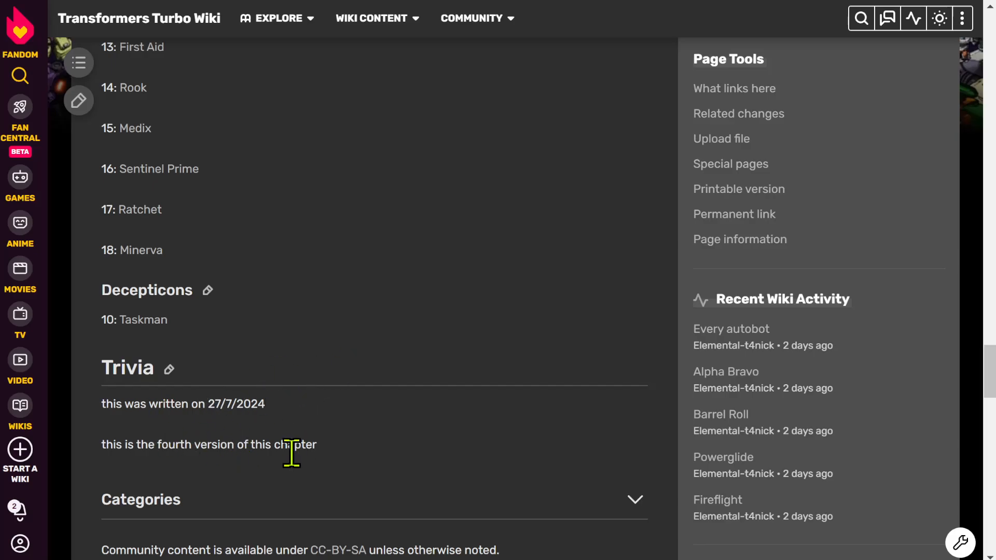
scroll(up, 3)
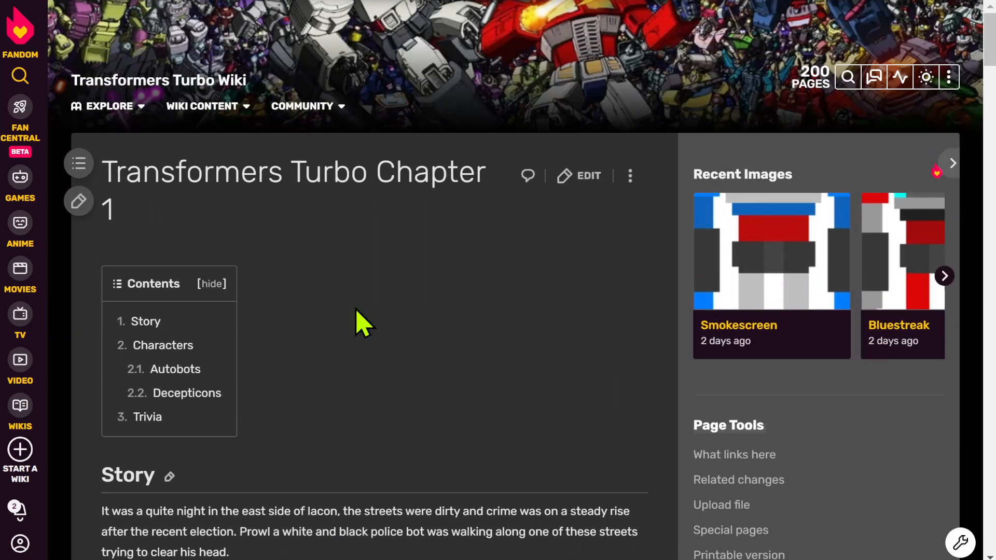
Step: From the Explore menu's All Pages list, locate and go to Prowl's character page
click(108, 106)
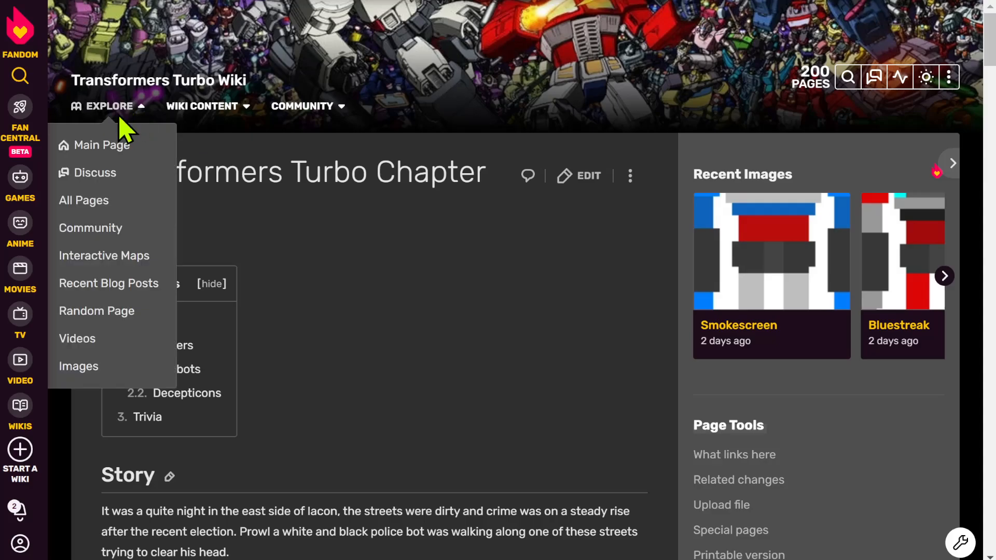
mouse_move(84, 200)
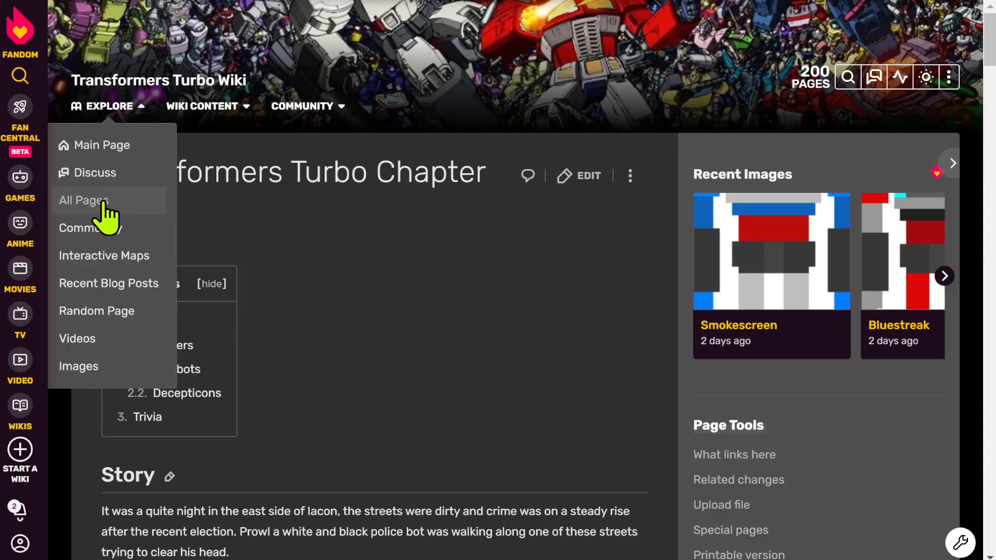
click(83, 201)
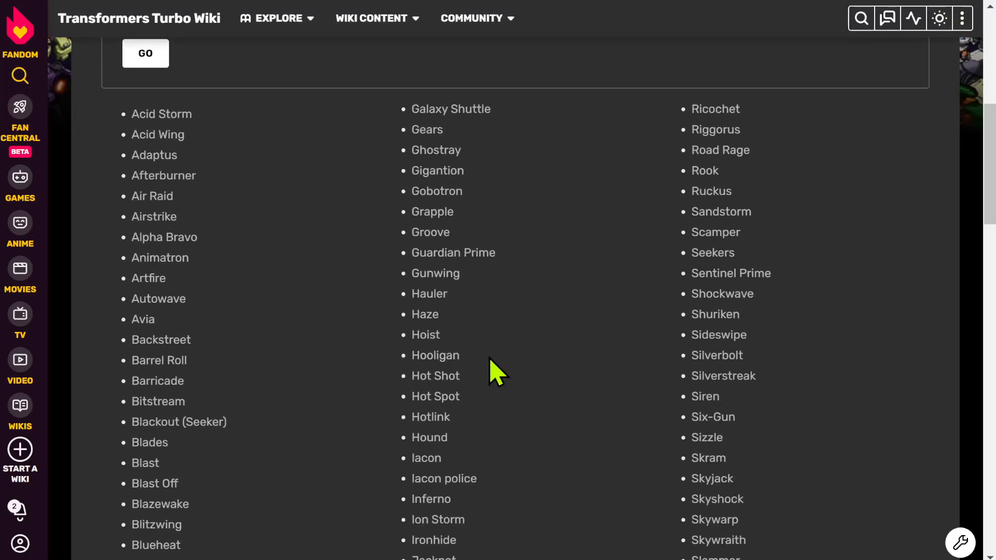
scroll(down, 3)
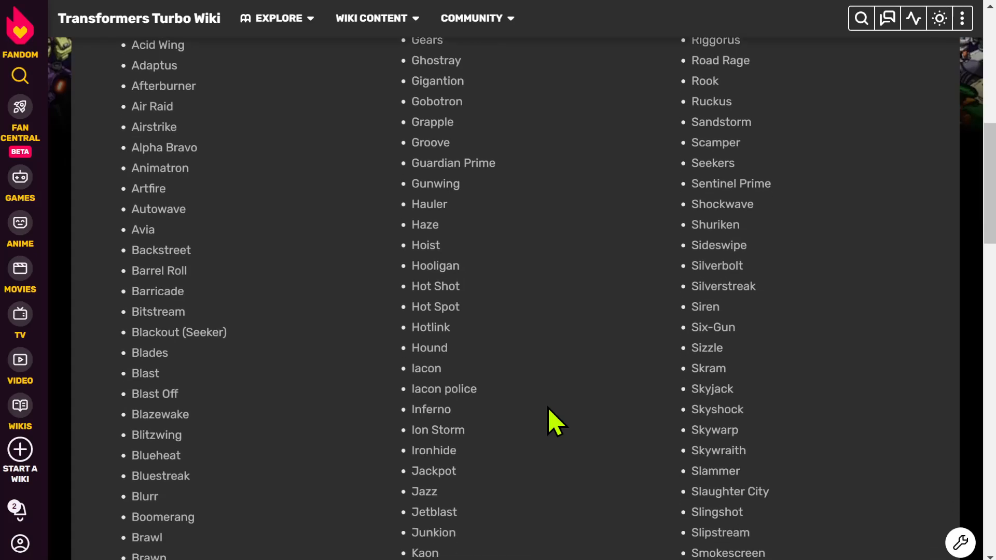
scroll(down, 3)
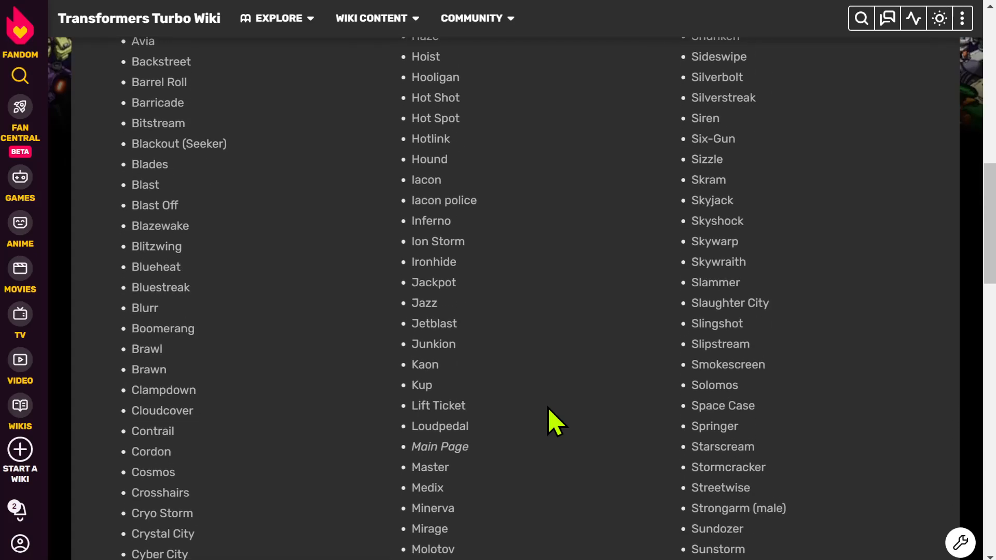
scroll(down, 3)
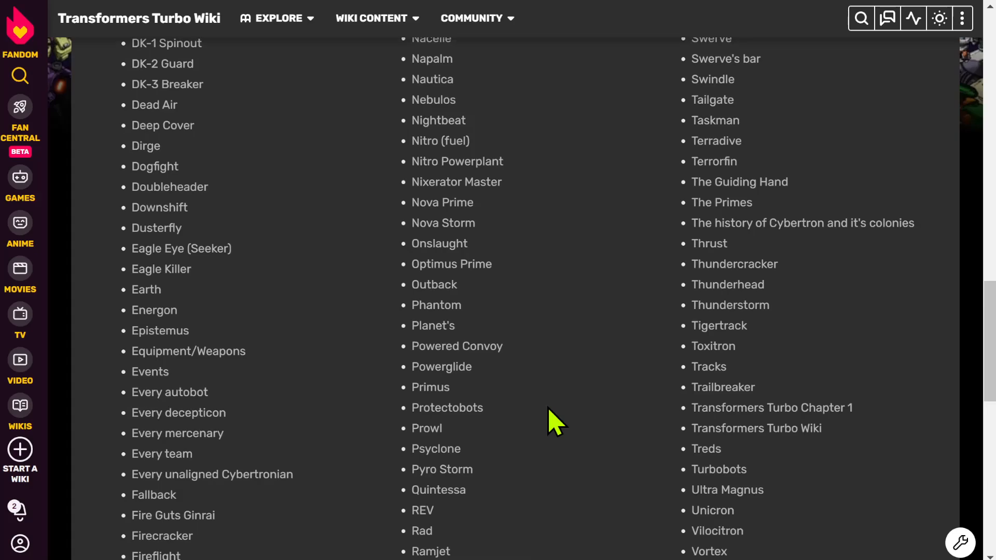
click(427, 428)
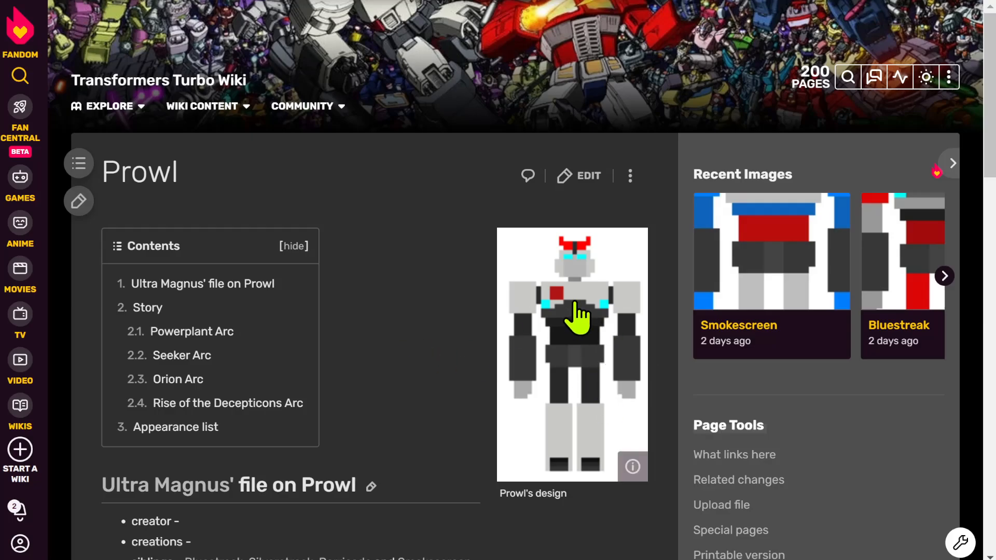
Step: Read down through Prowl's page, covering his story and list of appearances
scroll(down, 3)
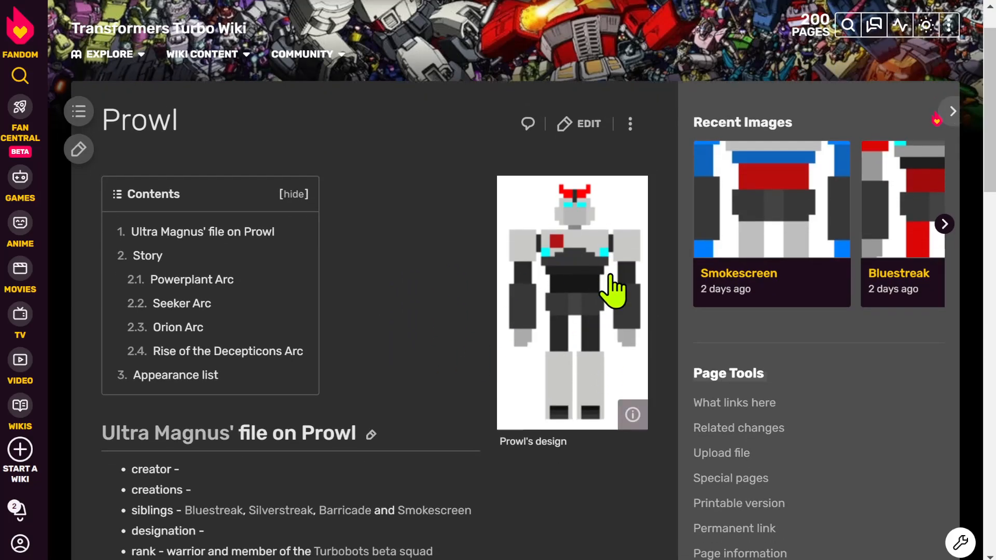
mouse_move(473, 285)
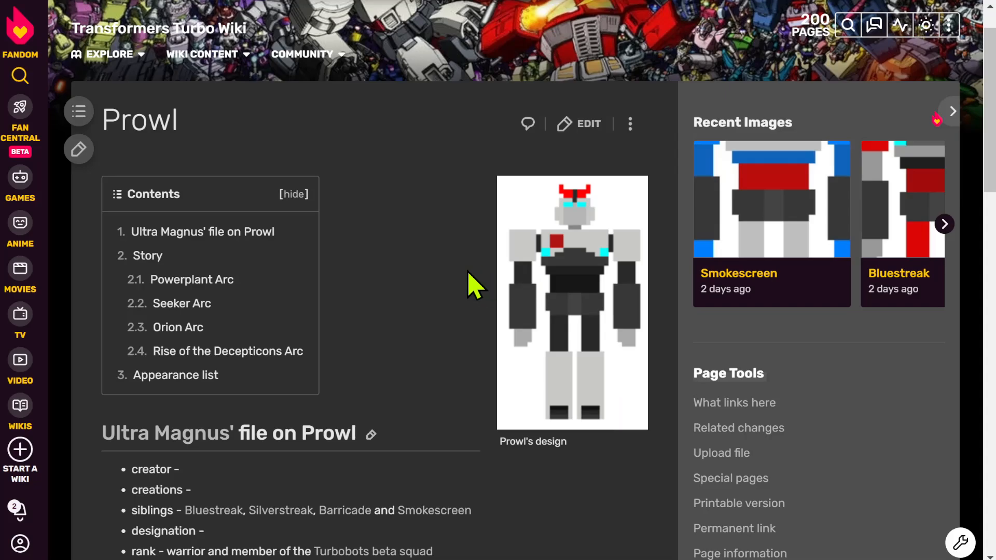
scroll(down, 3)
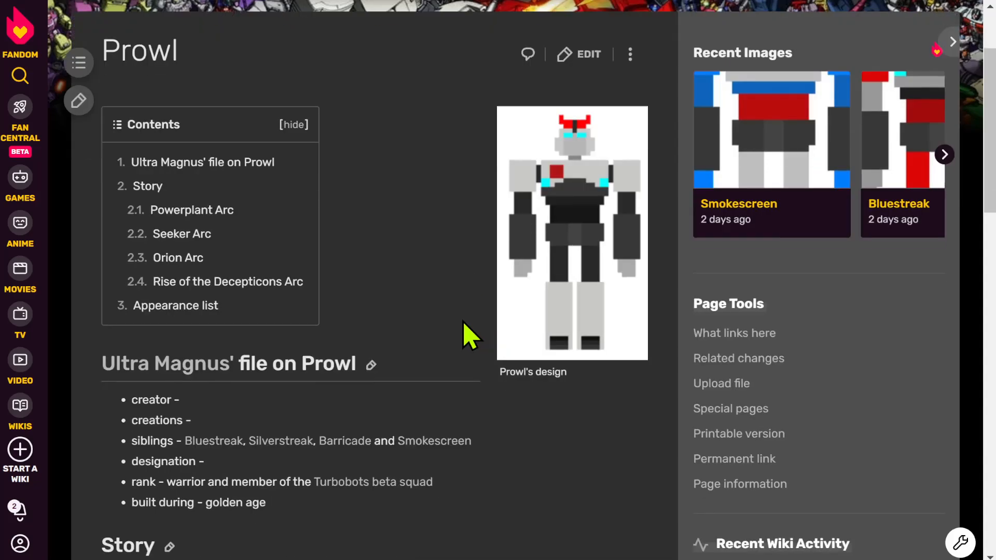
scroll(down, 3)
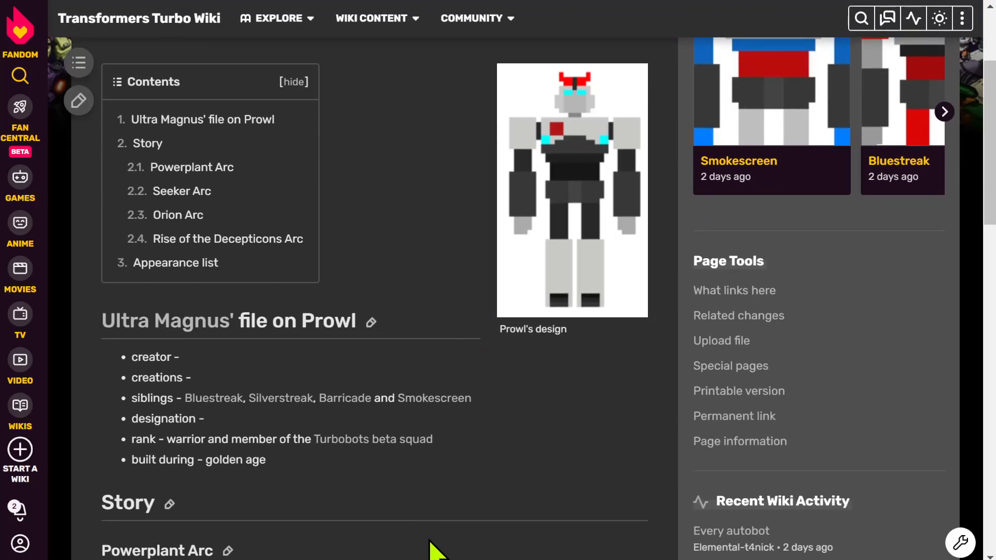
mouse_move(486, 464)
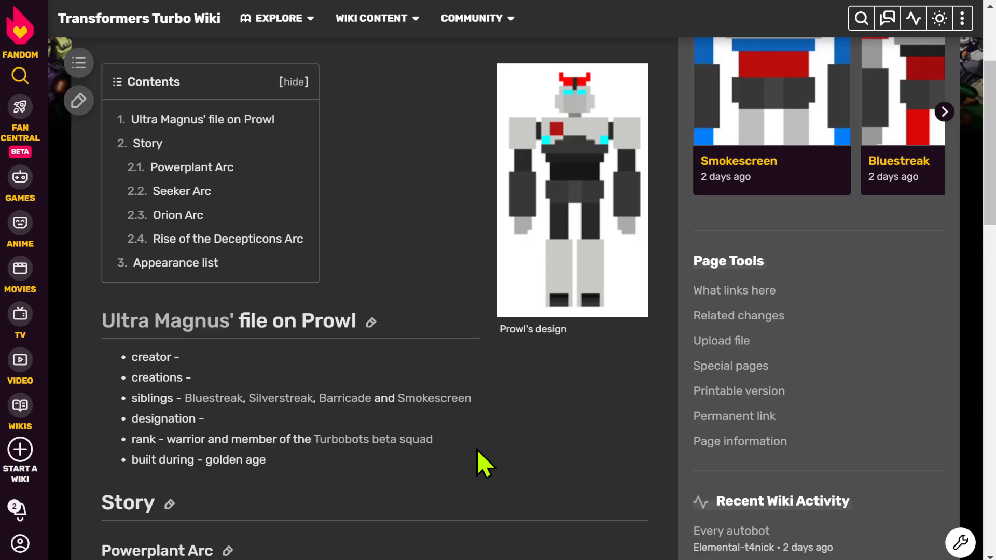
scroll(down, 3)
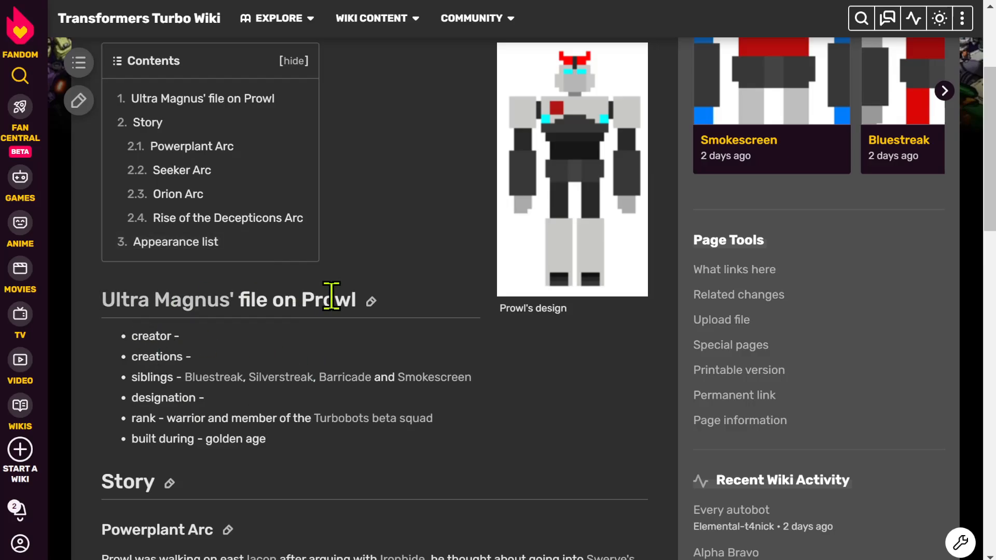
mouse_move(156, 376)
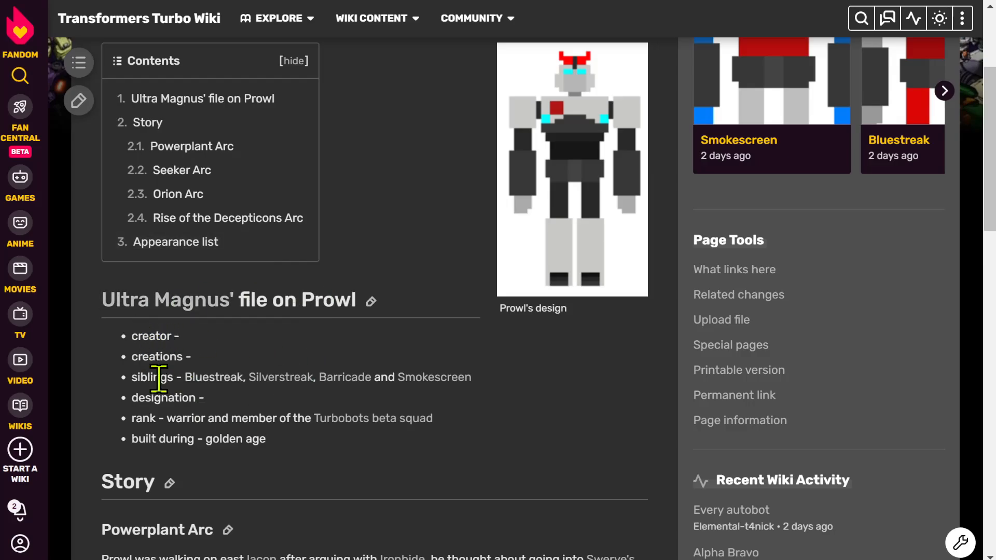
mouse_move(437, 377)
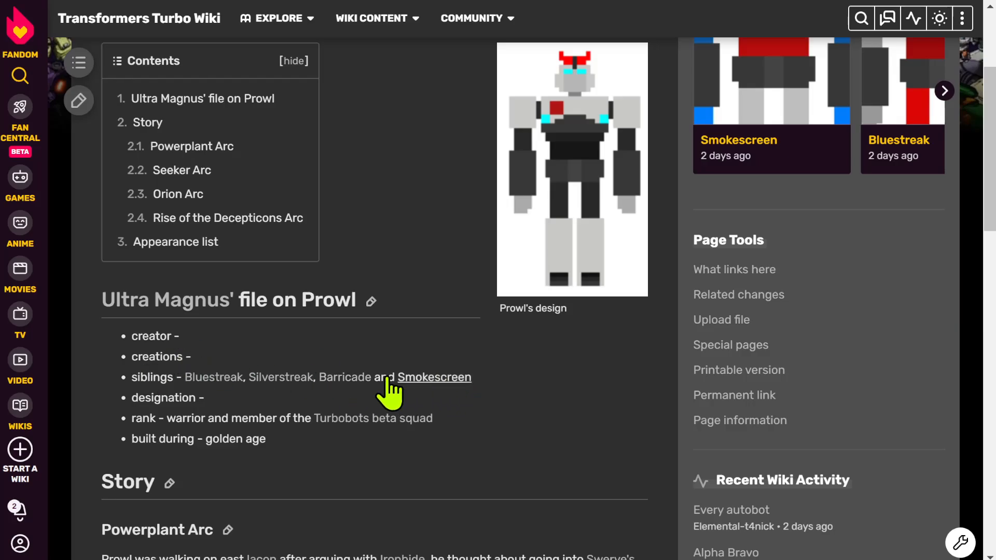
mouse_move(168, 420)
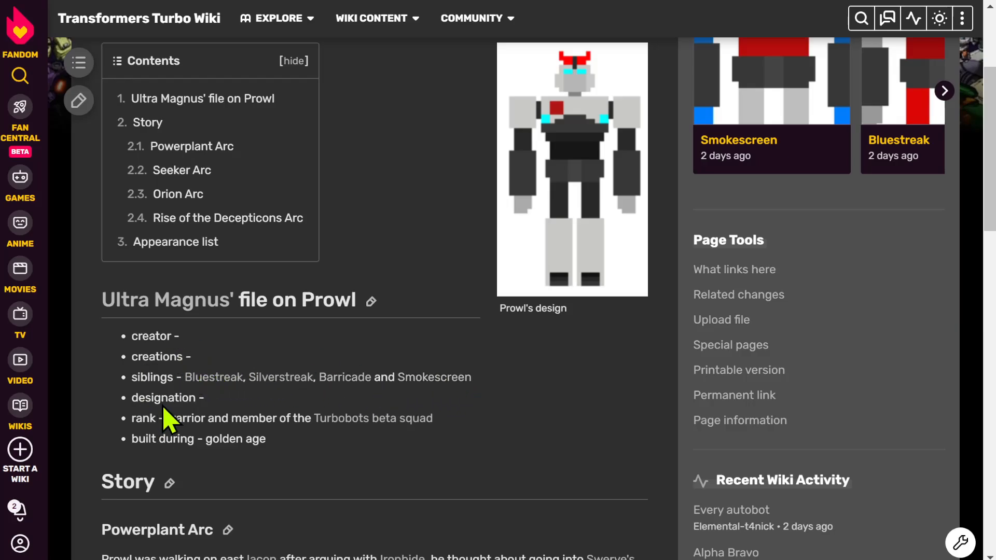
mouse_move(220, 410)
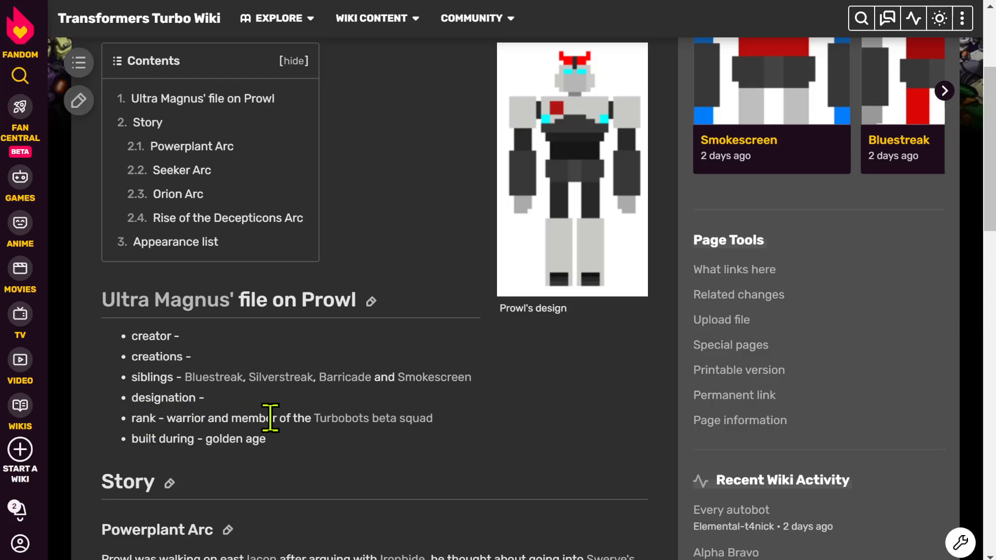
mouse_move(162, 445)
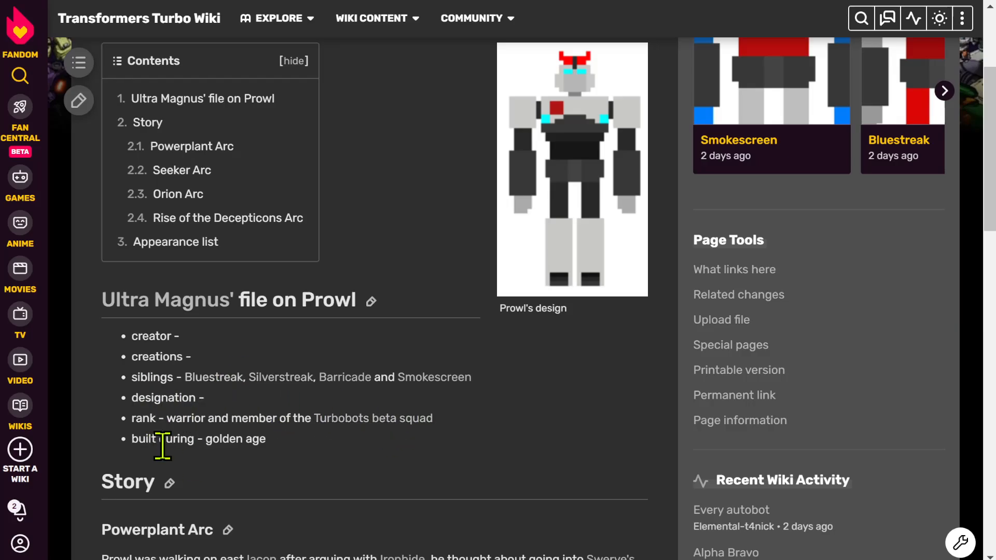
scroll(down, 3)
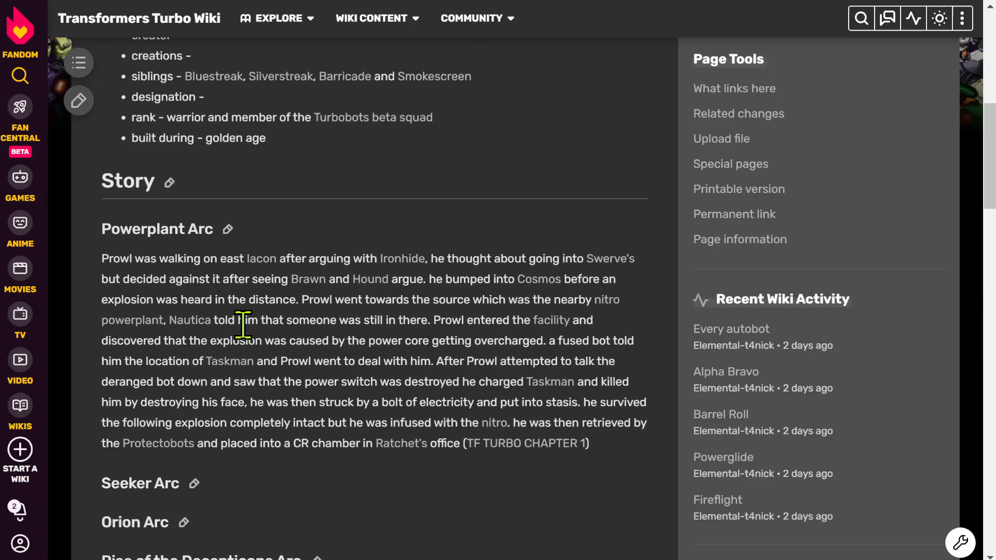
mouse_move(111, 257)
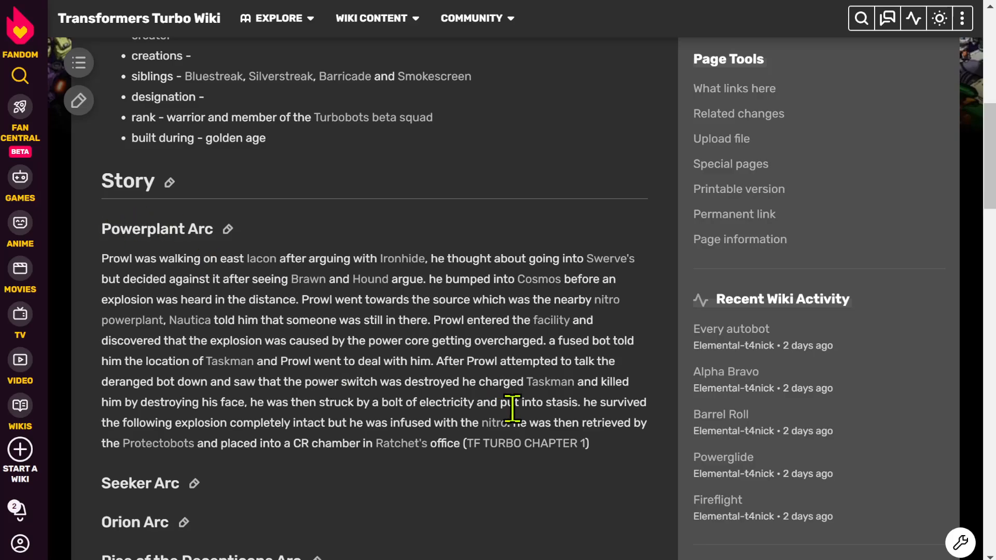
scroll(down, 3)
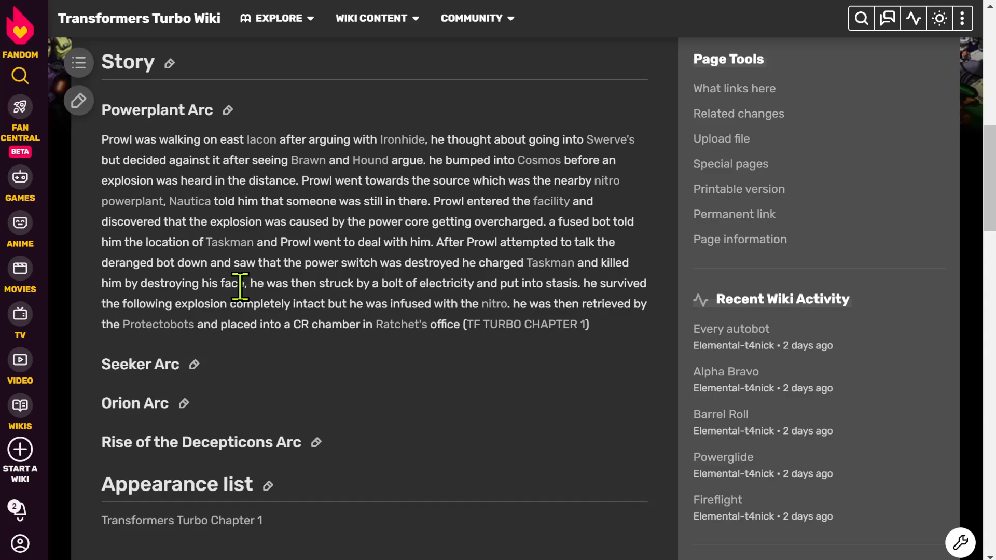
scroll(down, 3)
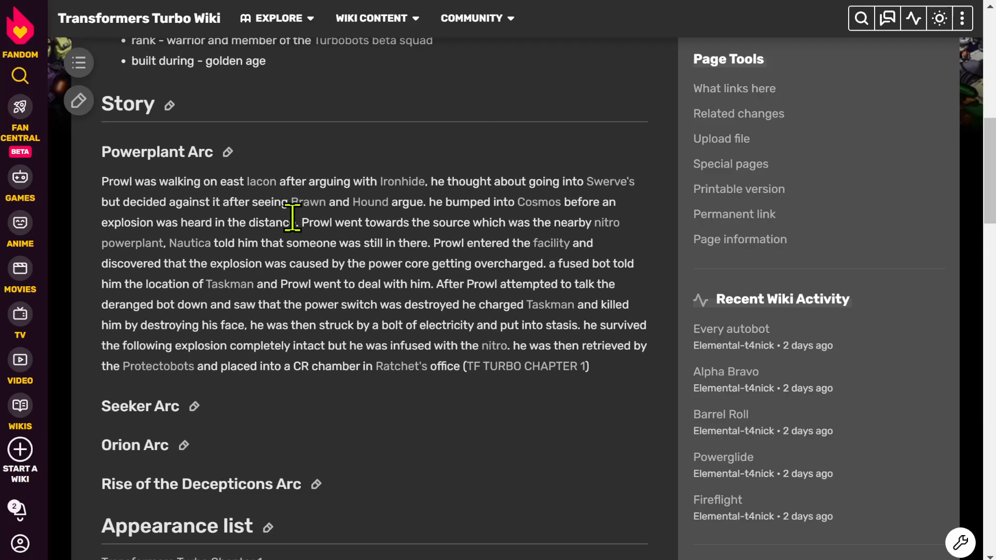
scroll(down, 3)
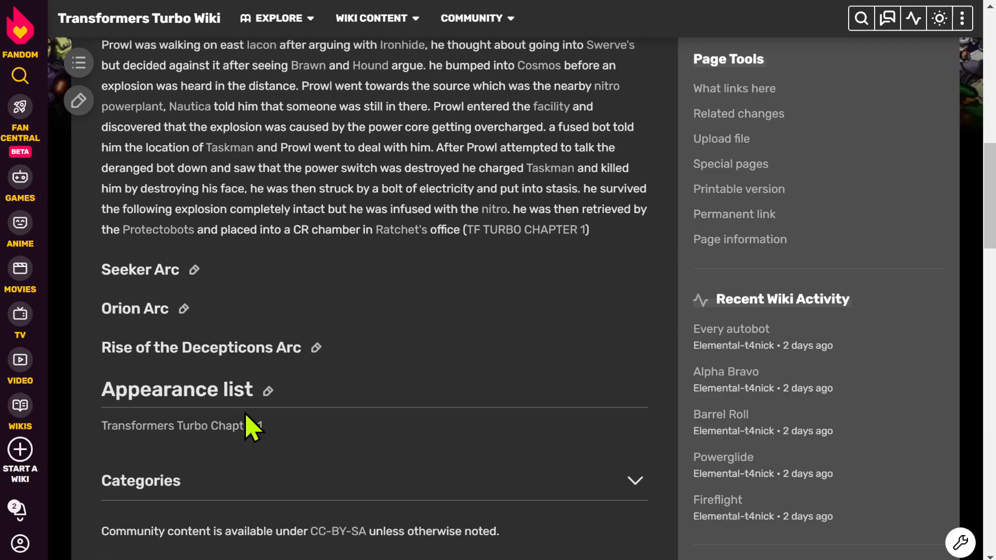
Step: Return to the top, start editing Prowl's page and bring up the media library of recent uploads
click(630, 112)
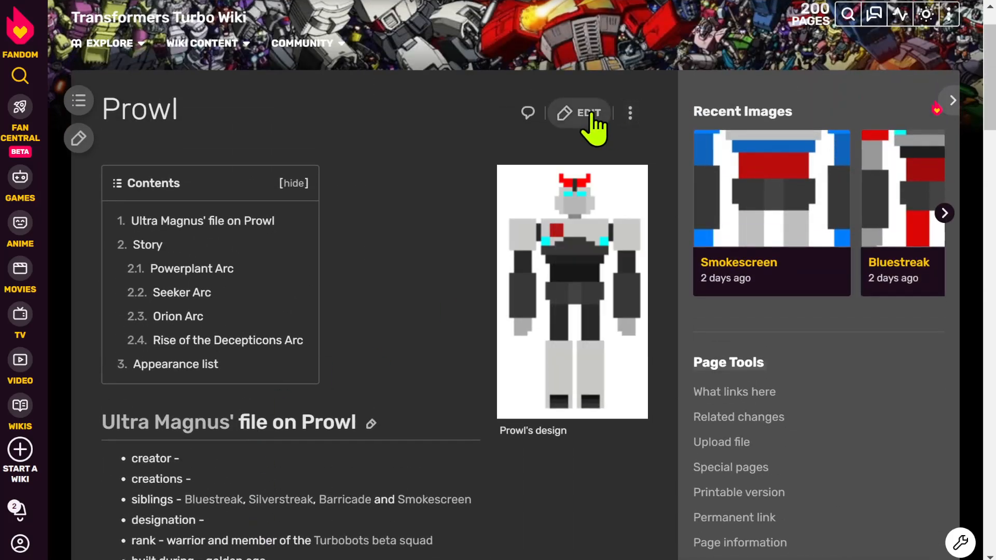
click(579, 112)
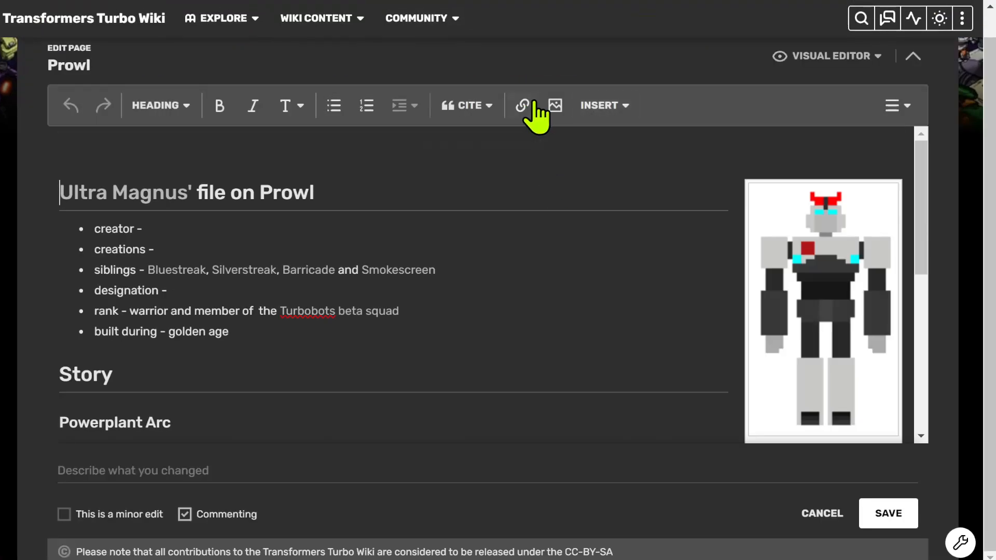
click(555, 105)
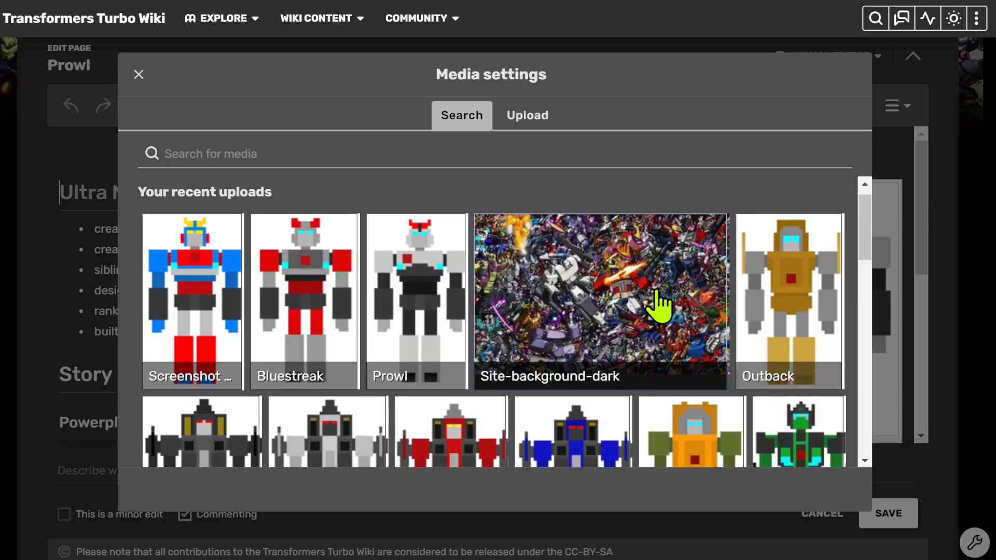
scroll(down, 3)
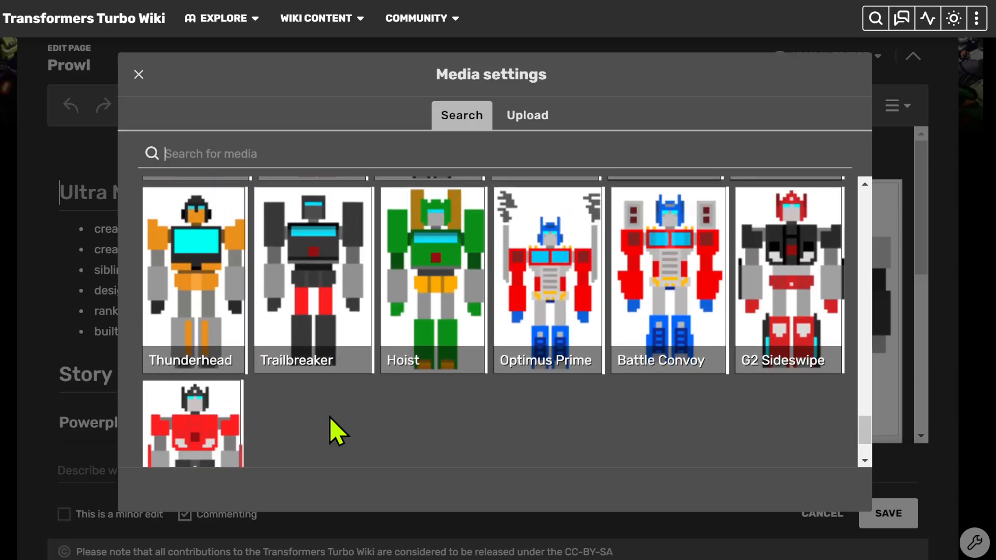
scroll(down, 3)
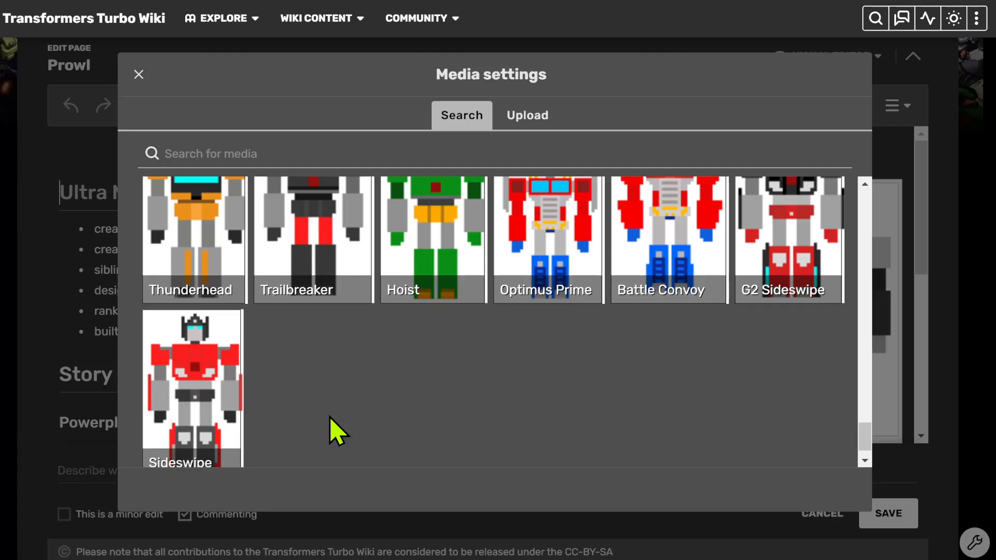
mouse_move(345, 395)
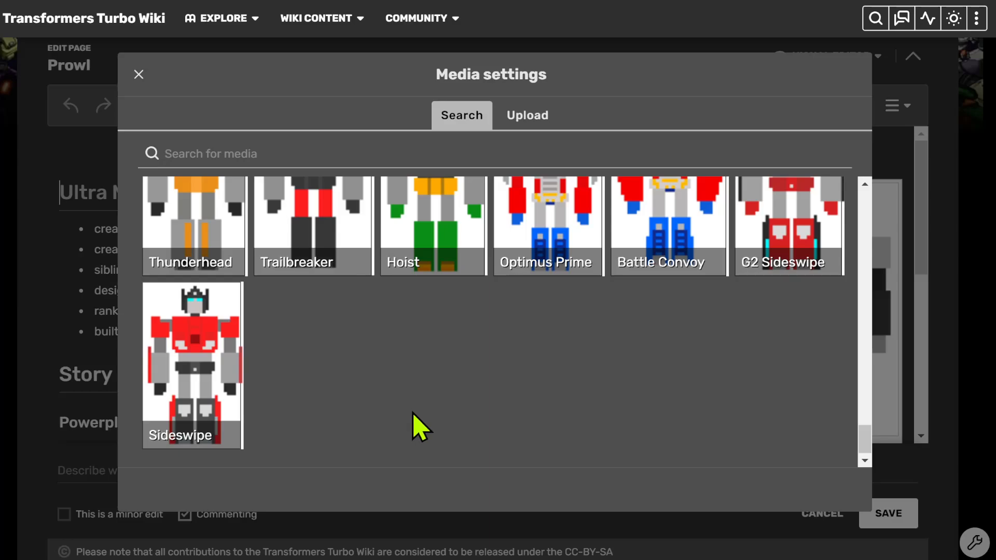
click(212, 154)
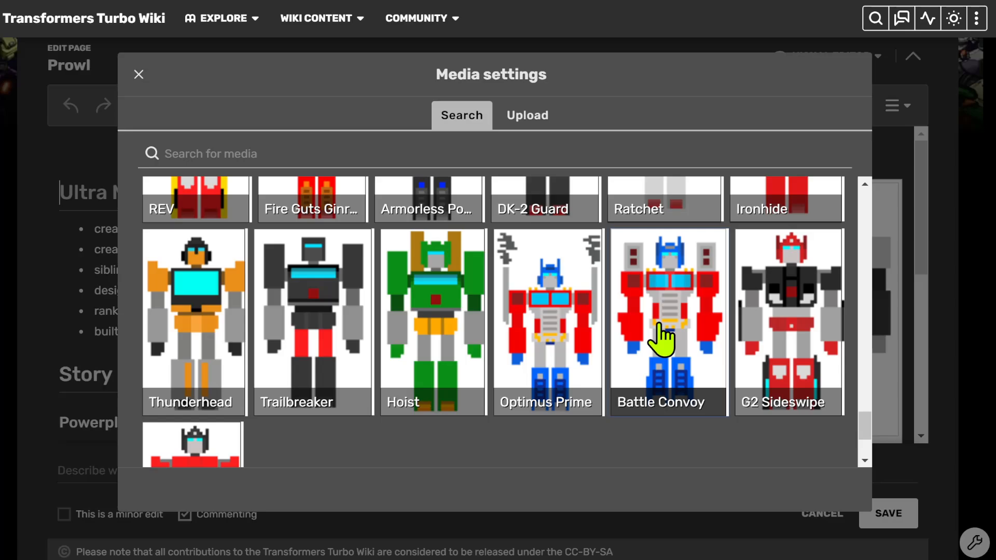
scroll(down, 3)
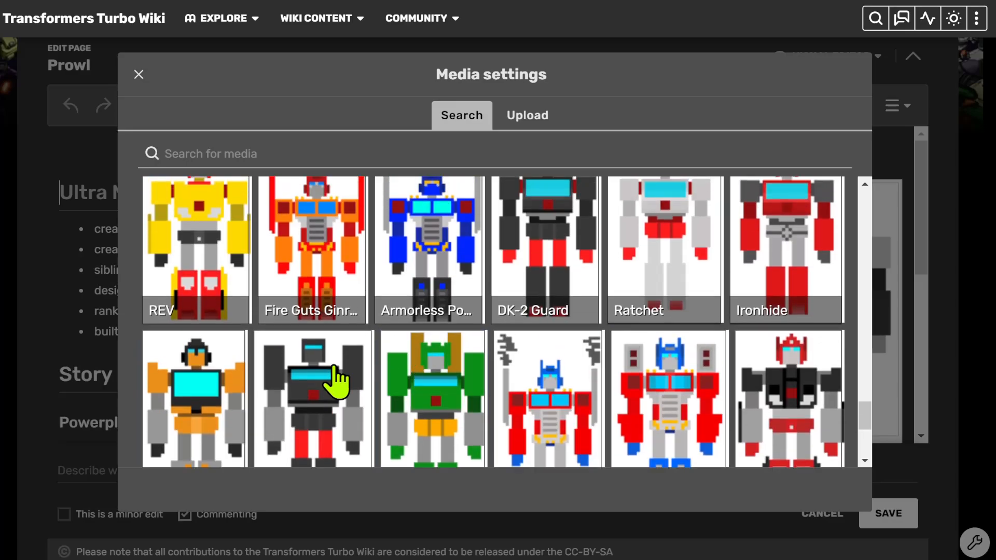
scroll(down, 3)
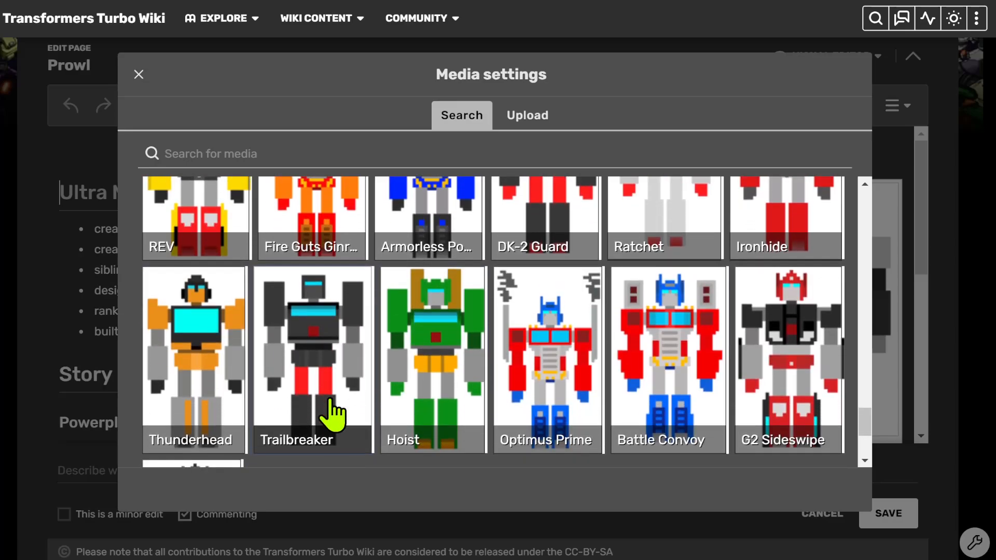
scroll(down, 3)
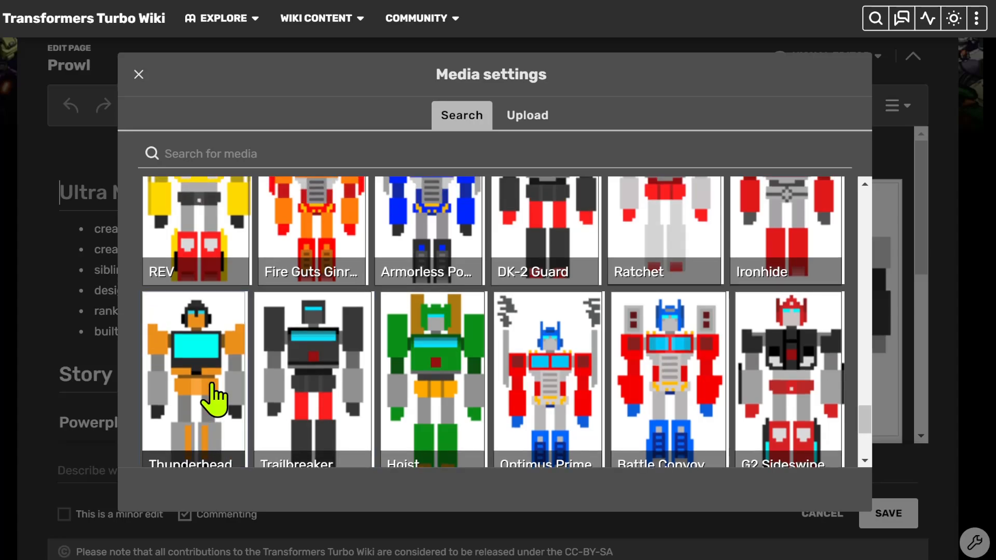
mouse_move(564, 420)
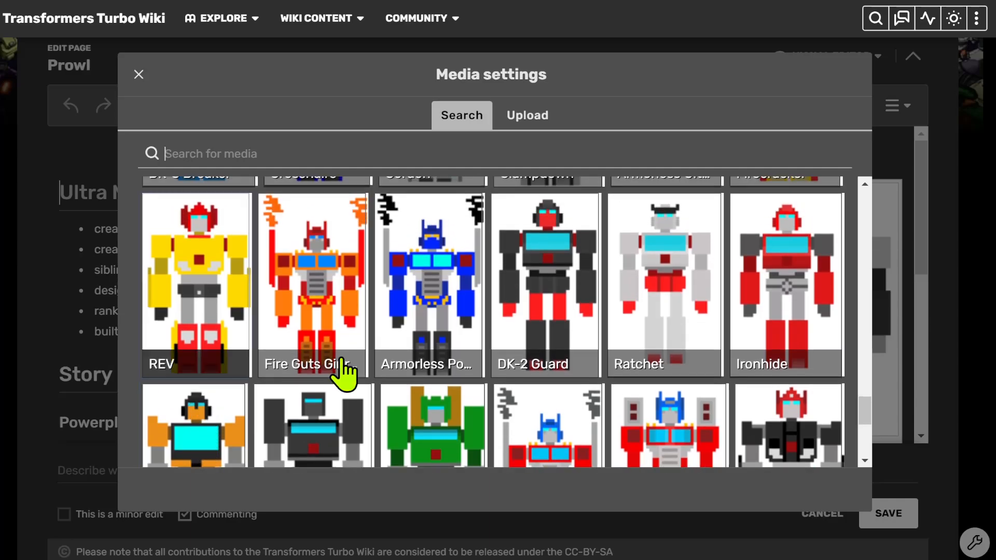
mouse_move(545, 378)
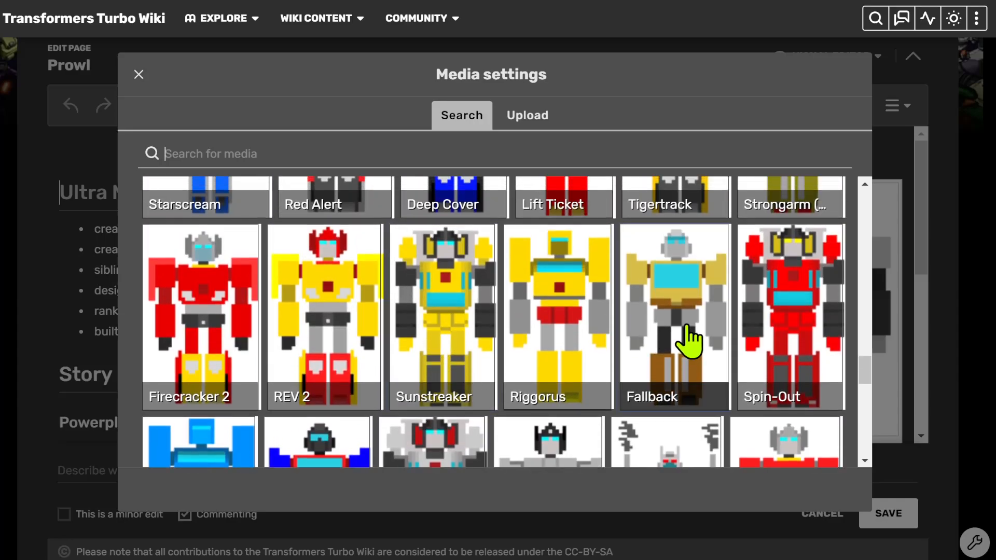
mouse_move(452, 311)
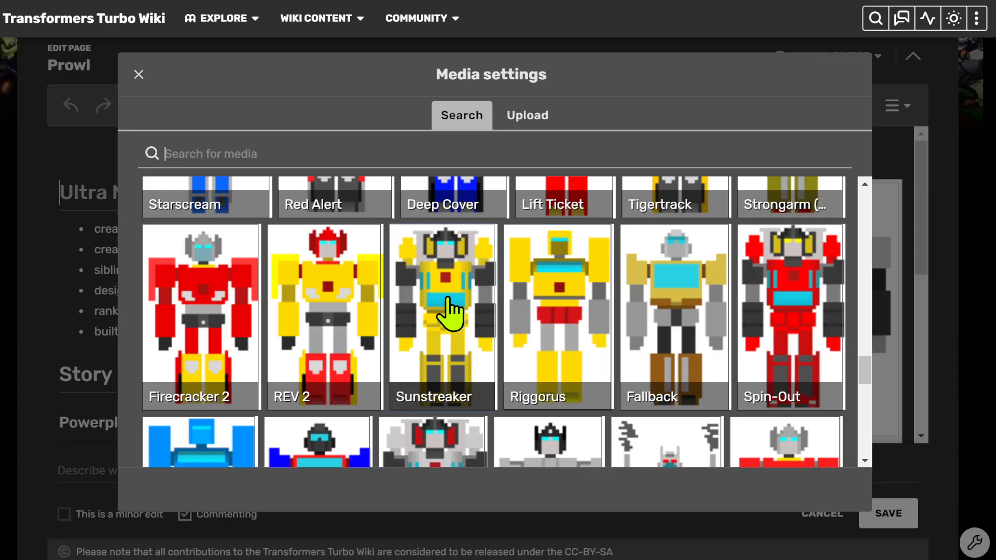
mouse_move(188, 311)
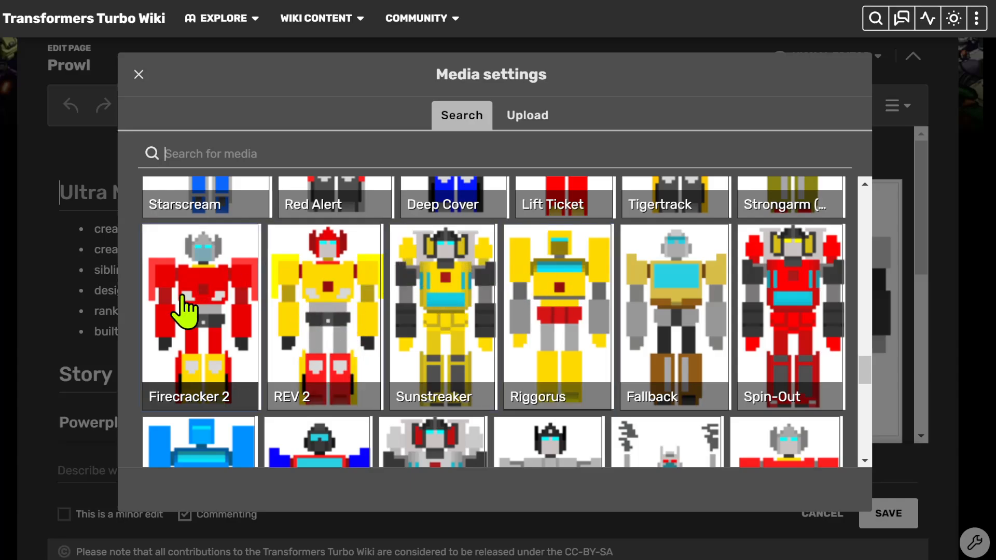
scroll(down, 3)
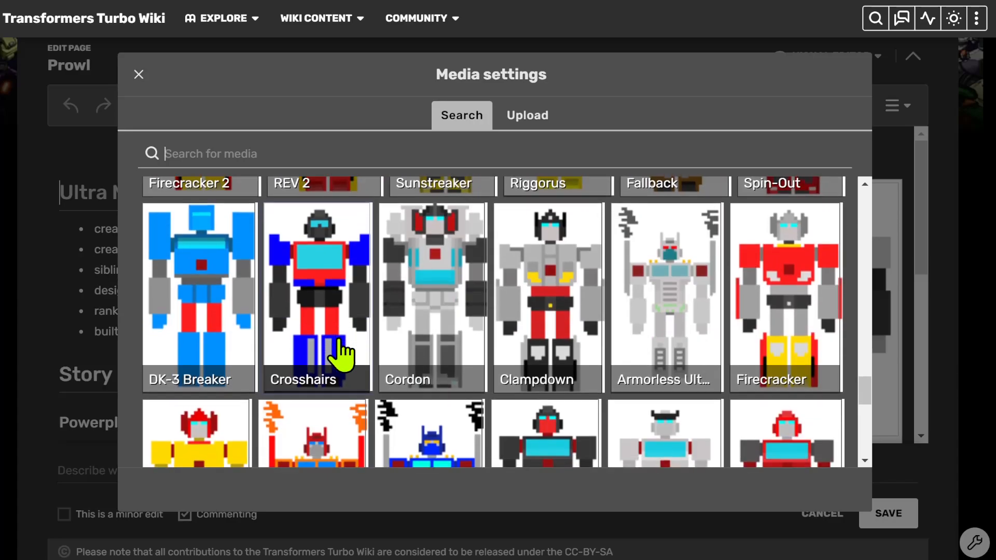
scroll(down, 3)
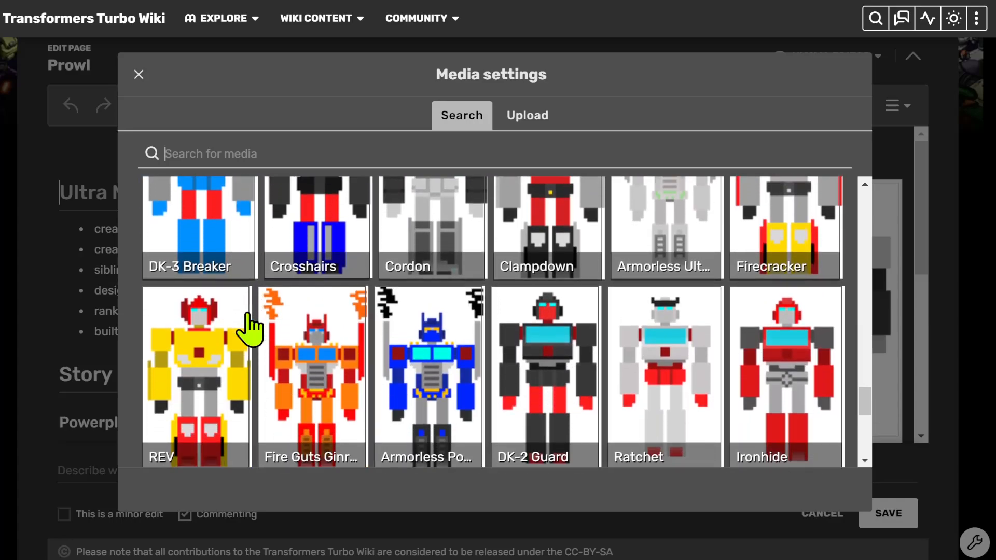
scroll(down, 3)
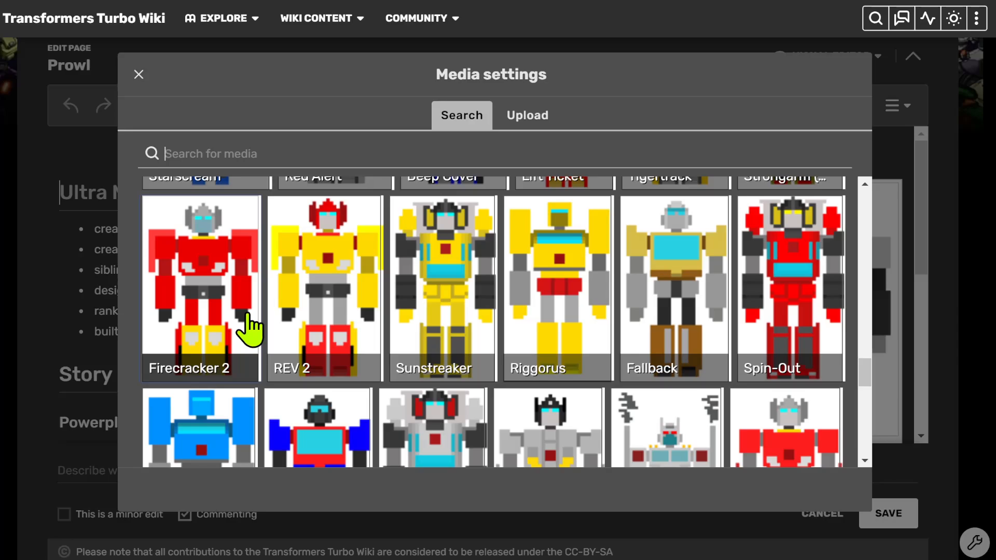
mouse_move(260, 248)
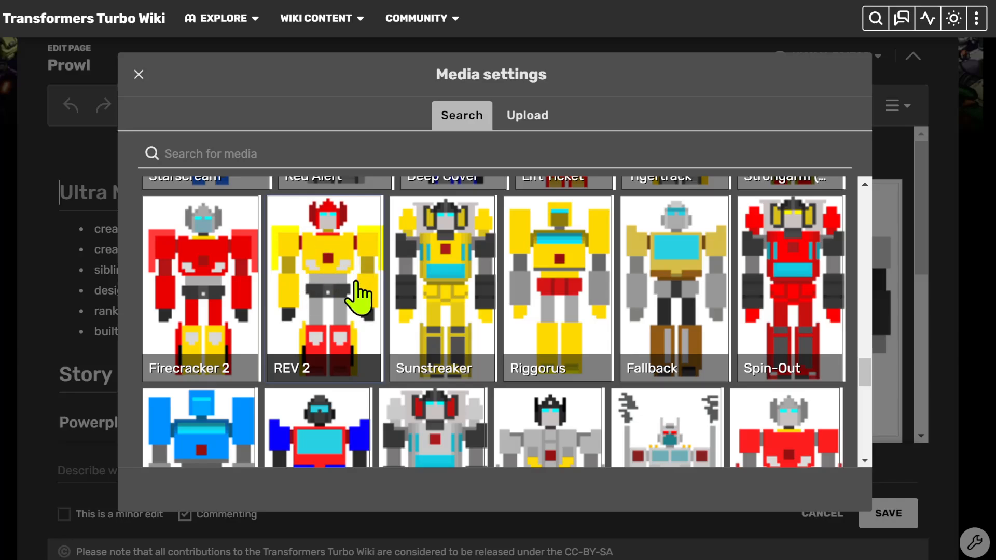
scroll(down, 3)
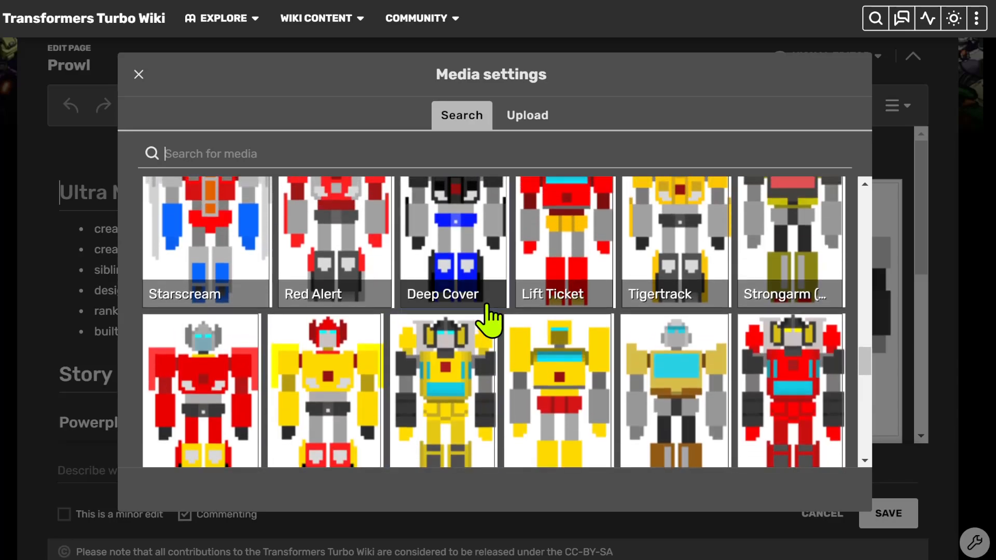
scroll(down, 3)
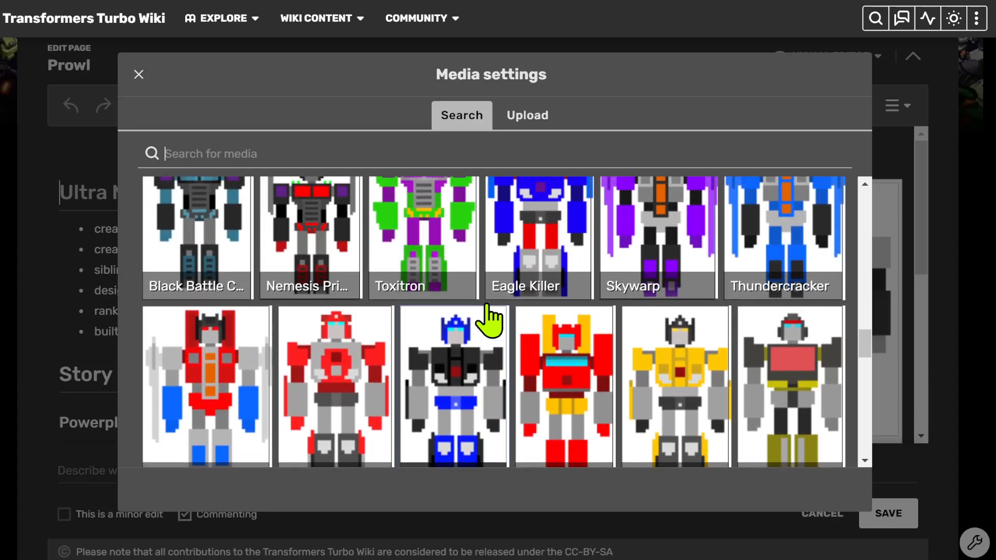
scroll(down, 3)
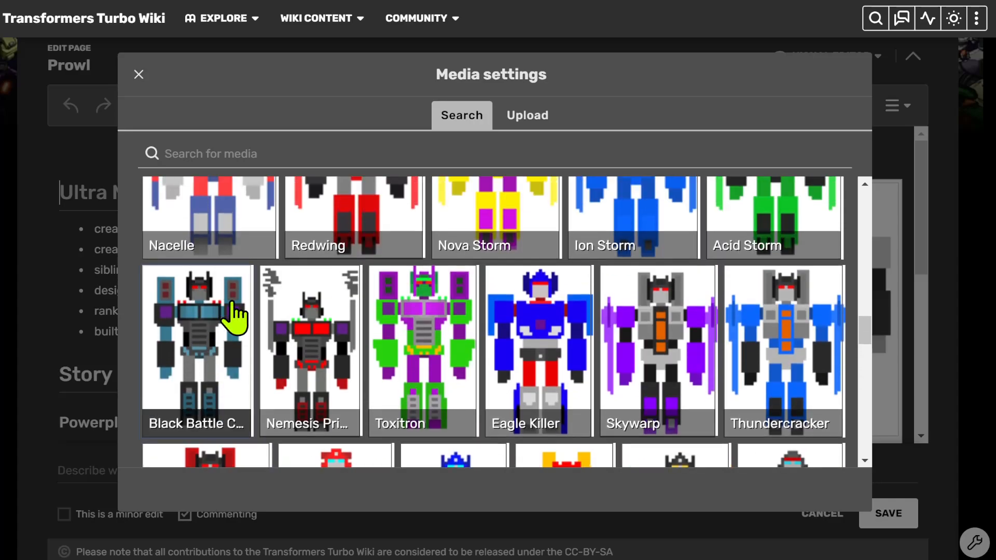
mouse_move(523, 386)
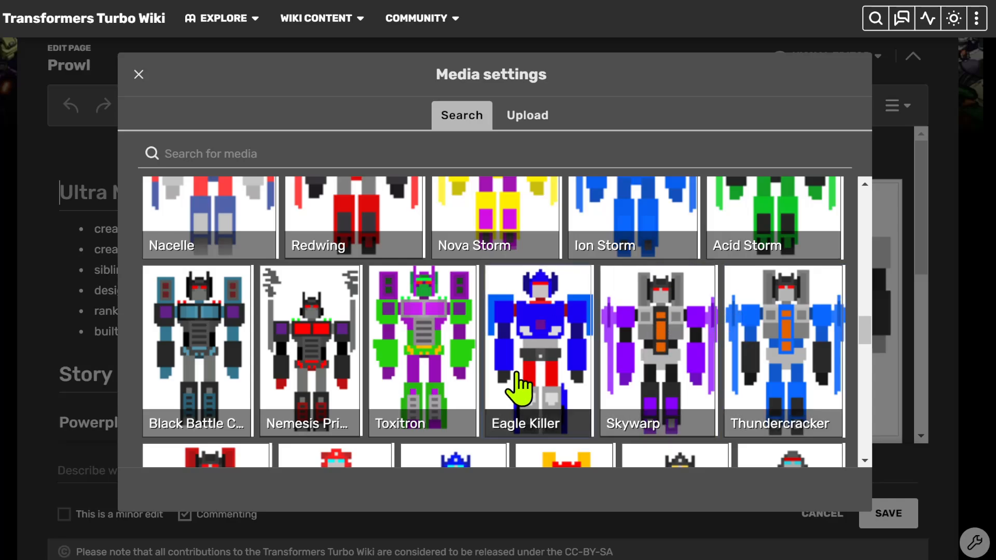
mouse_move(226, 289)
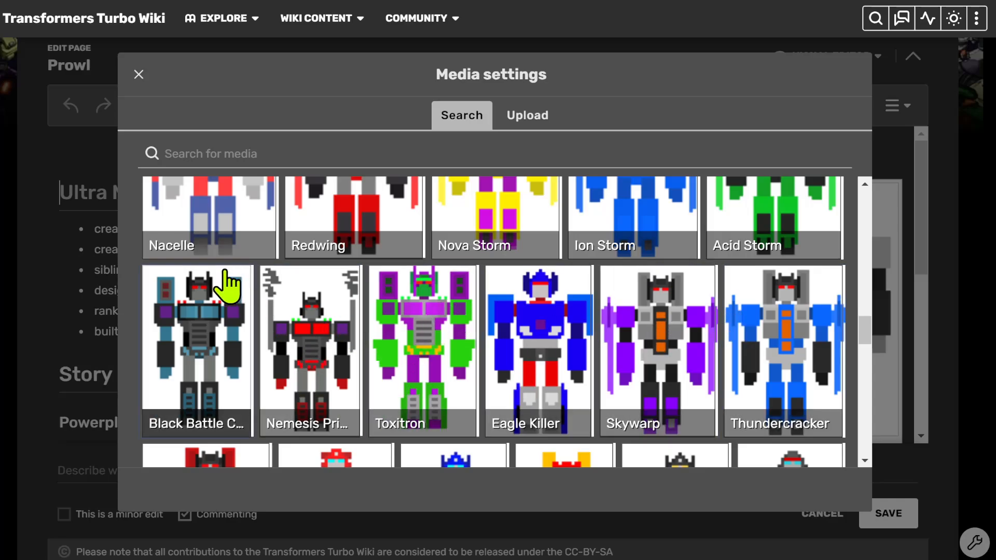
scroll(down, 3)
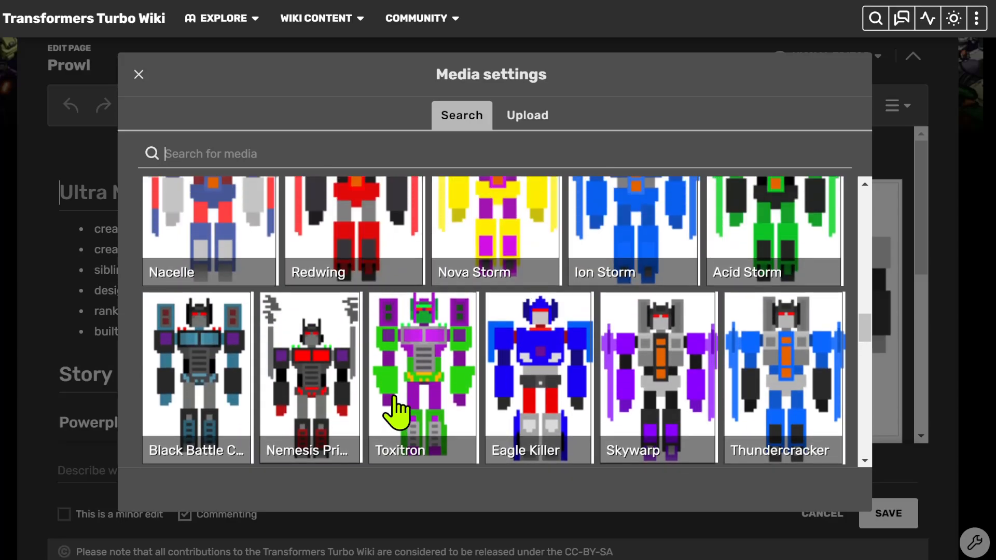
scroll(down, 3)
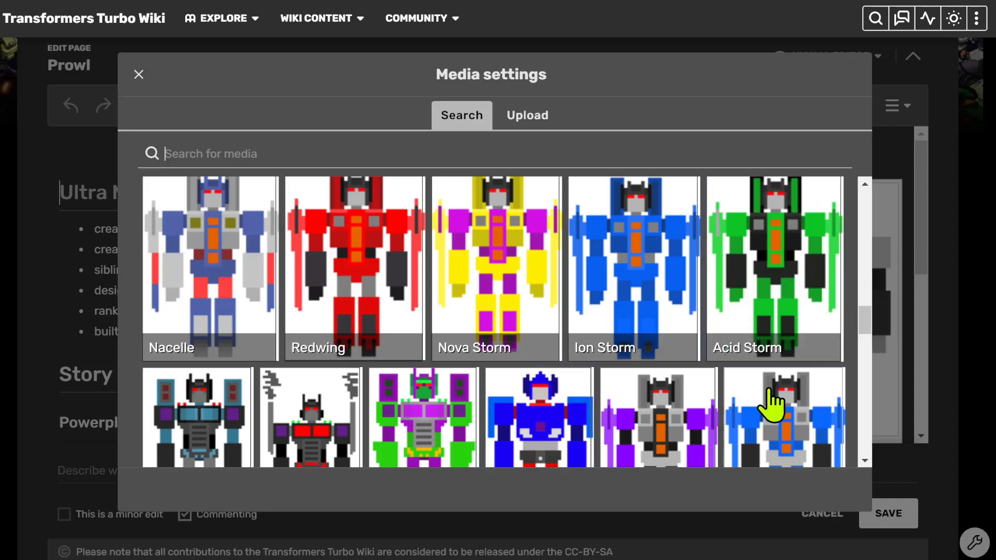
scroll(down, 3)
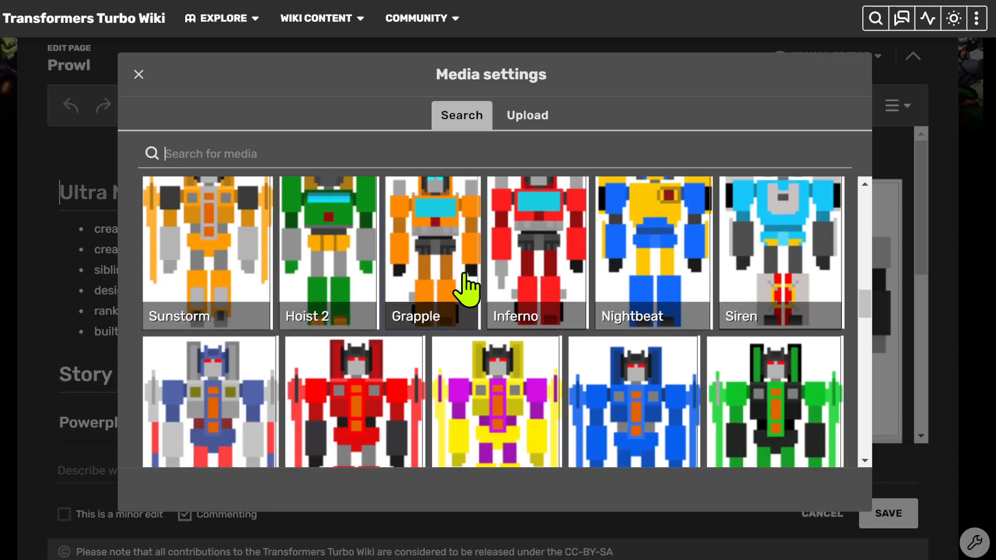
scroll(down, 3)
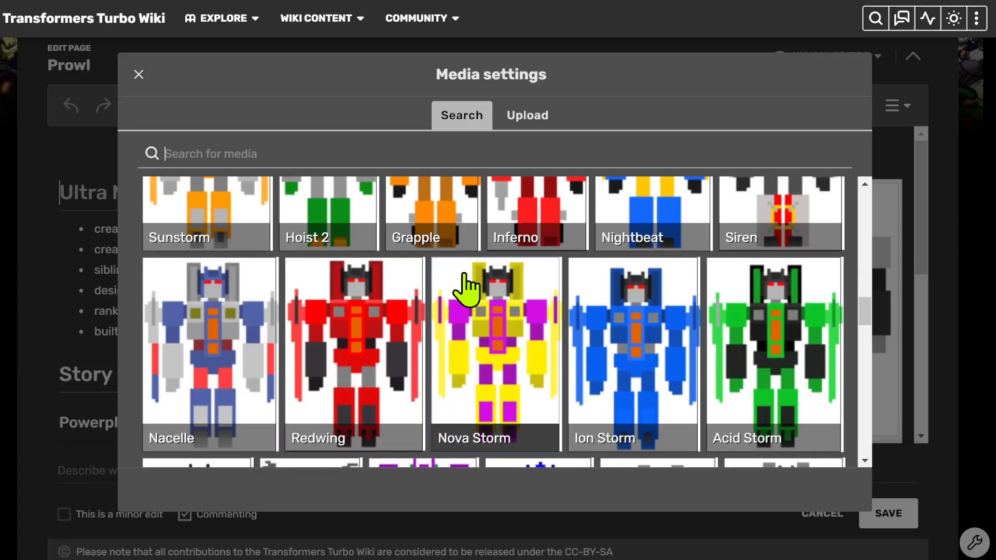
mouse_move(417, 384)
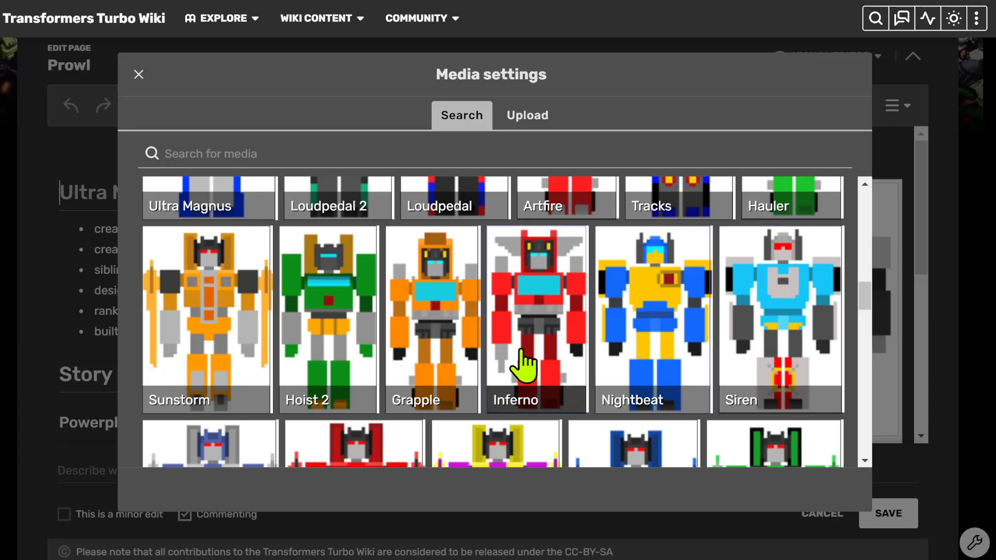
mouse_move(326, 340)
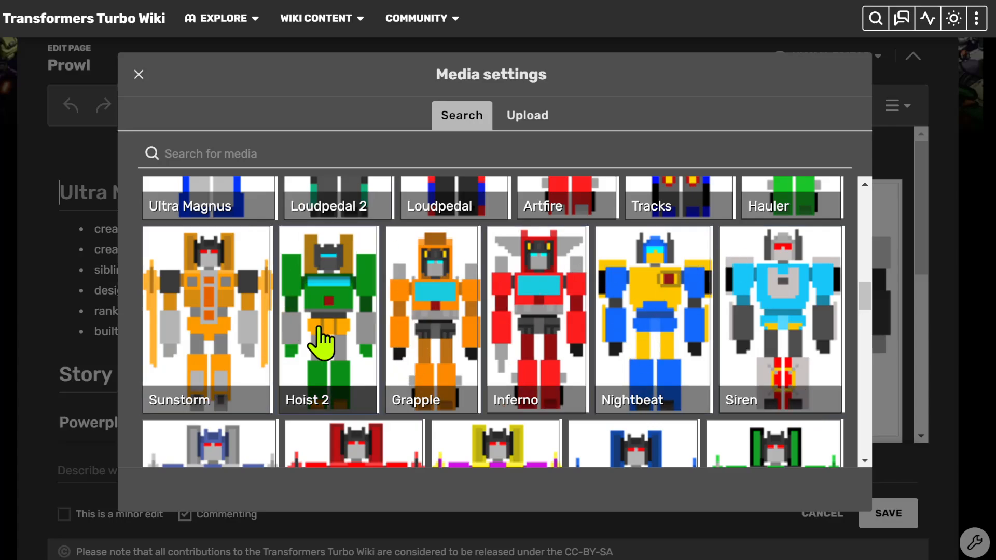
scroll(down, 3)
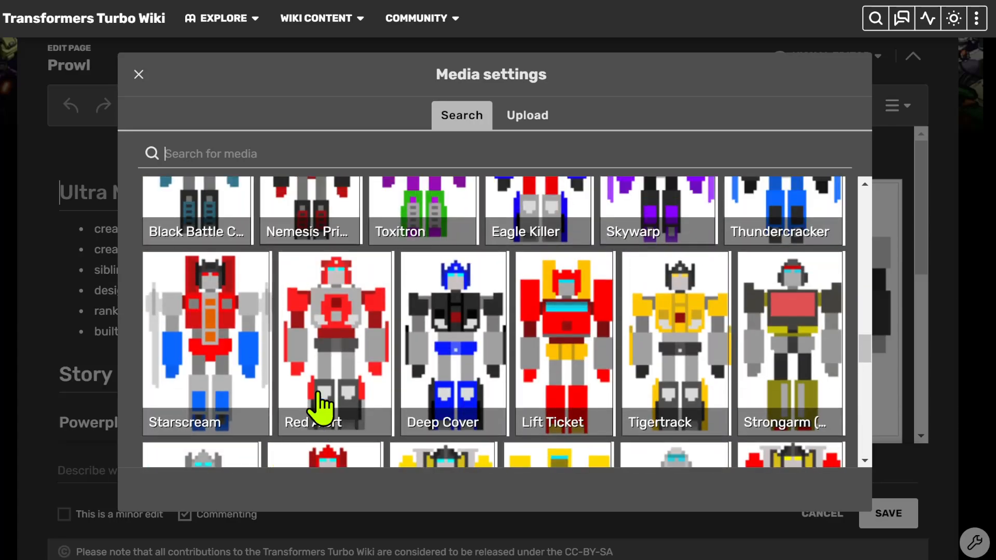
scroll(down, 3)
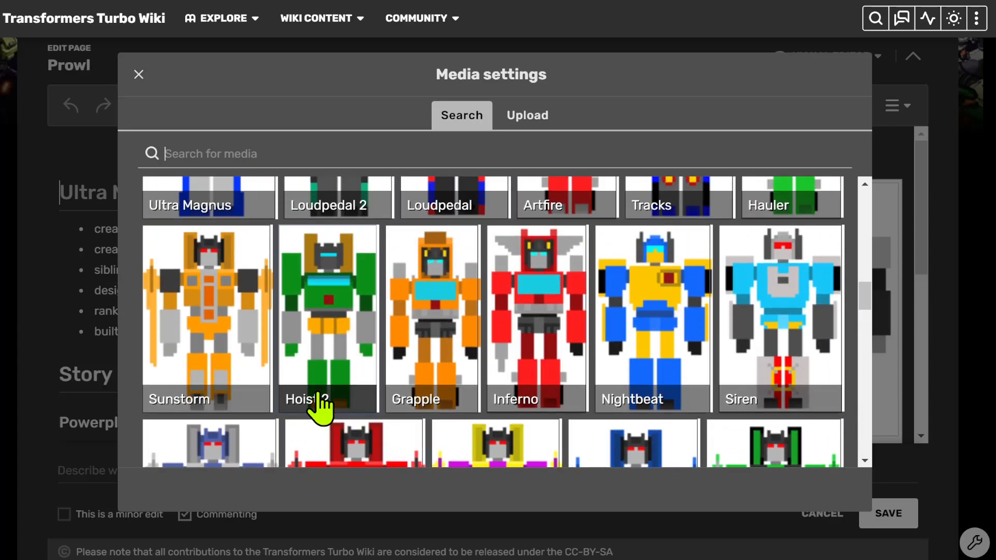
scroll(down, 3)
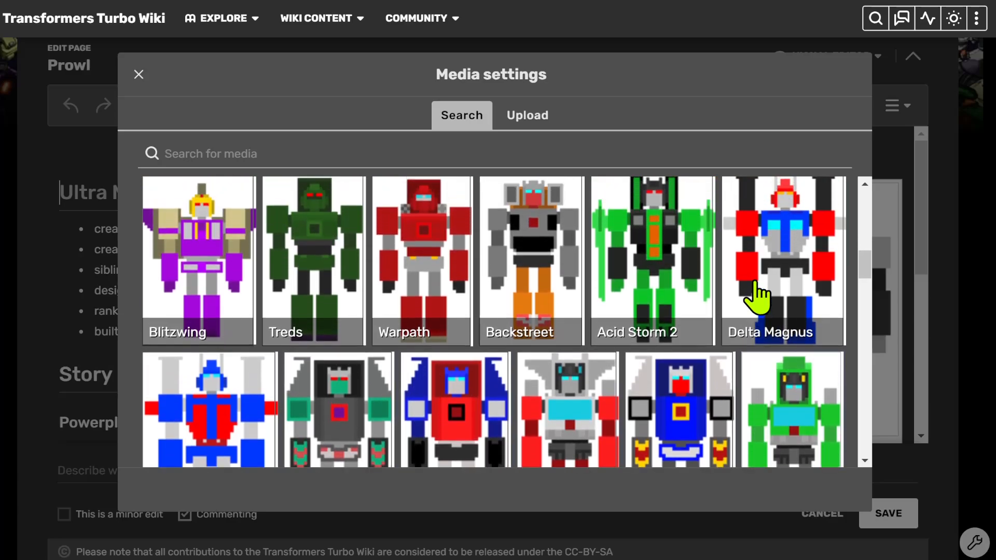
mouse_move(641, 296)
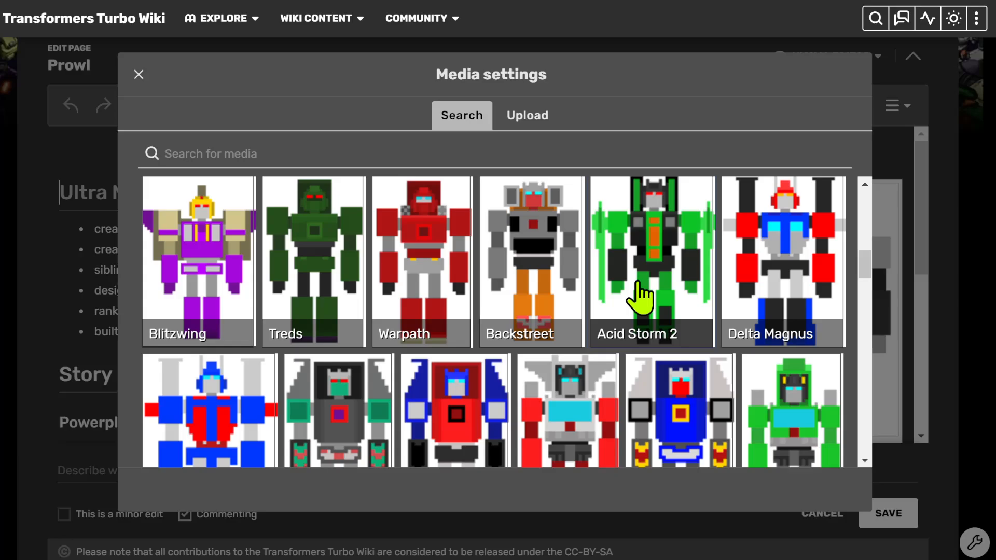
scroll(down, 3)
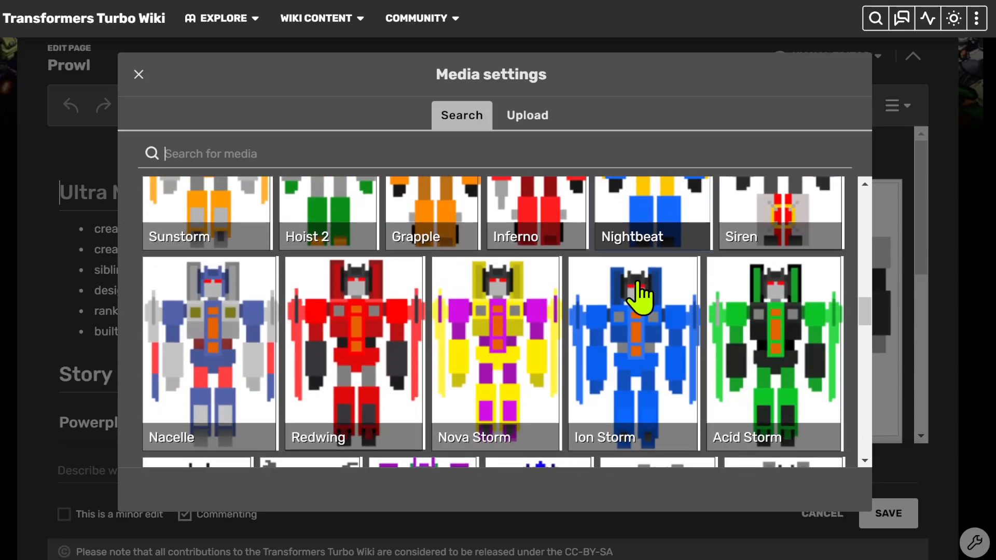
scroll(down, 3)
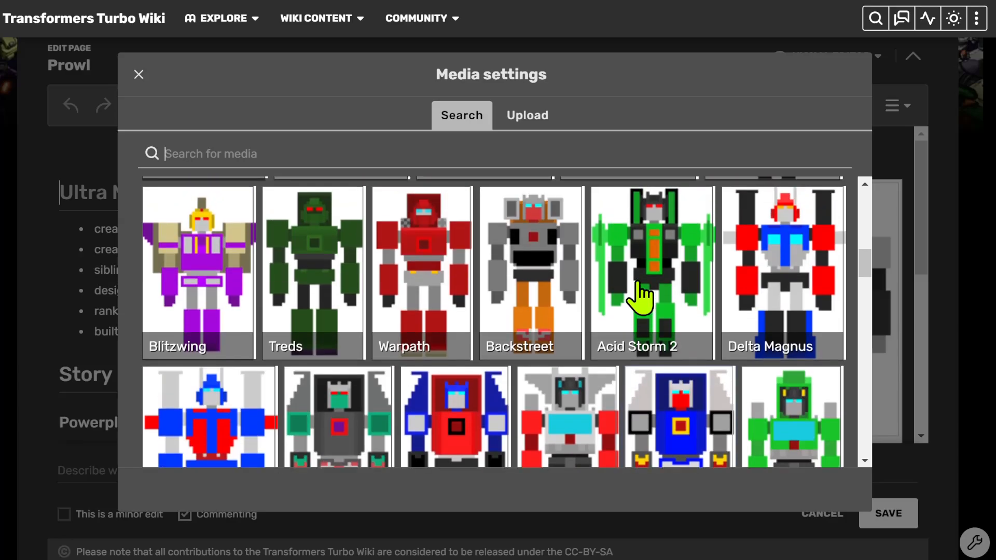
scroll(down, 3)
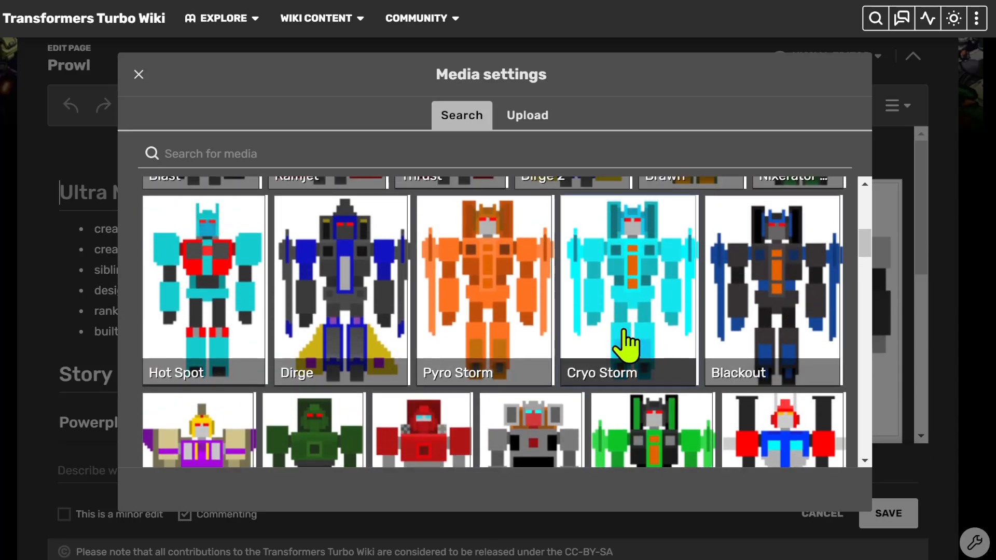
mouse_move(203, 311)
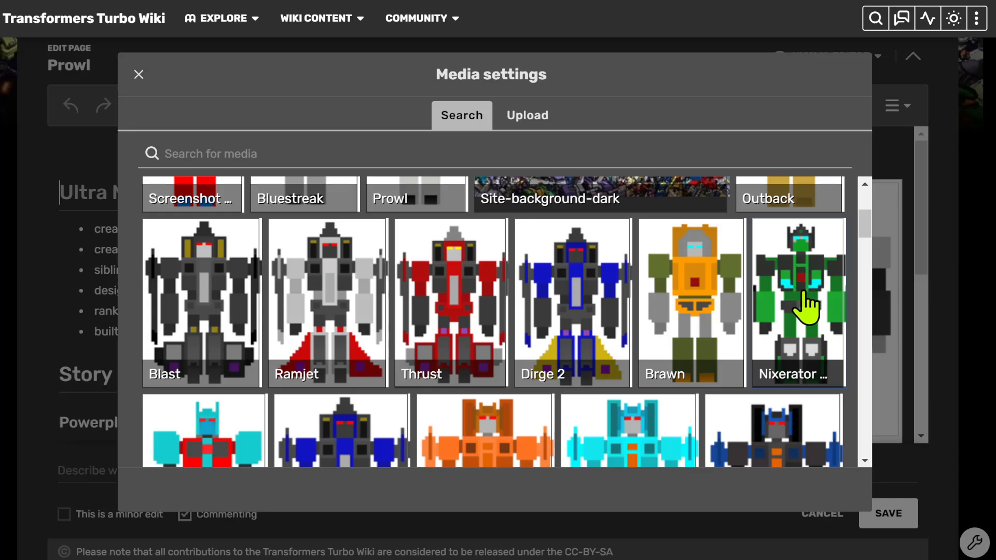
mouse_move(854, 372)
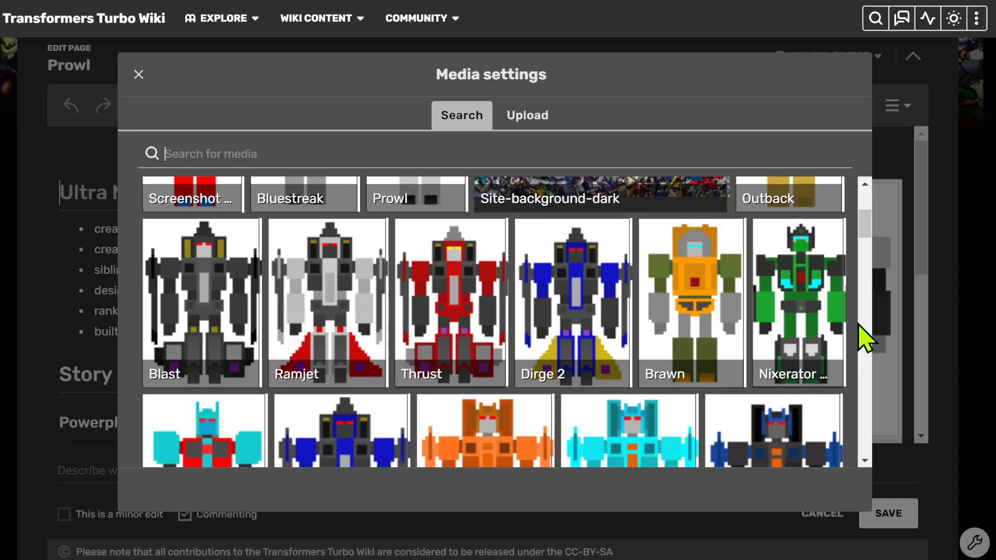
mouse_move(691, 321)
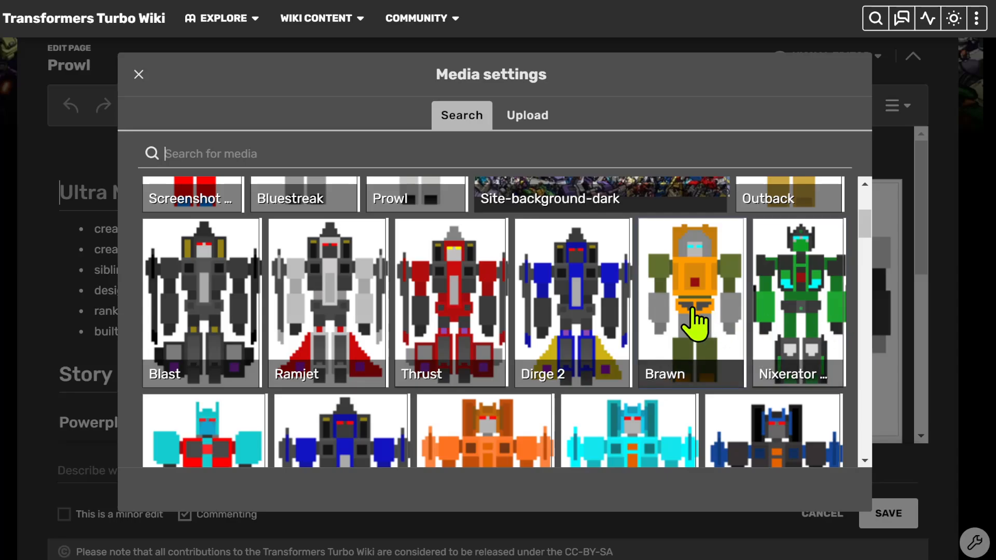
mouse_move(591, 248)
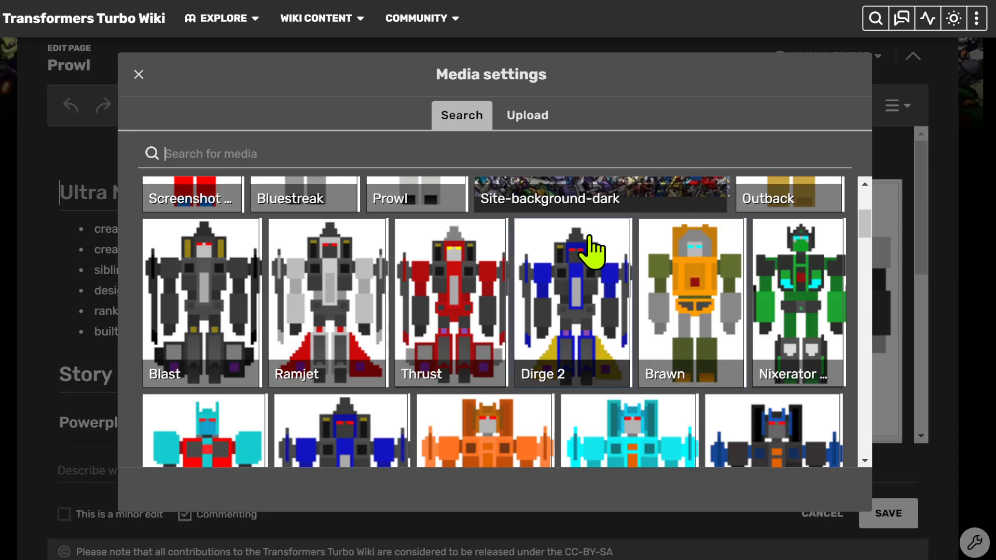
scroll(down, 3)
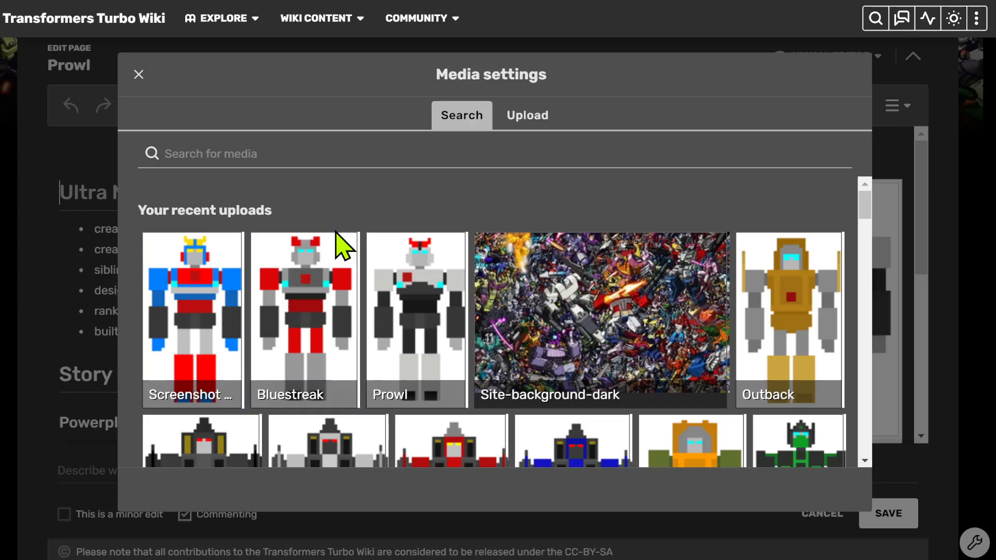
mouse_move(344, 248)
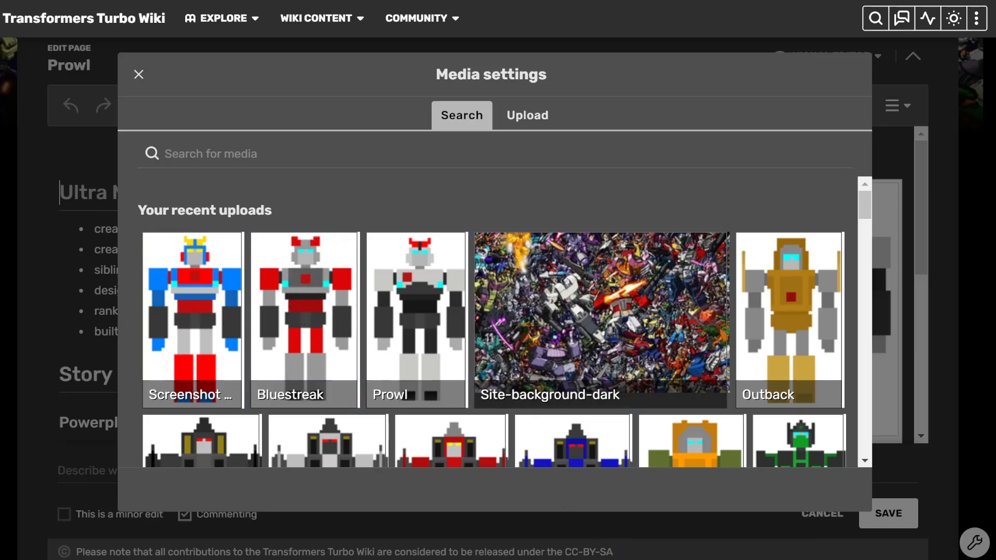
scroll(down, 3)
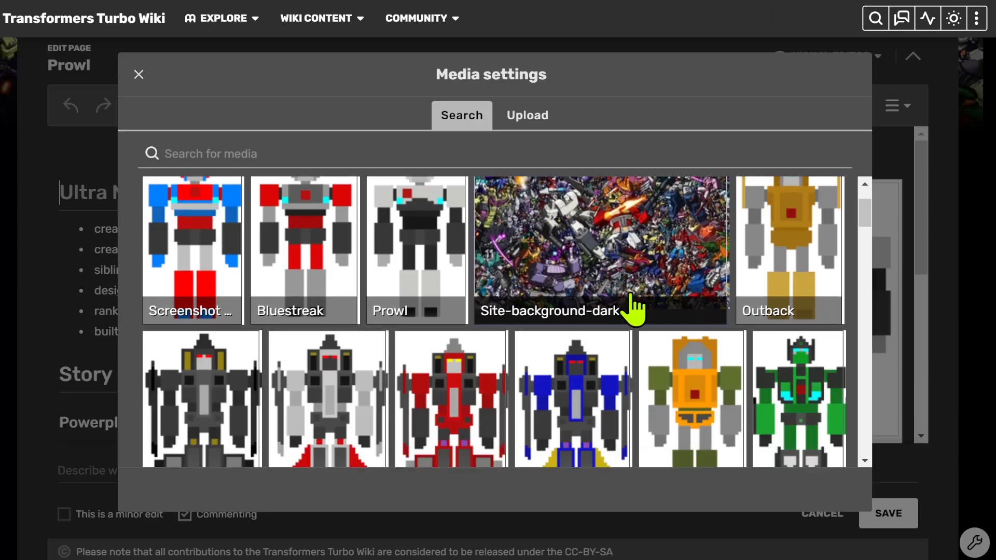
scroll(down, 3)
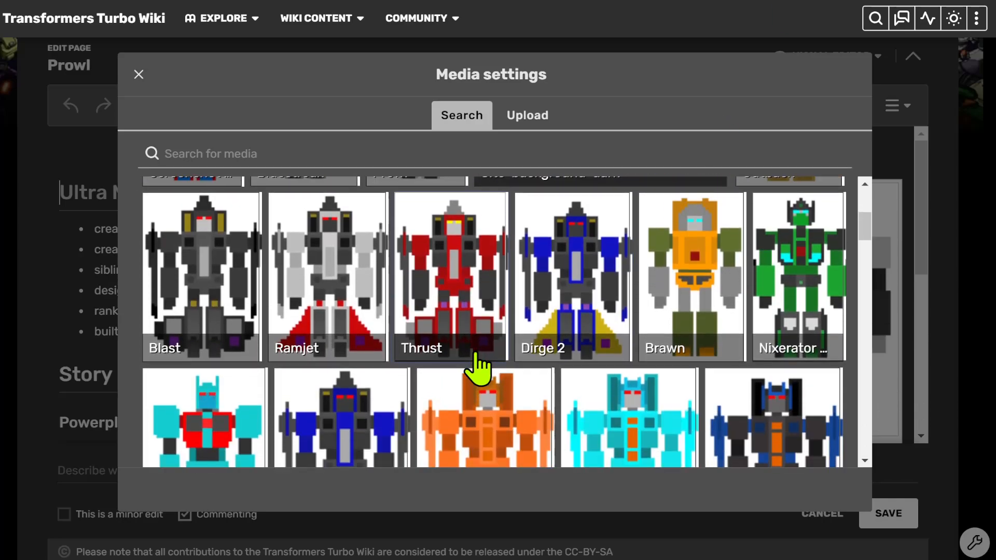
scroll(down, 3)
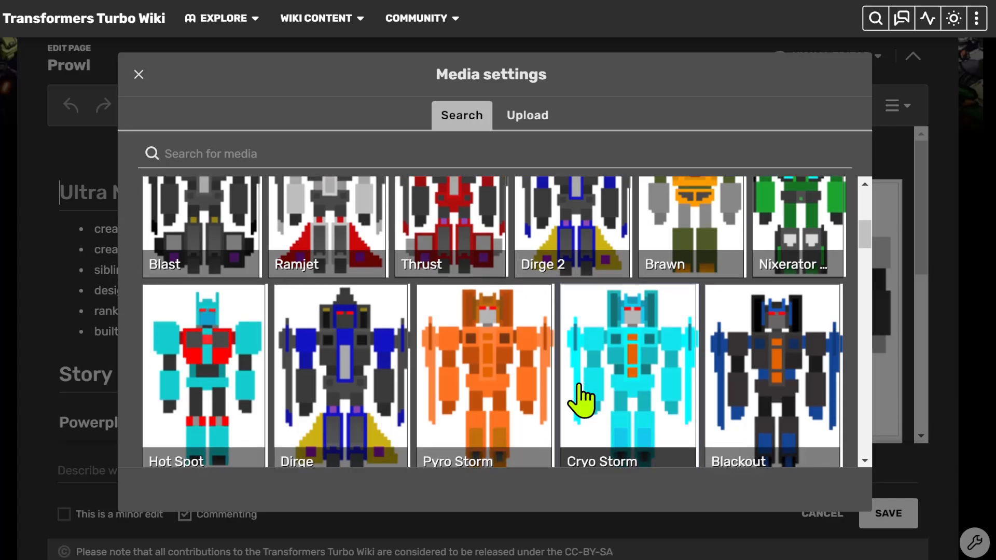
click(212, 153)
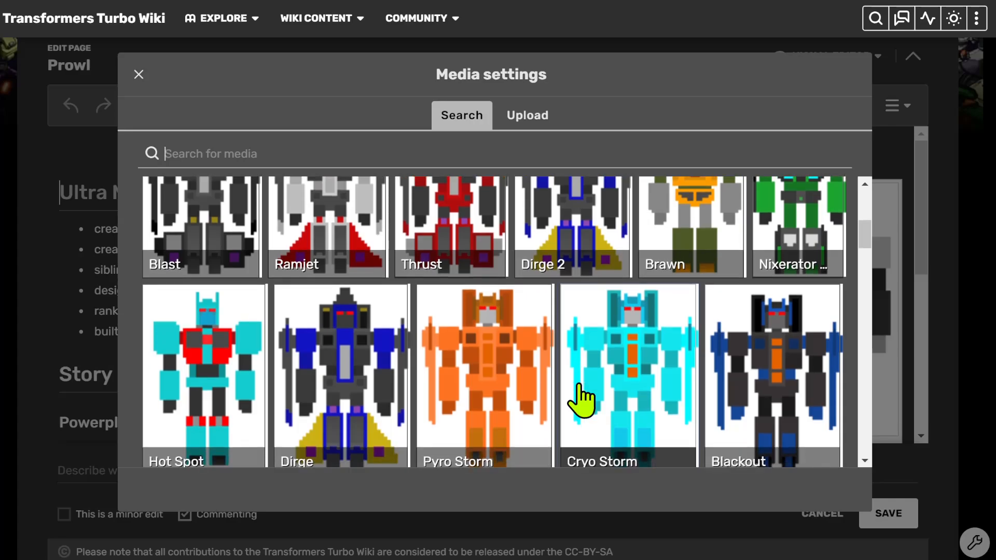
scroll(down, 3)
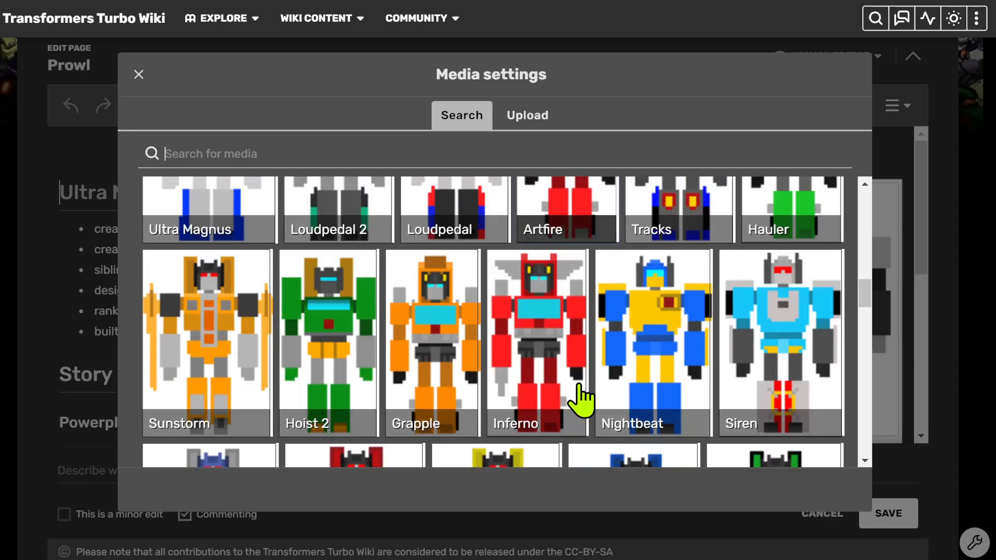
scroll(down, 3)
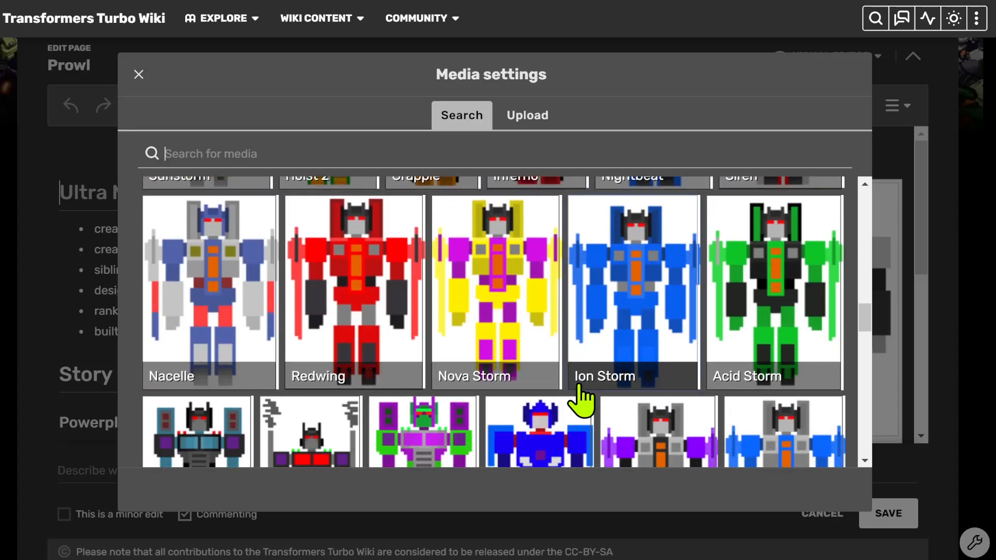
scroll(down, 3)
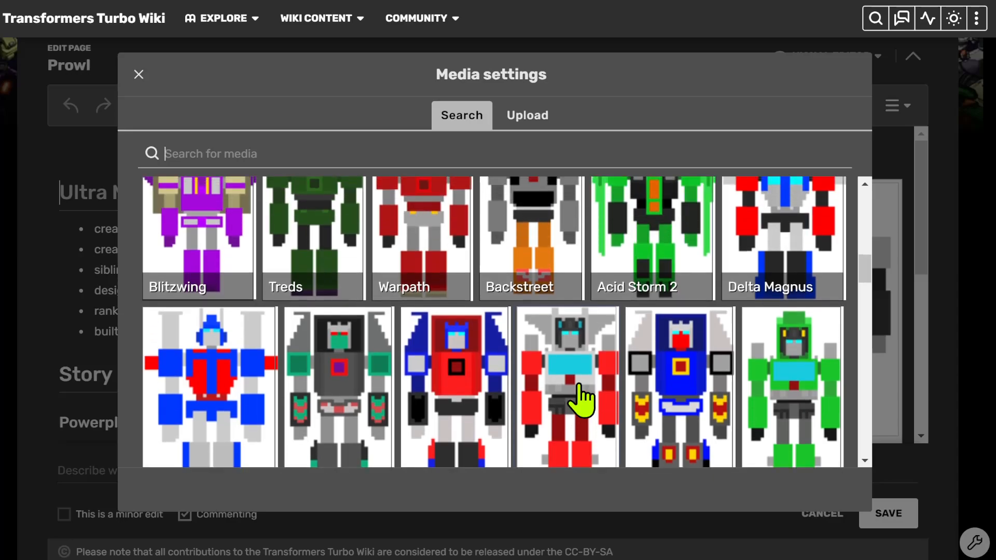